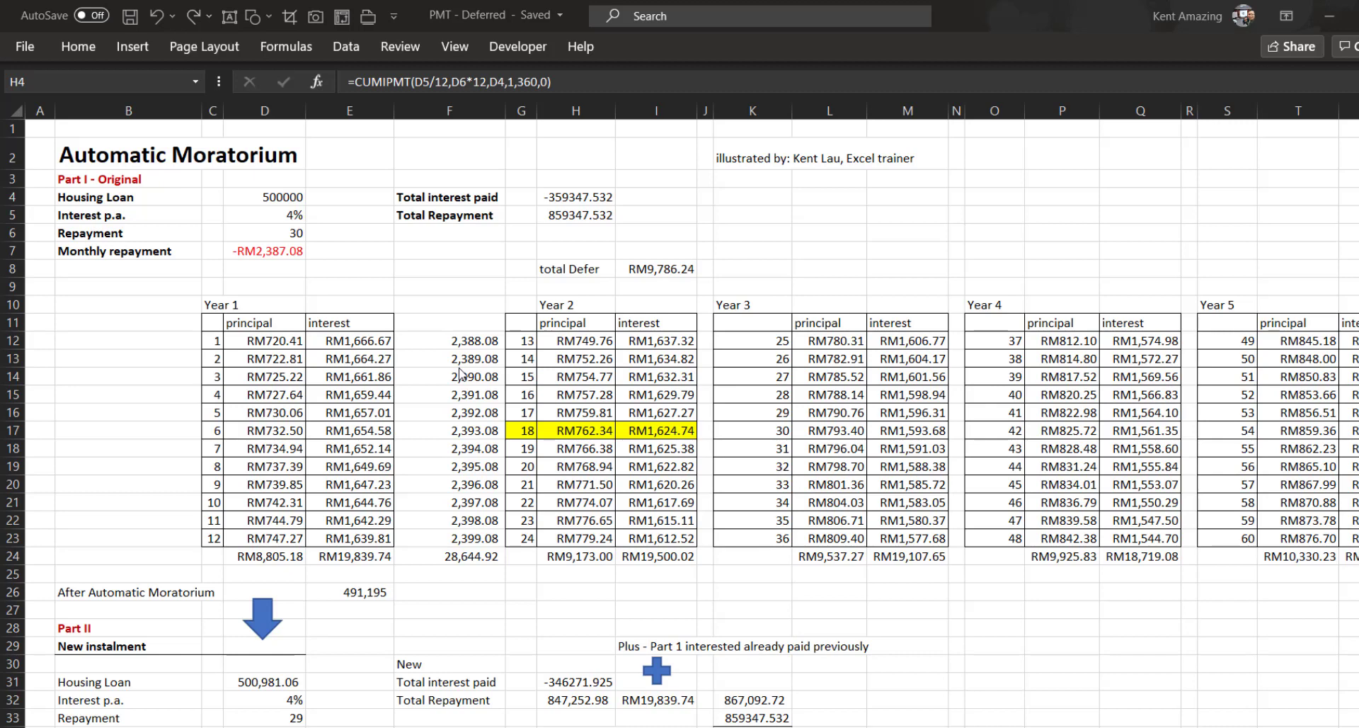
mouse_move(343, 292)
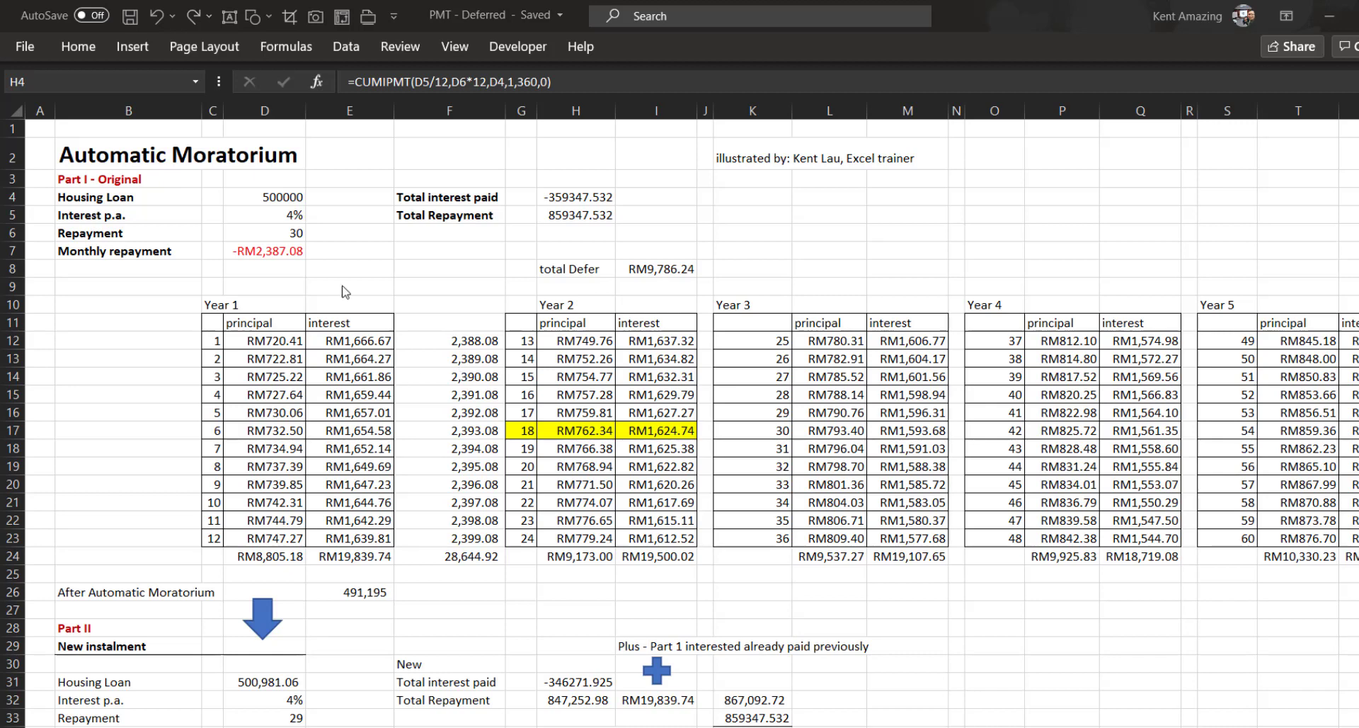
Review the loan amount, rate and years inputs and the monthly repayment formula.
click(576, 197)
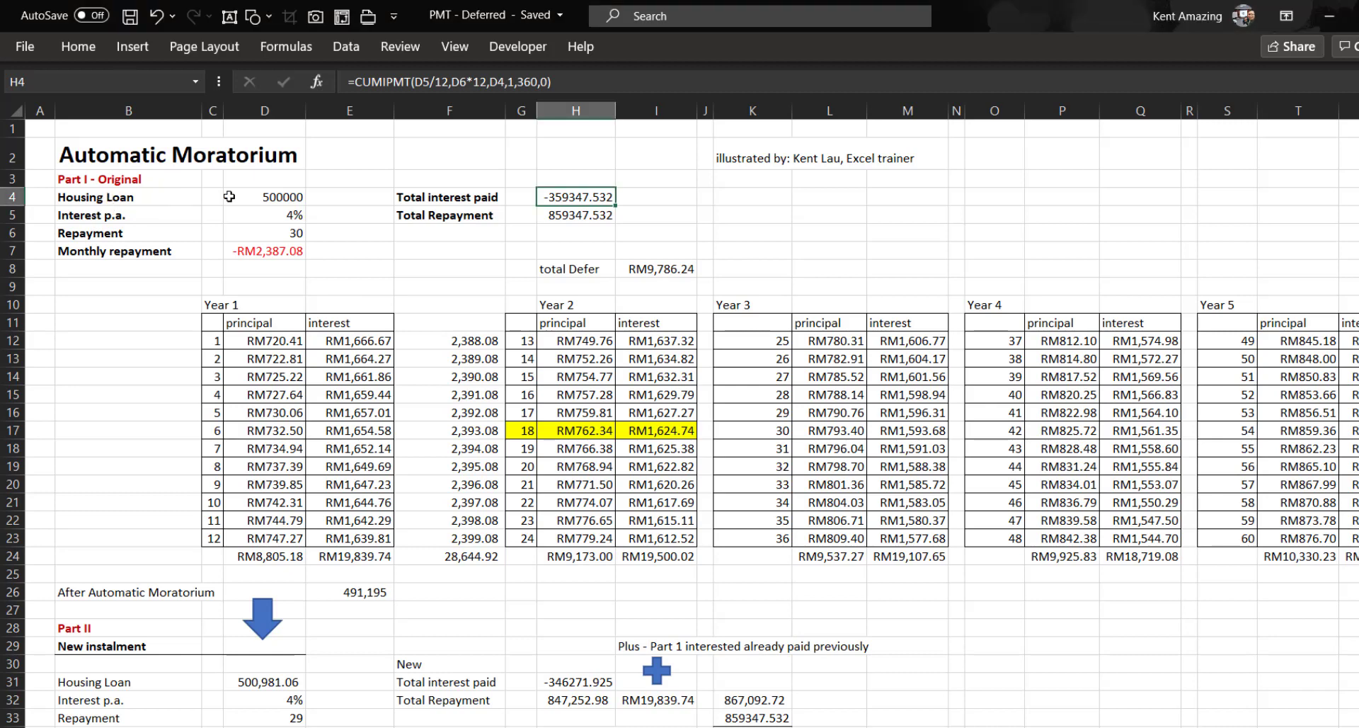
click(264, 197)
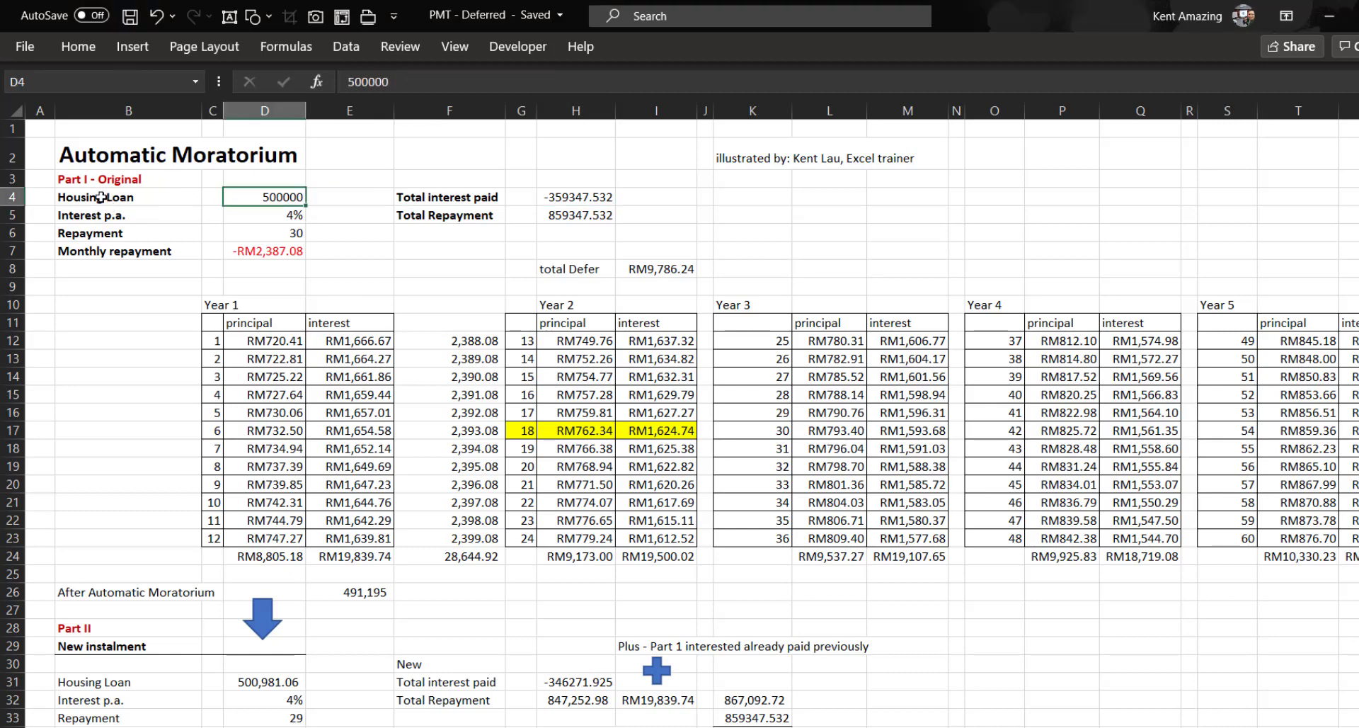
click(264, 215)
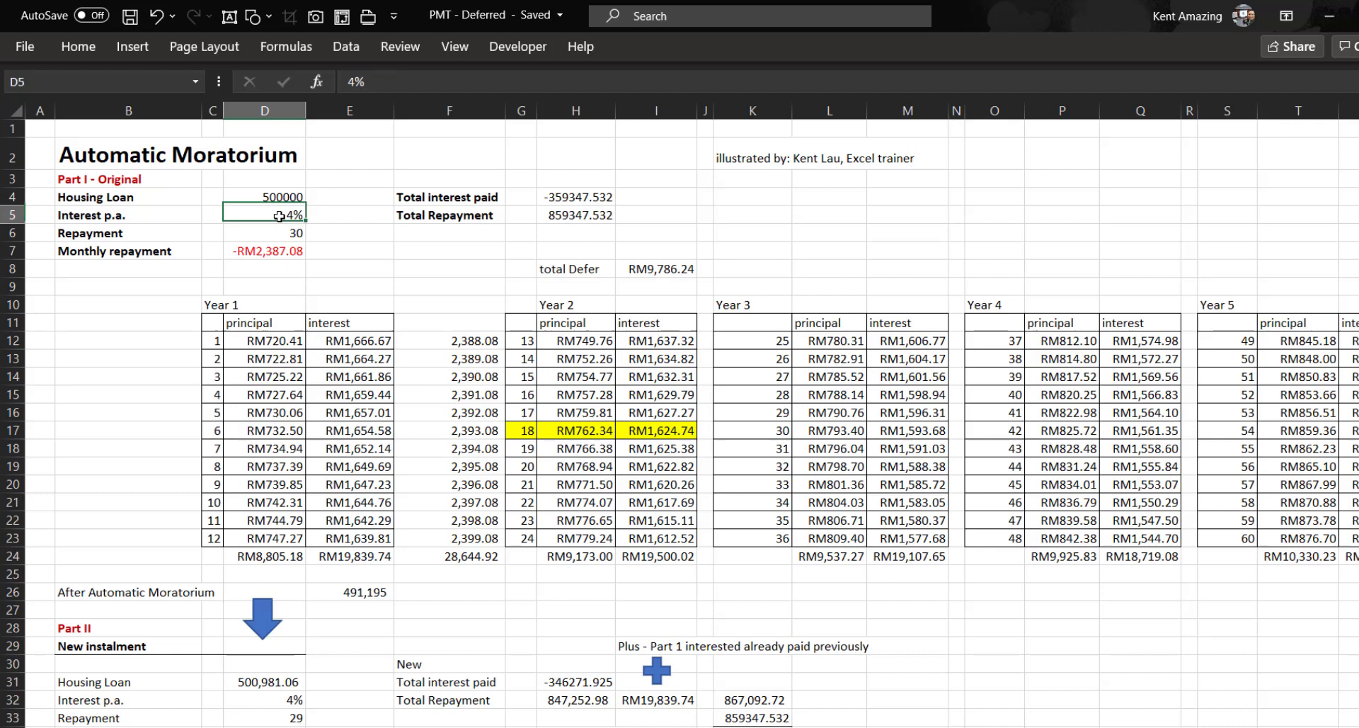
mouse_move(279, 233)
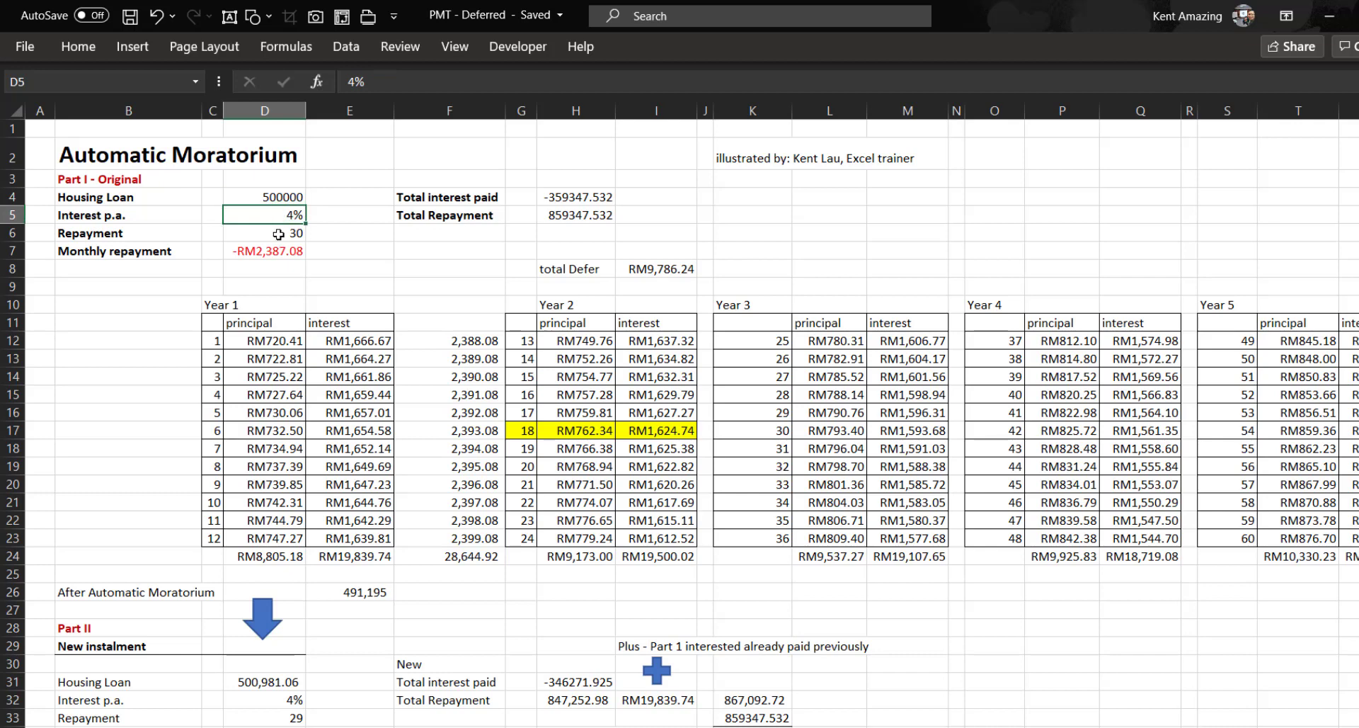
click(264, 233)
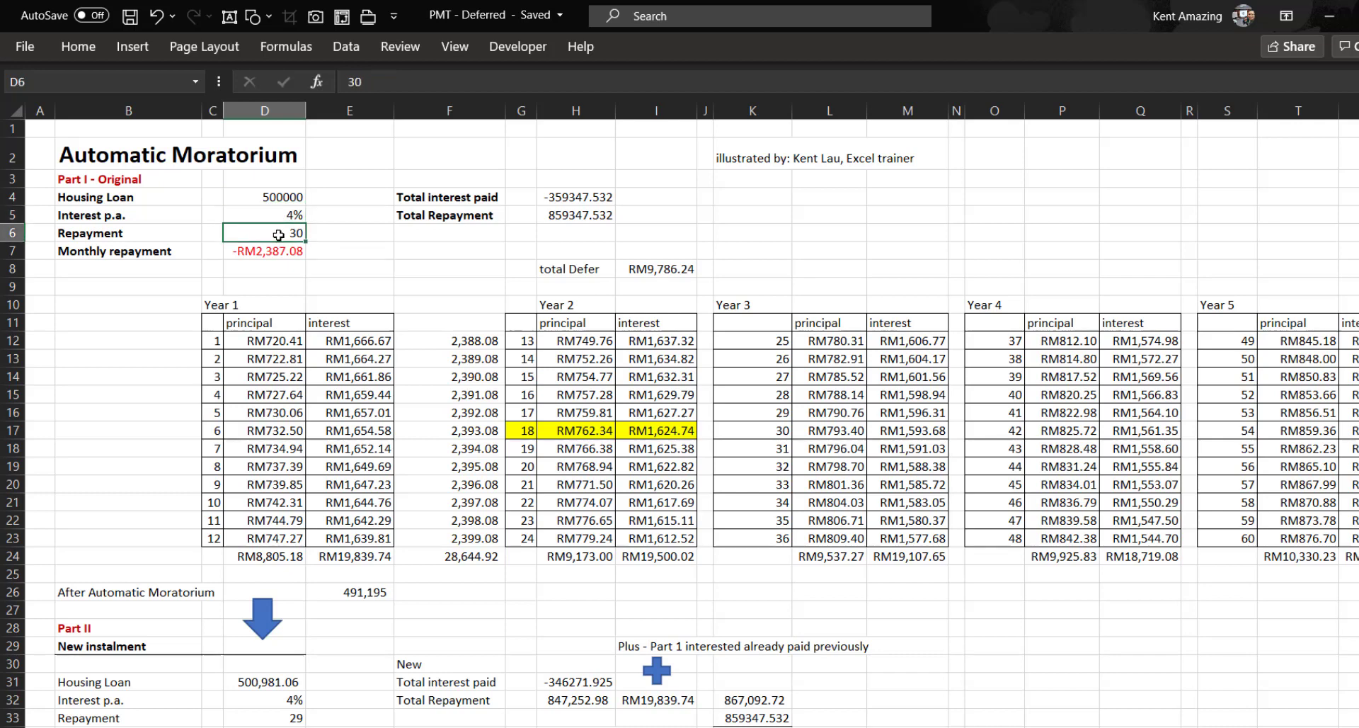
mouse_move(279, 252)
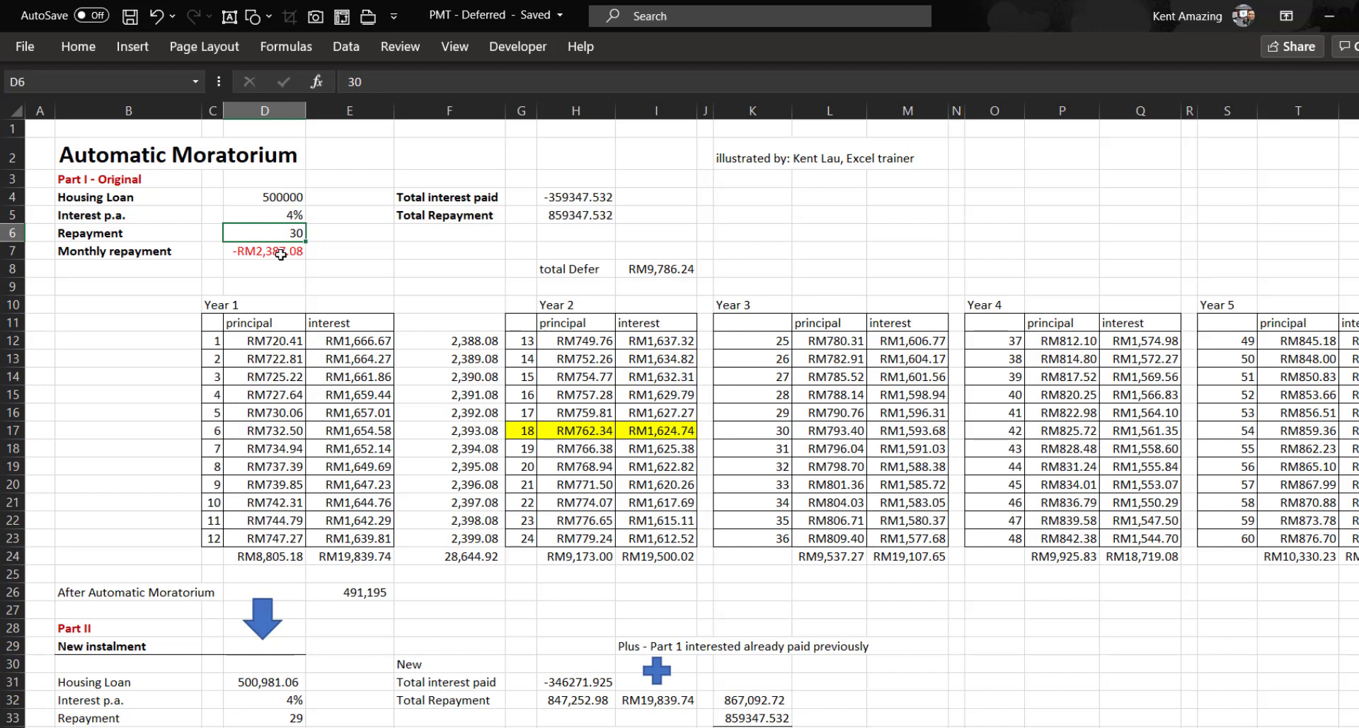
mouse_move(111, 254)
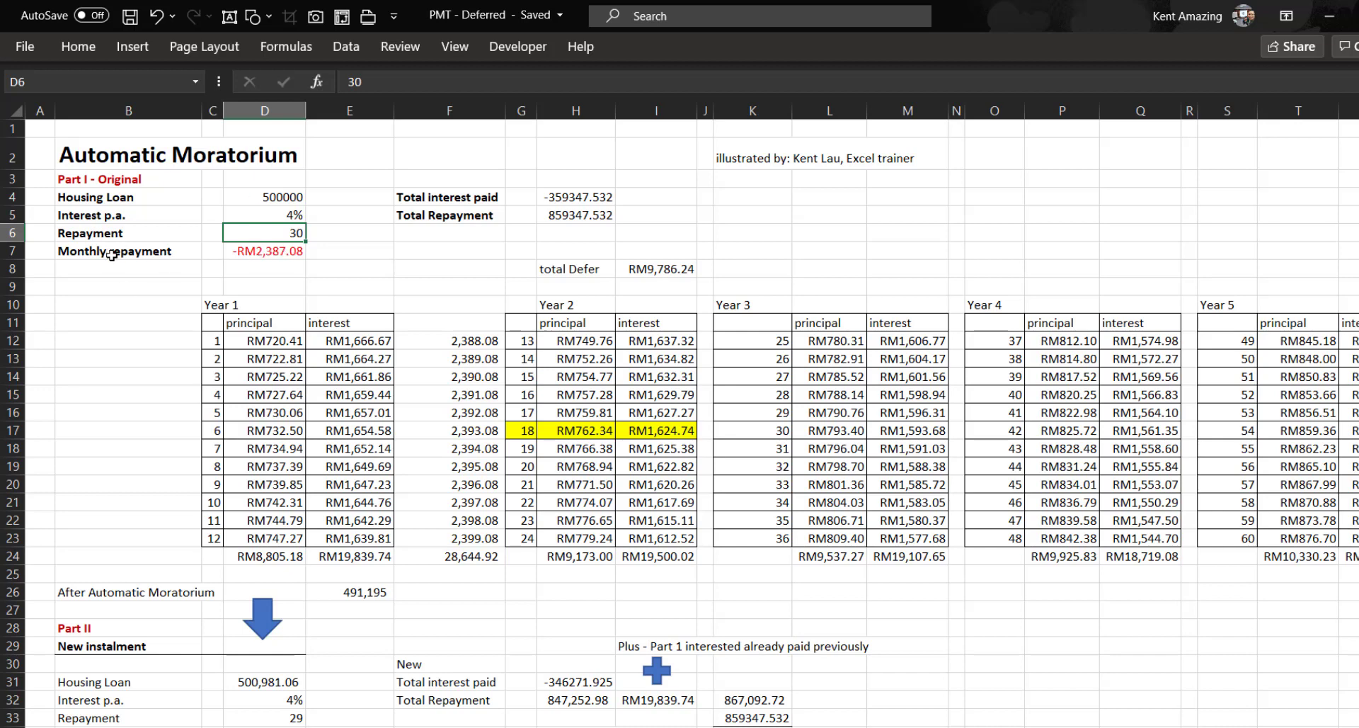
click(264, 251)
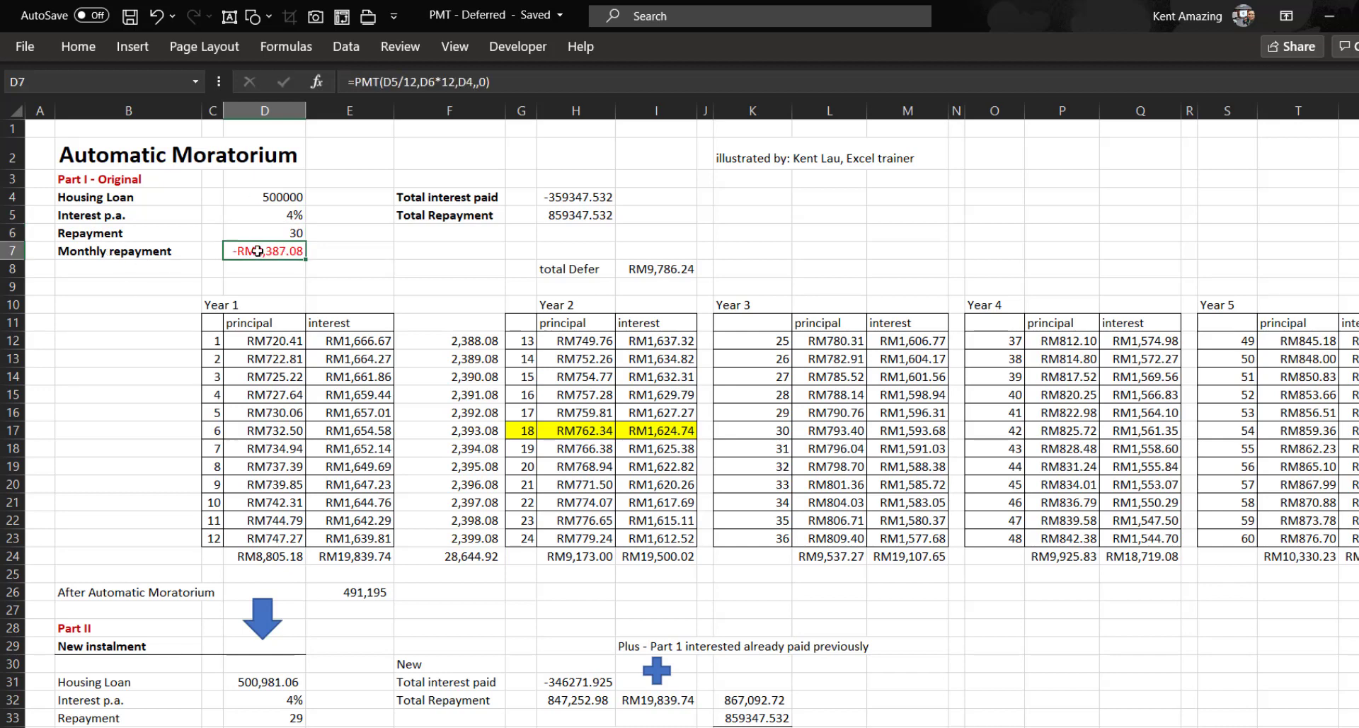
mouse_move(364, 81)
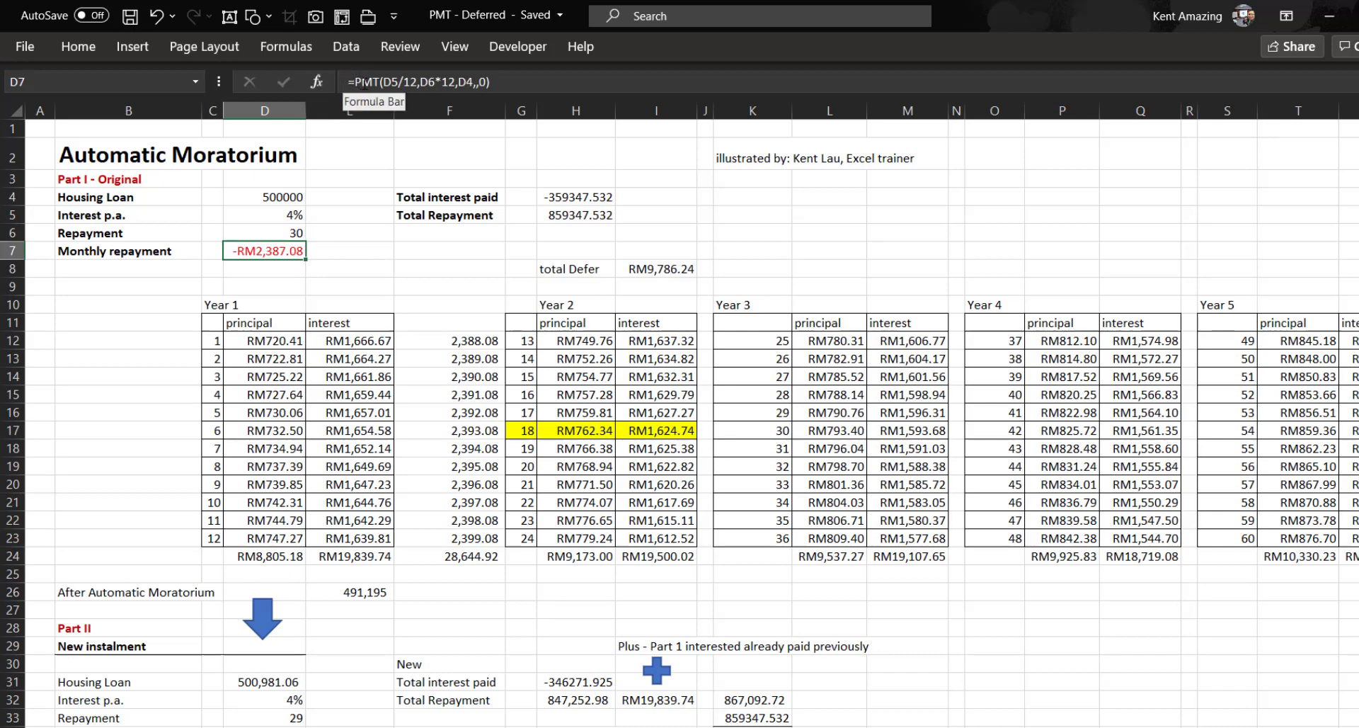
mouse_move(471, 189)
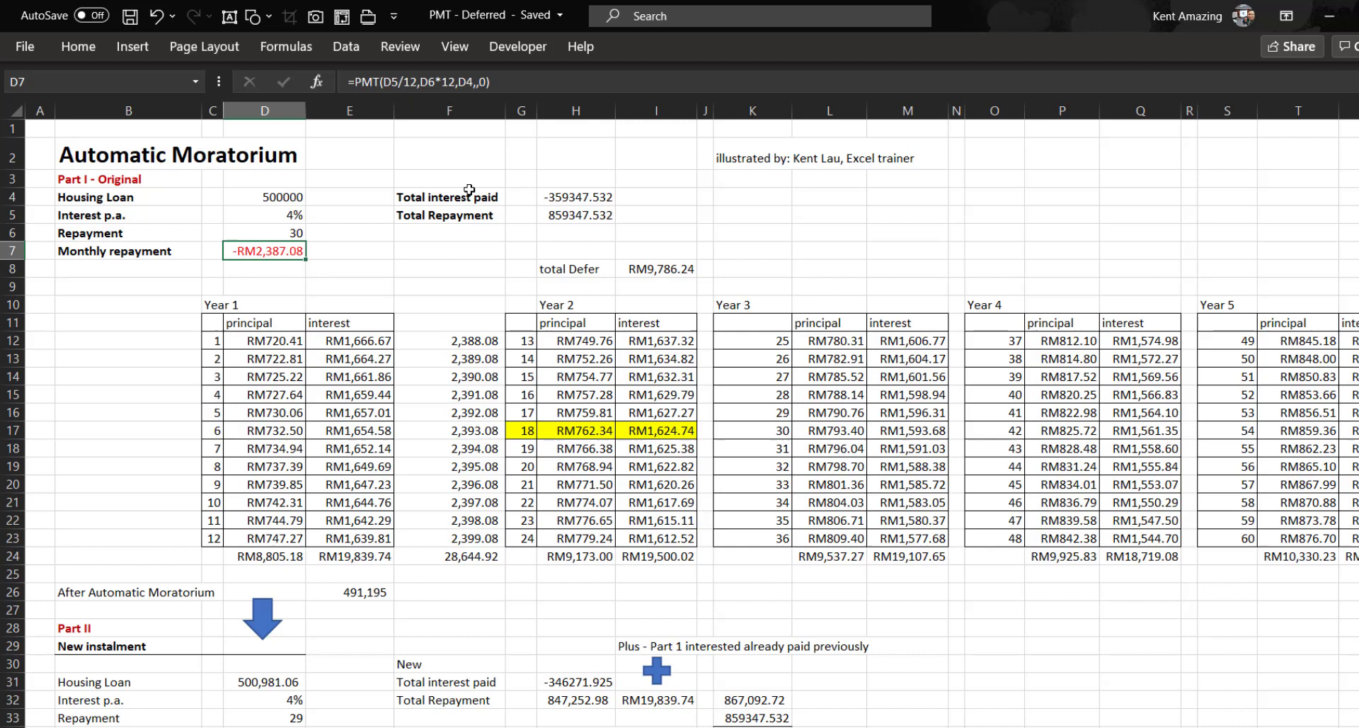
mouse_move(264, 230)
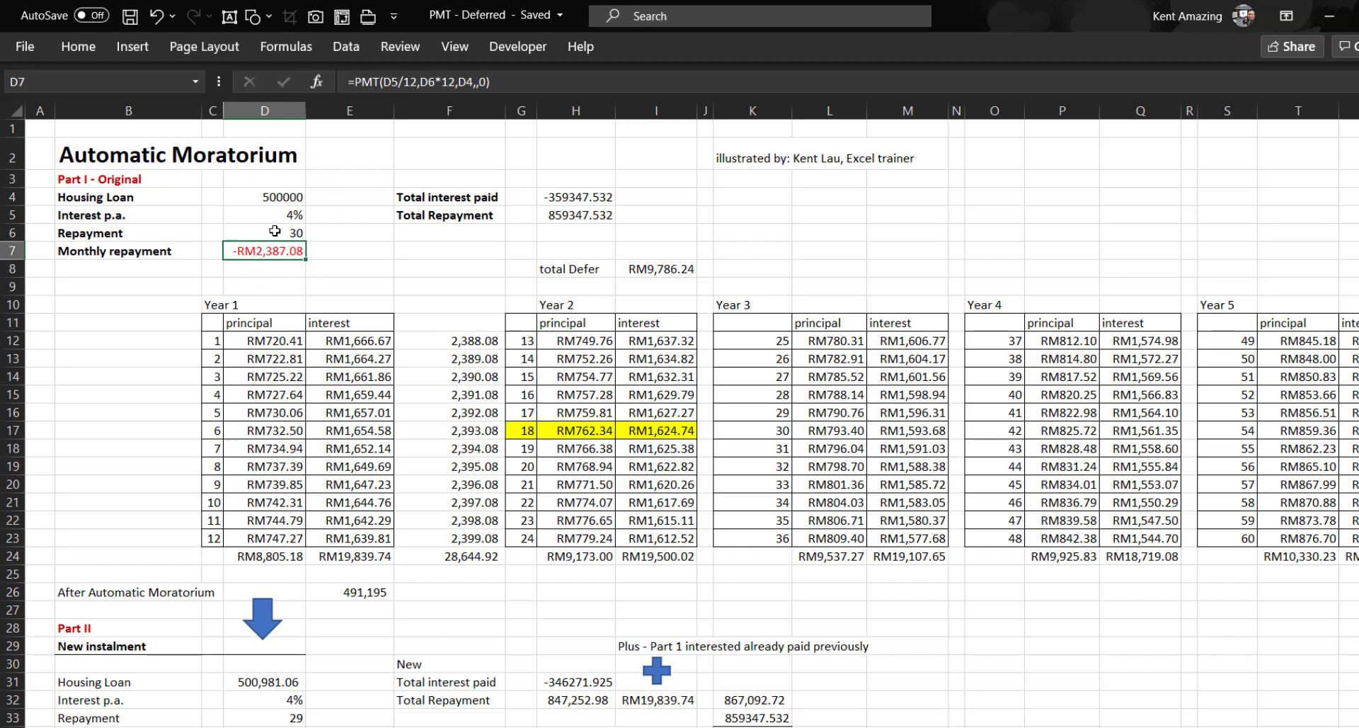
mouse_move(582, 194)
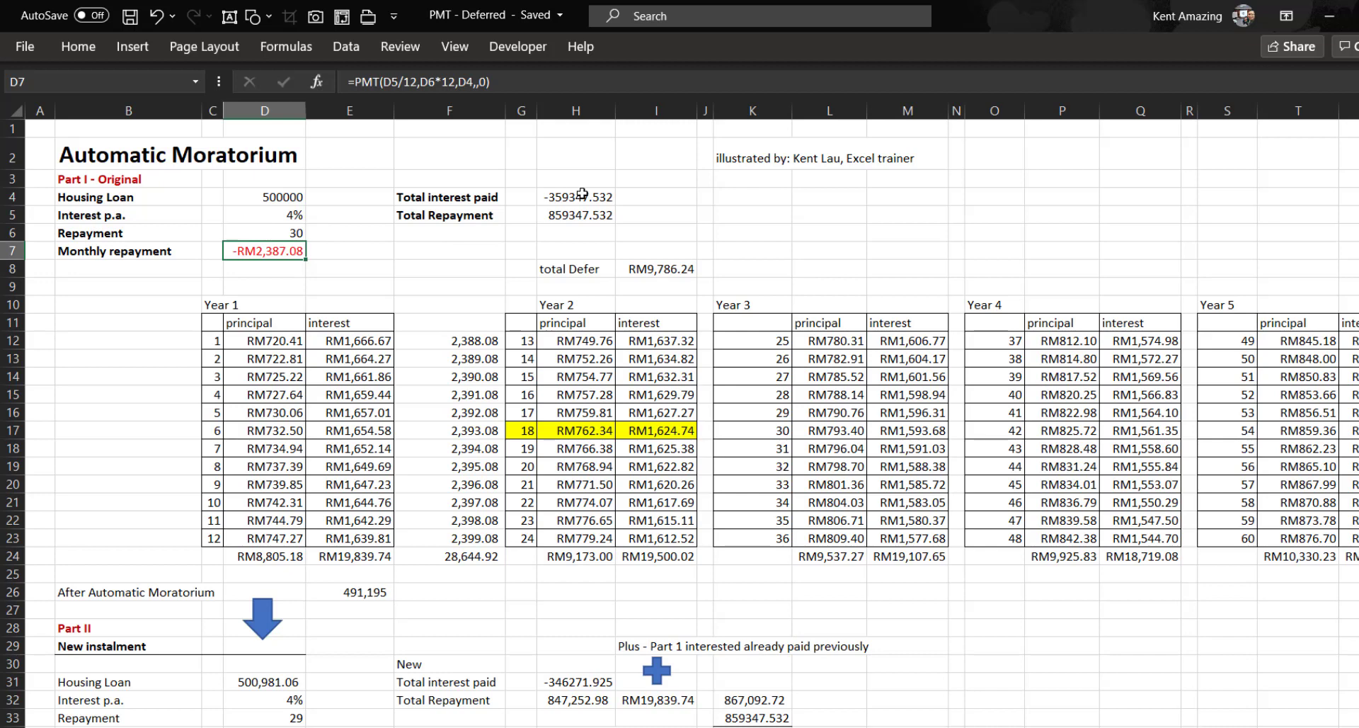
Inspect the total interest, total repayment, month-13 interest and total deferred interest formulas.
click(575, 196)
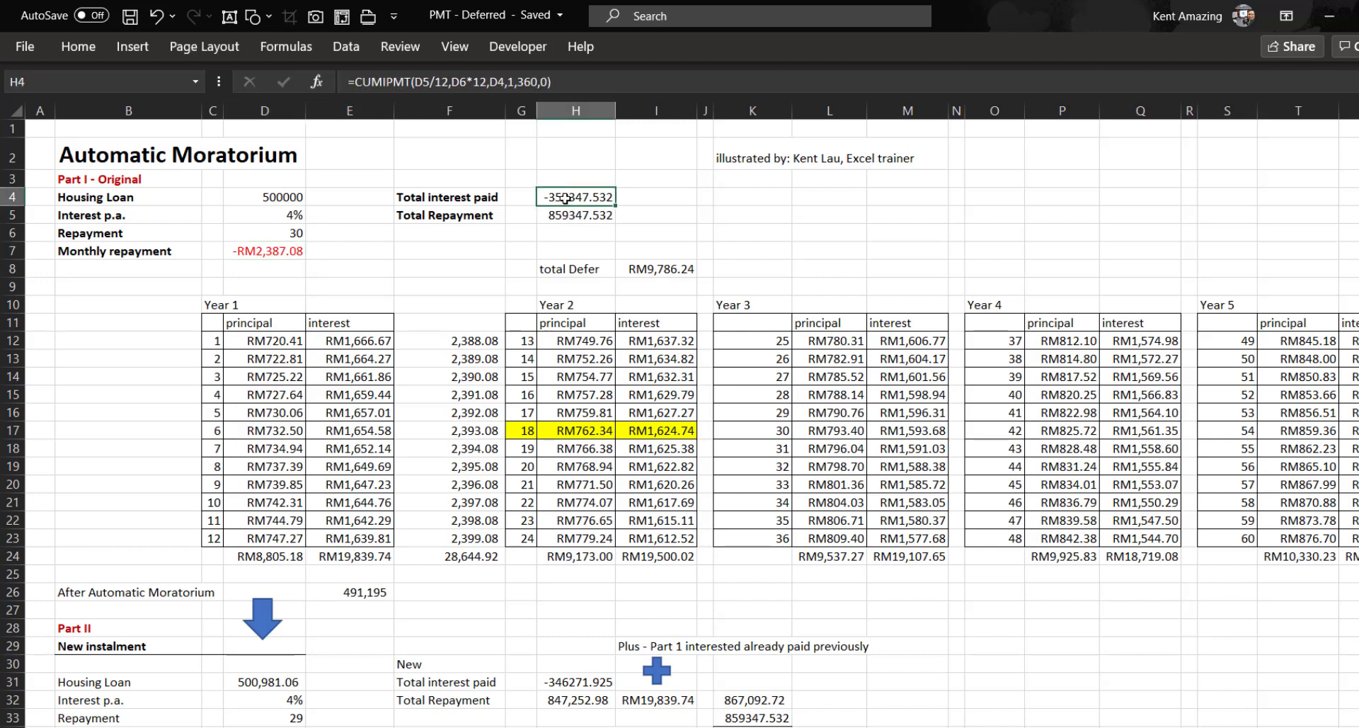
click(574, 213)
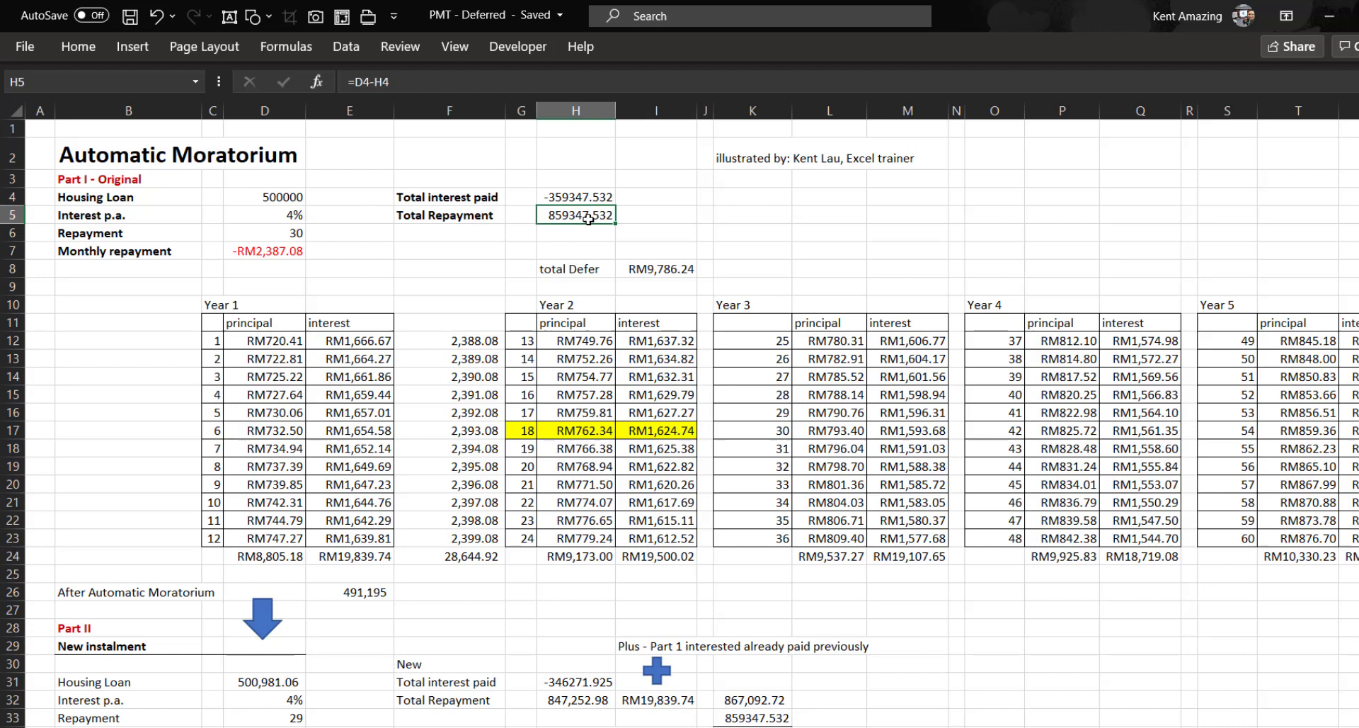
mouse_move(236, 376)
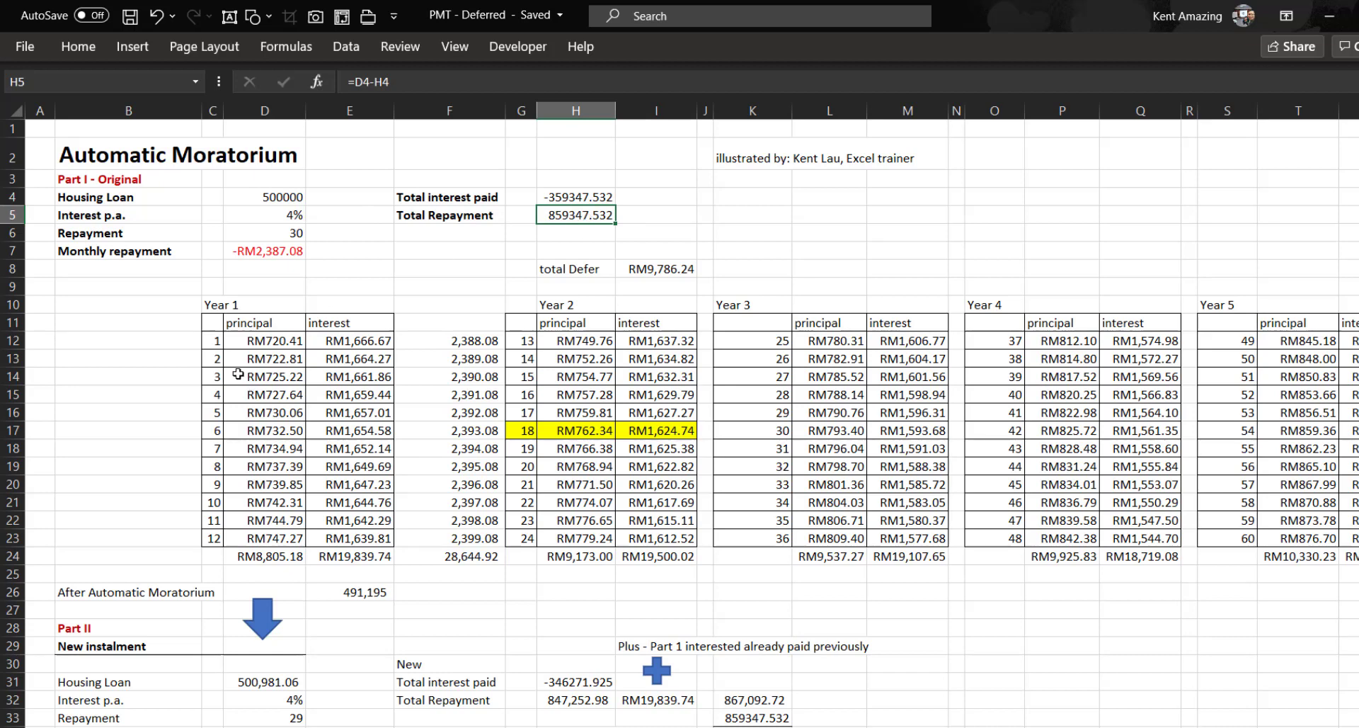
mouse_move(331, 319)
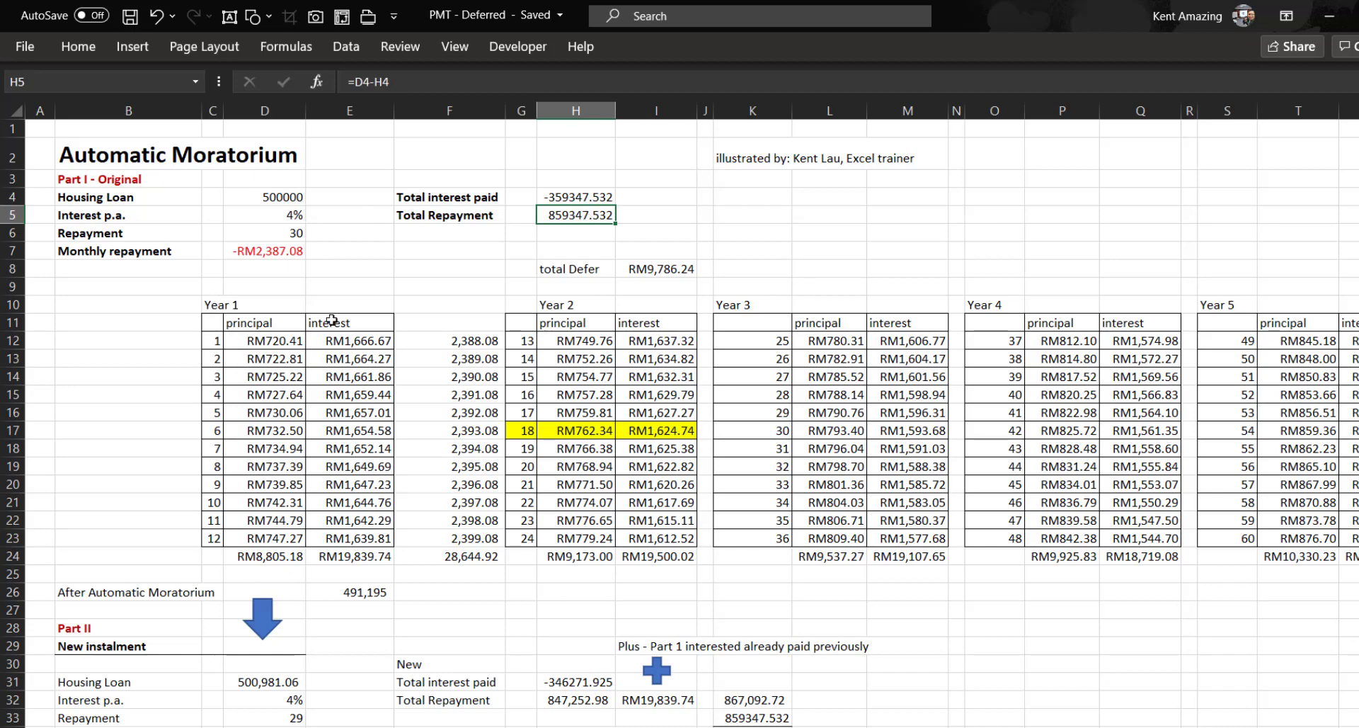
mouse_move(260, 356)
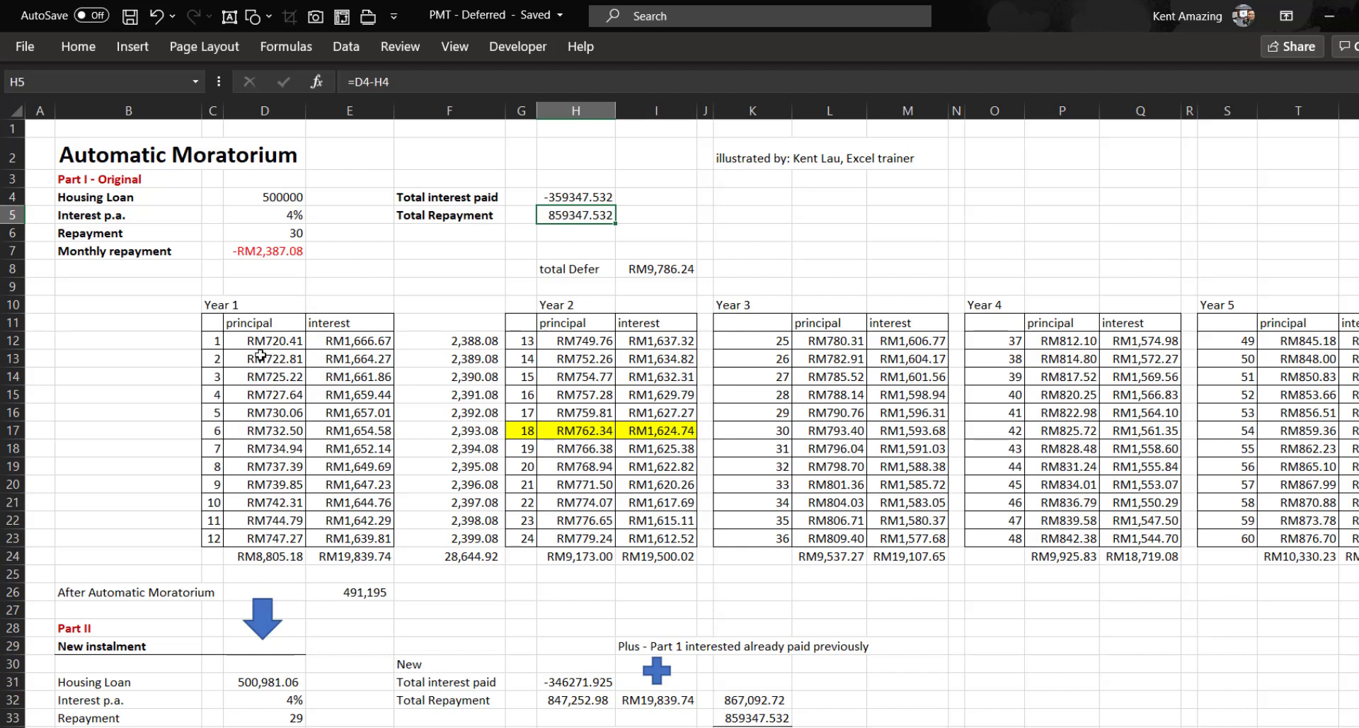
mouse_move(545, 331)
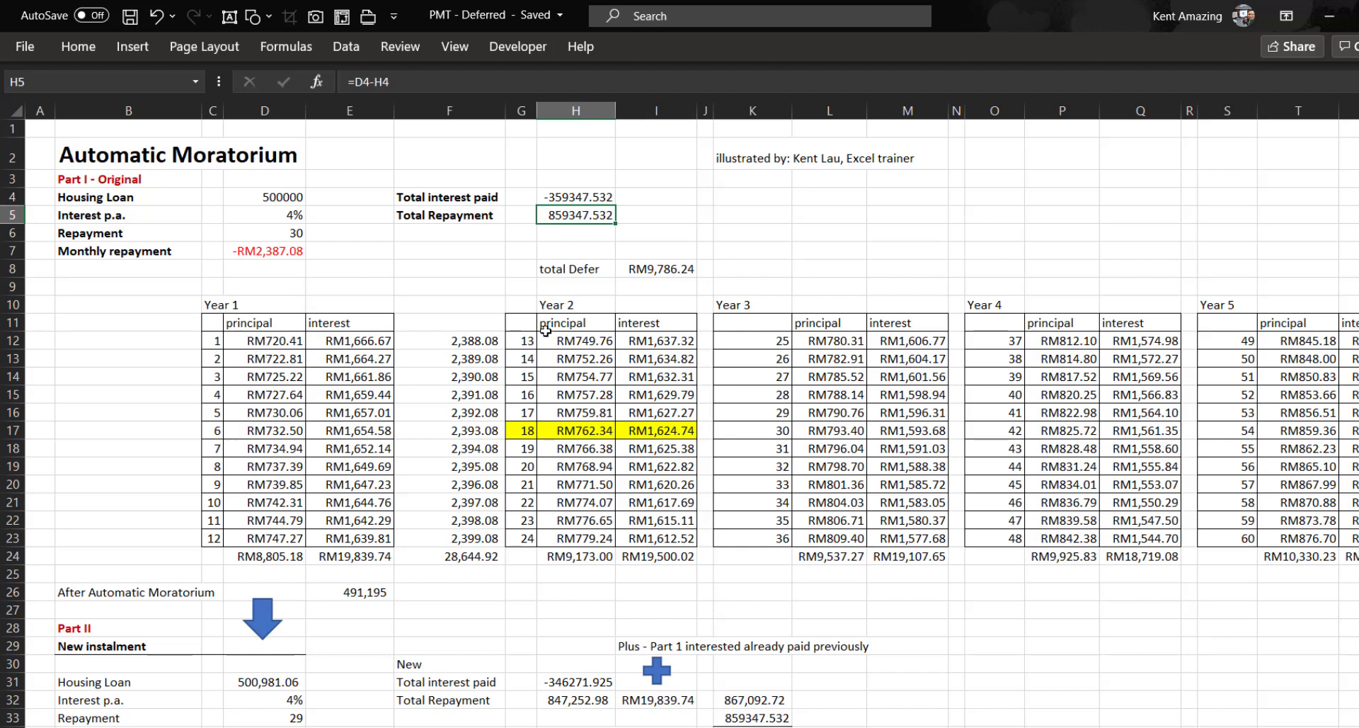
mouse_move(519, 322)
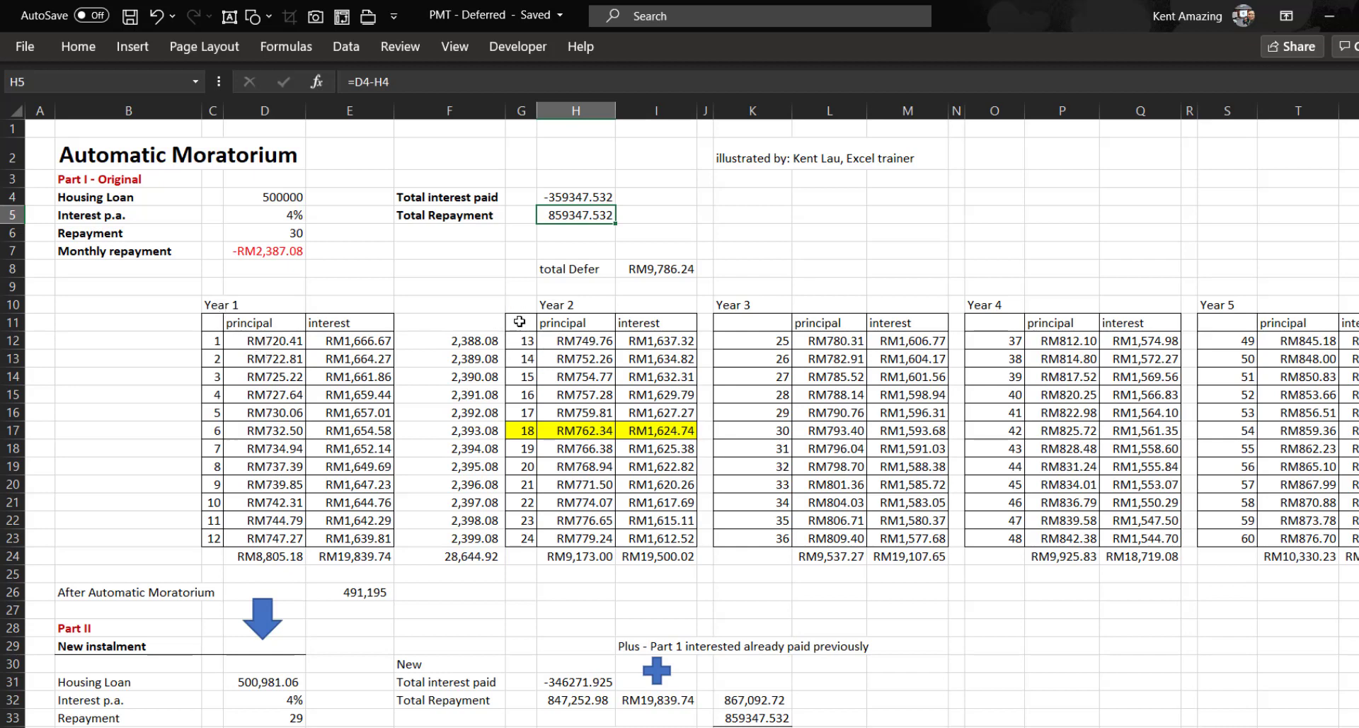
mouse_move(559, 337)
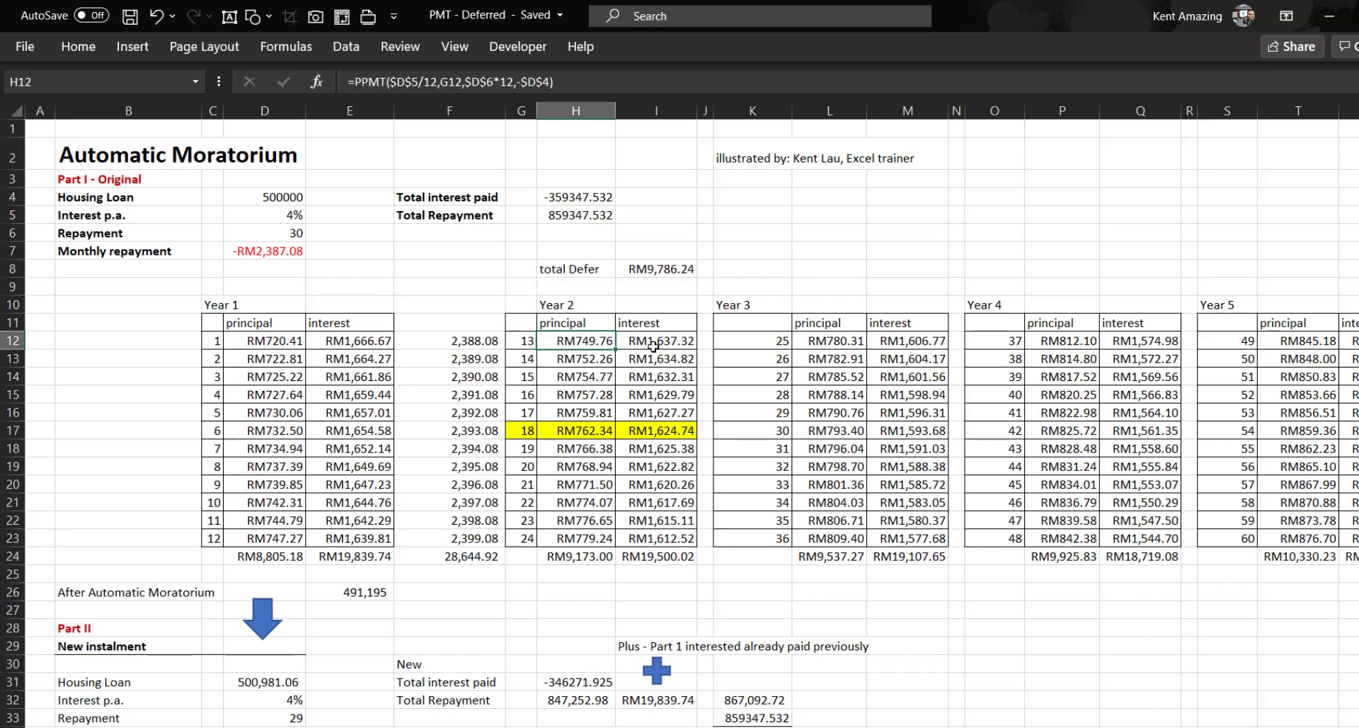
click(655, 340)
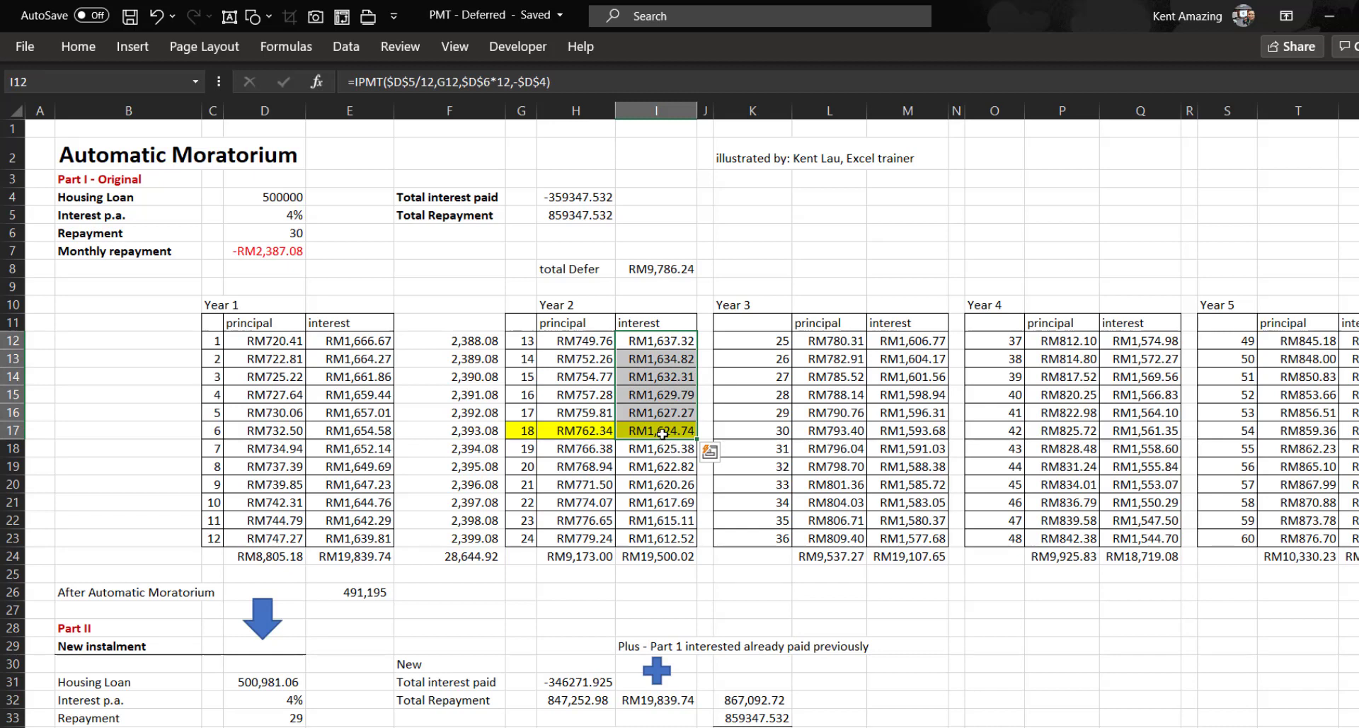
mouse_move(654, 430)
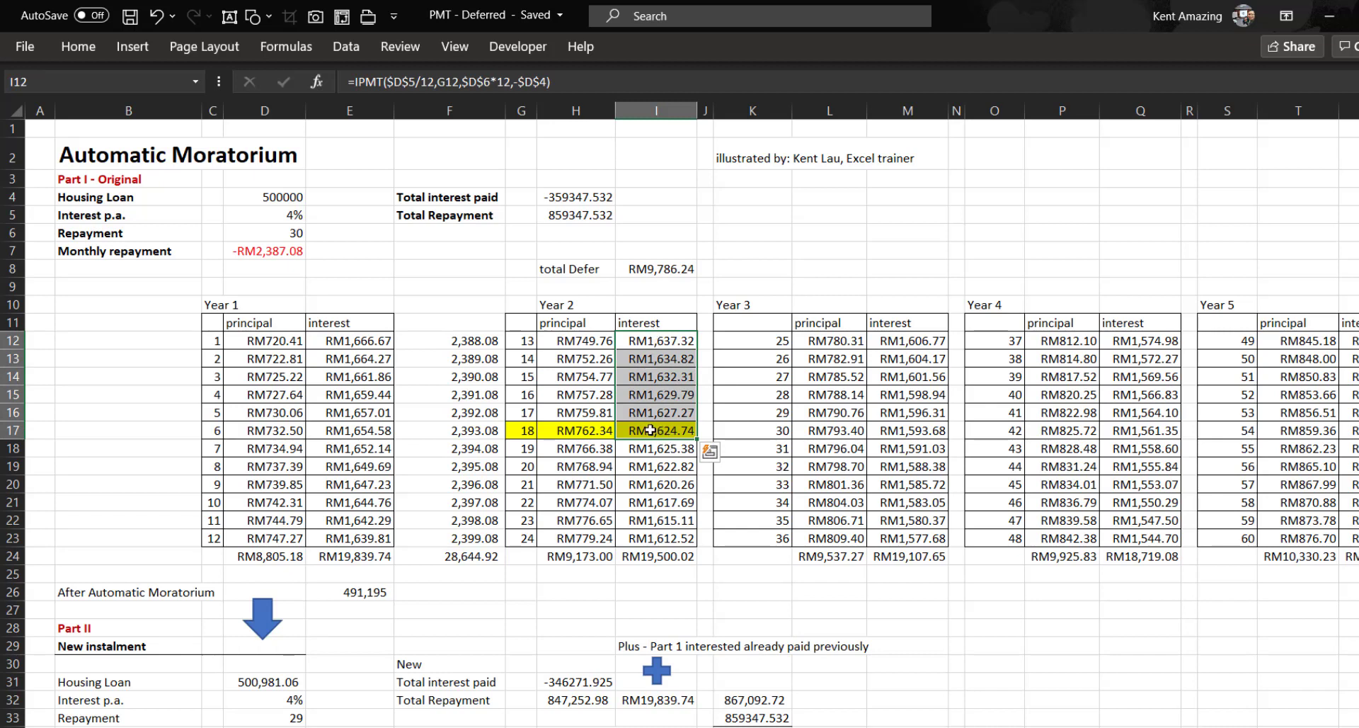
click(656, 268)
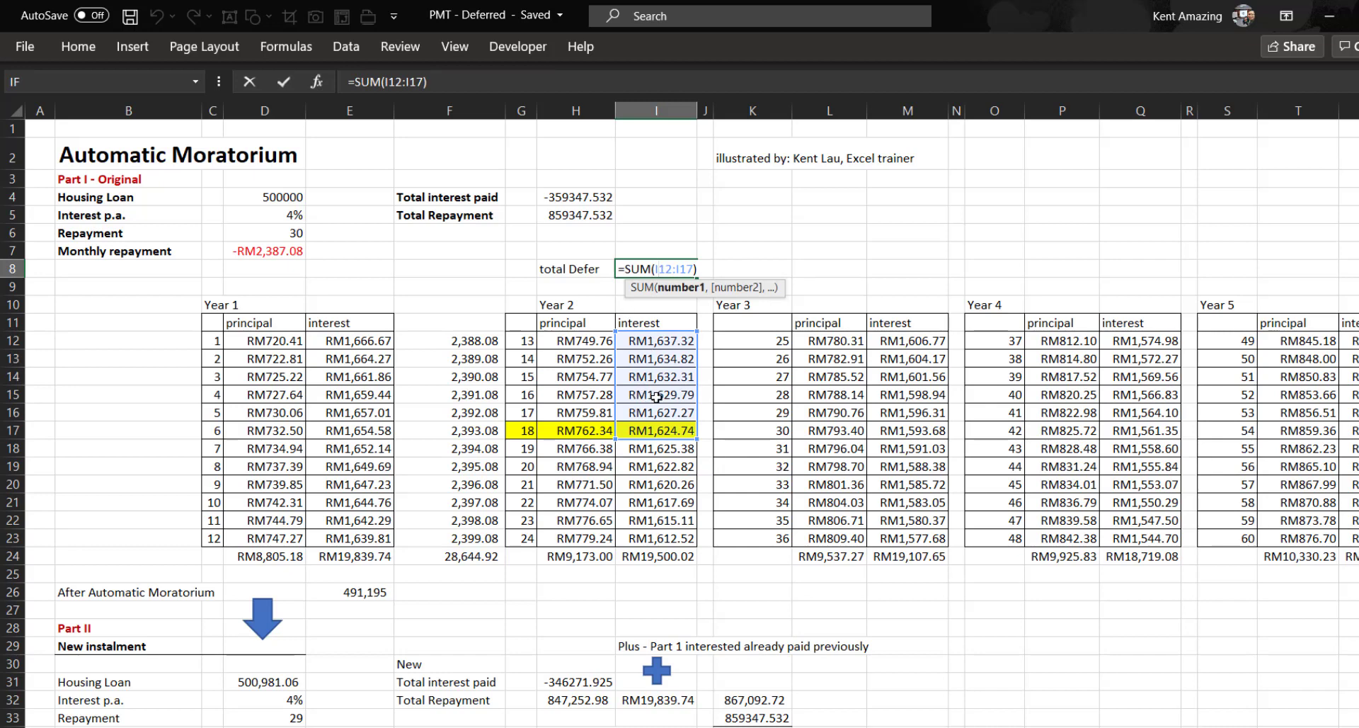
key(Return)
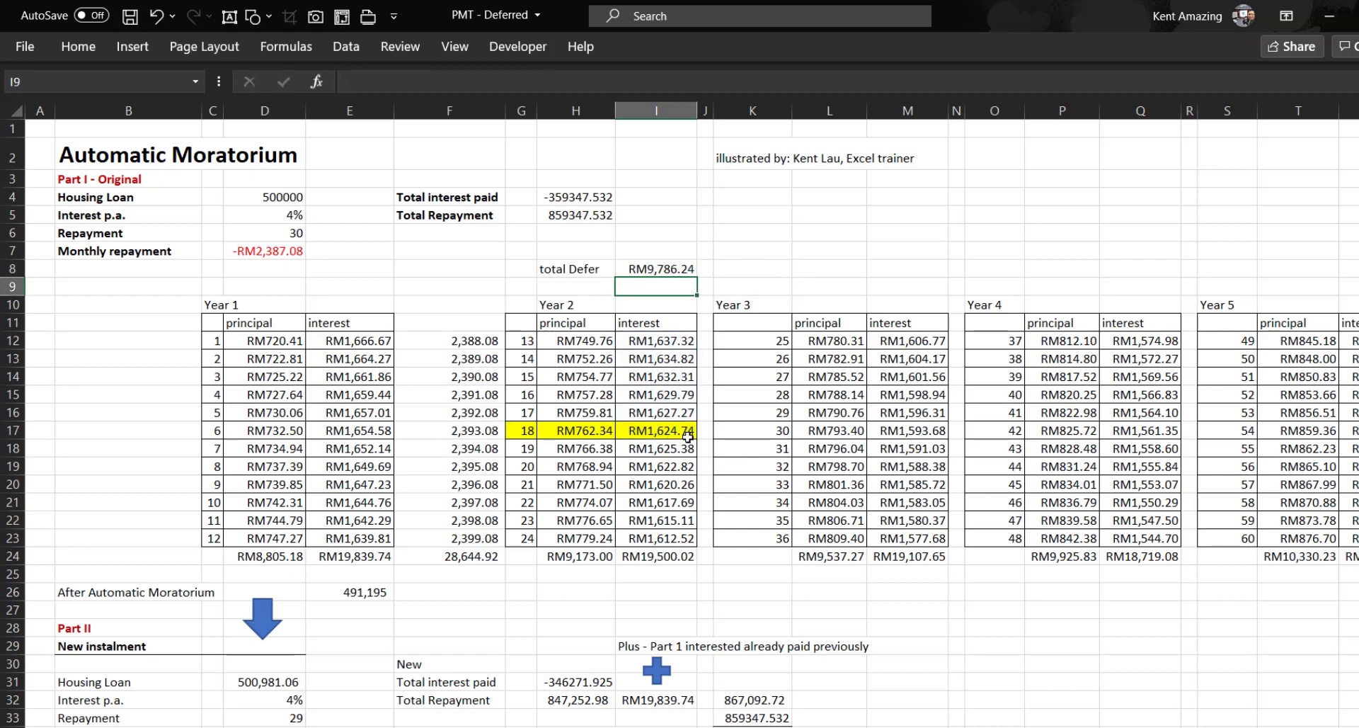
mouse_move(413, 383)
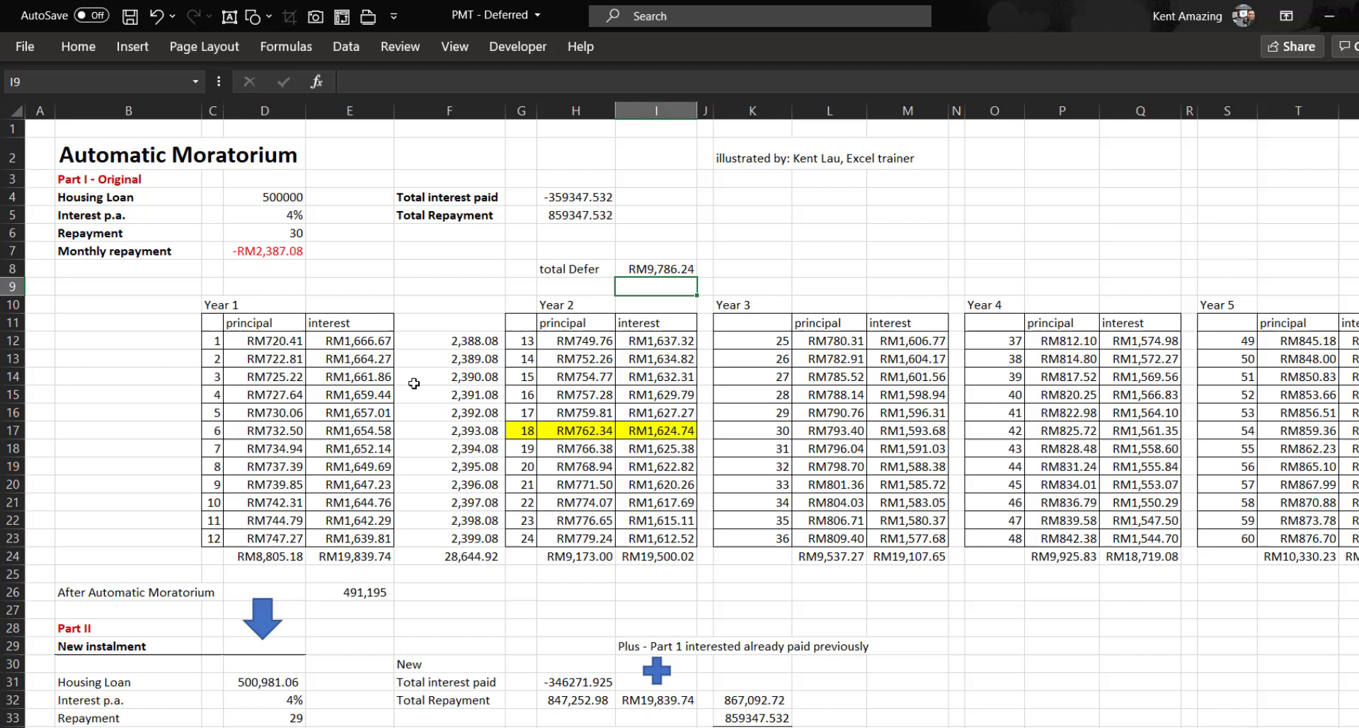
mouse_move(425, 413)
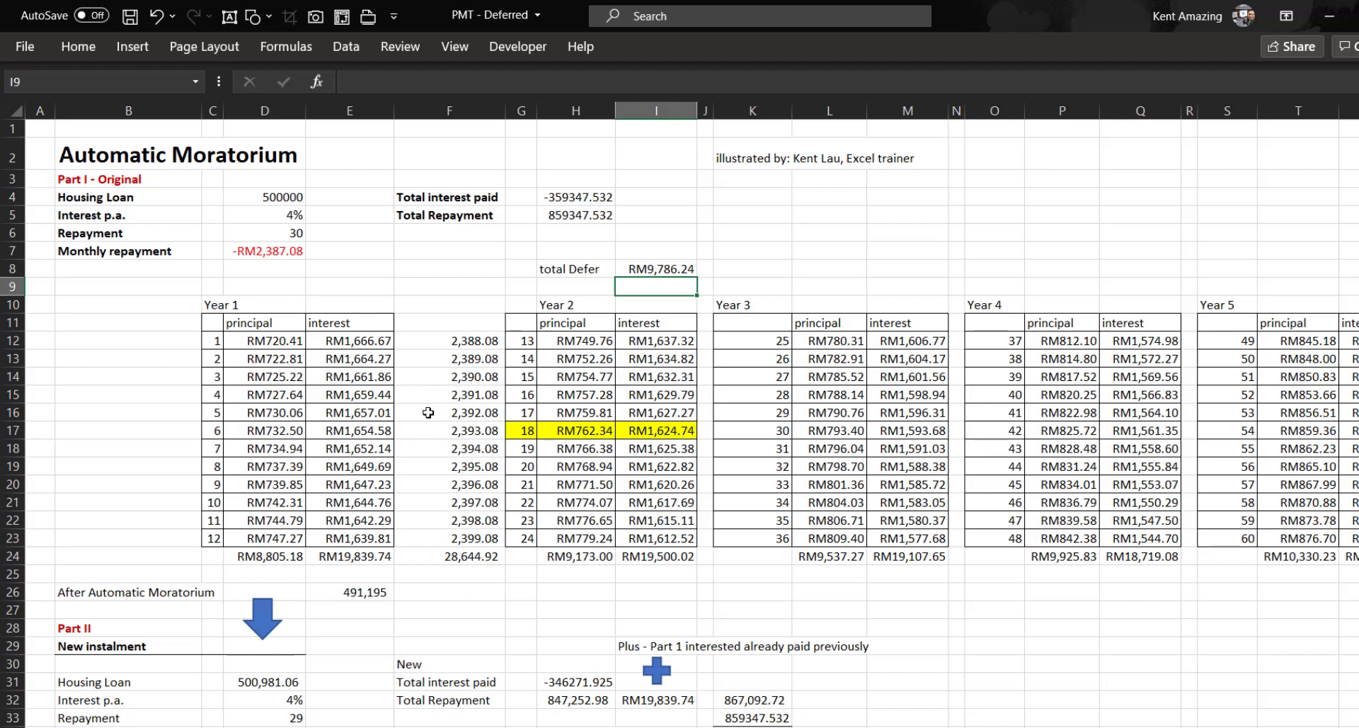
mouse_move(370, 291)
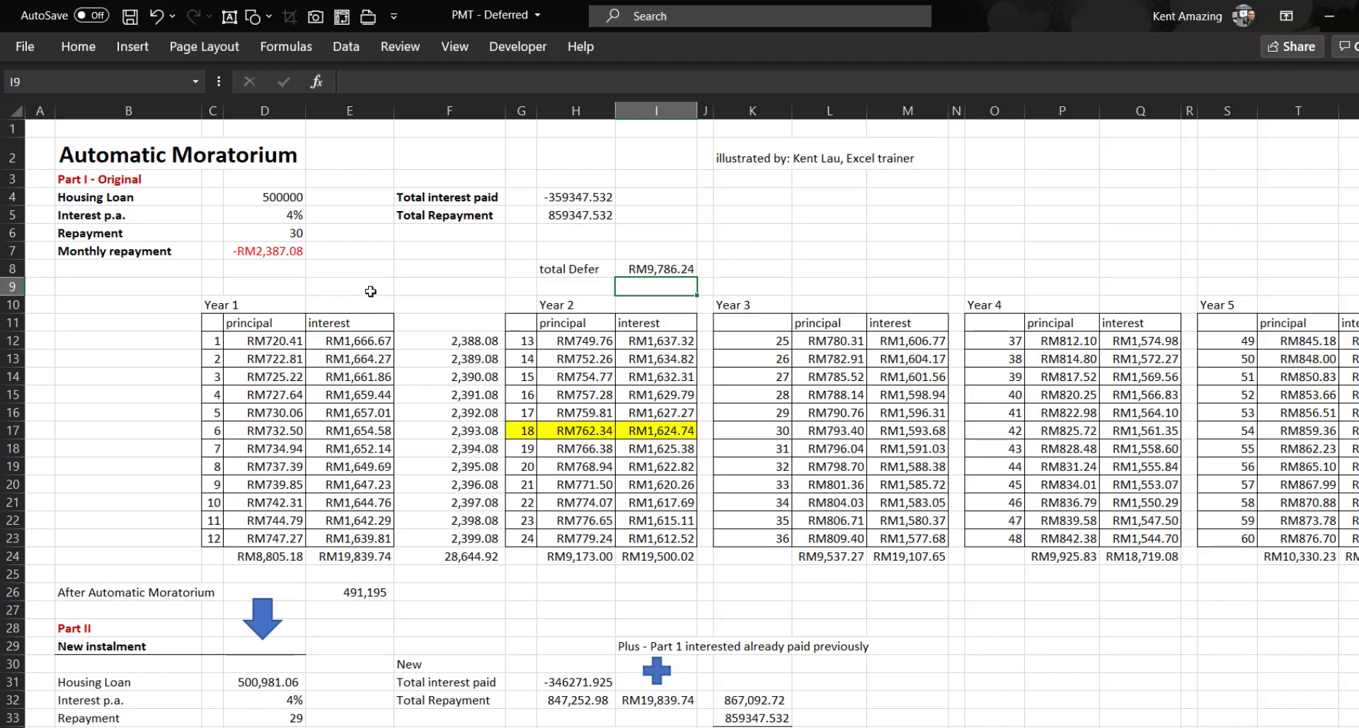
Trace the post-moratorium balance, first-year principal total and new housing loan amount.
click(349, 592)
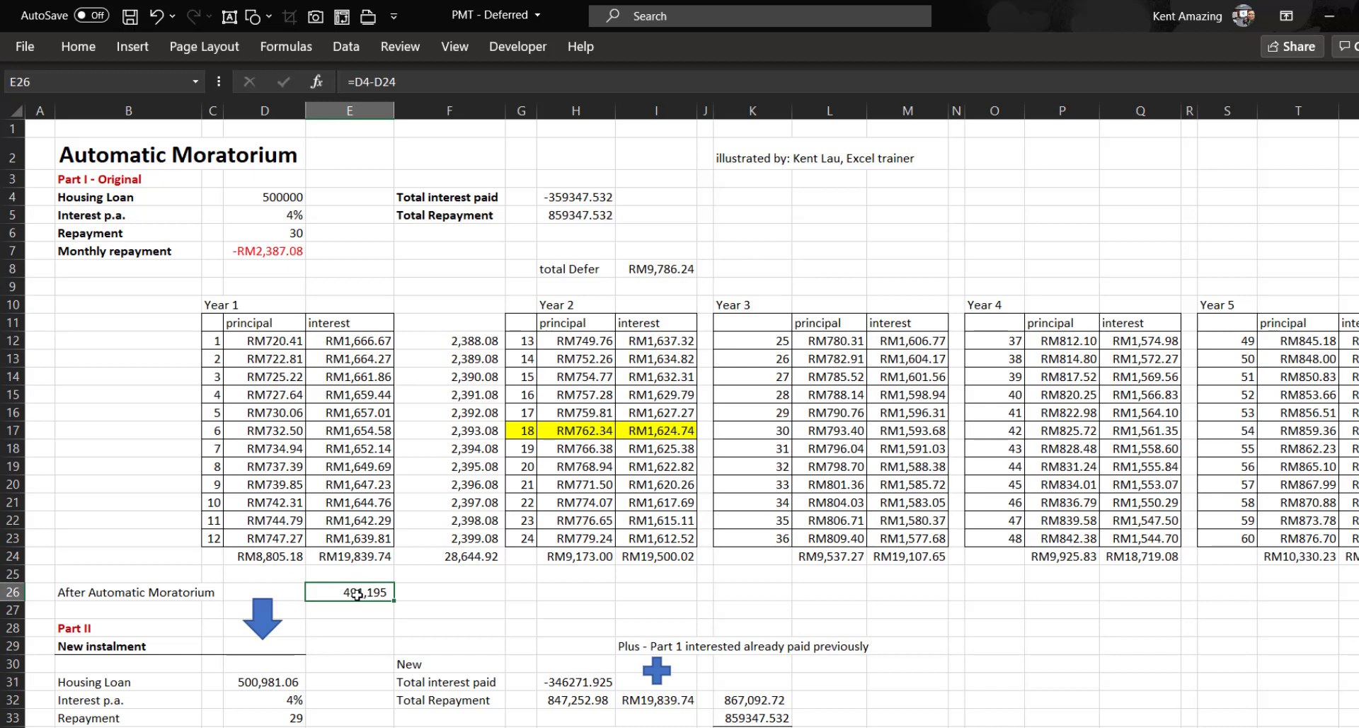
double_click(349, 592)
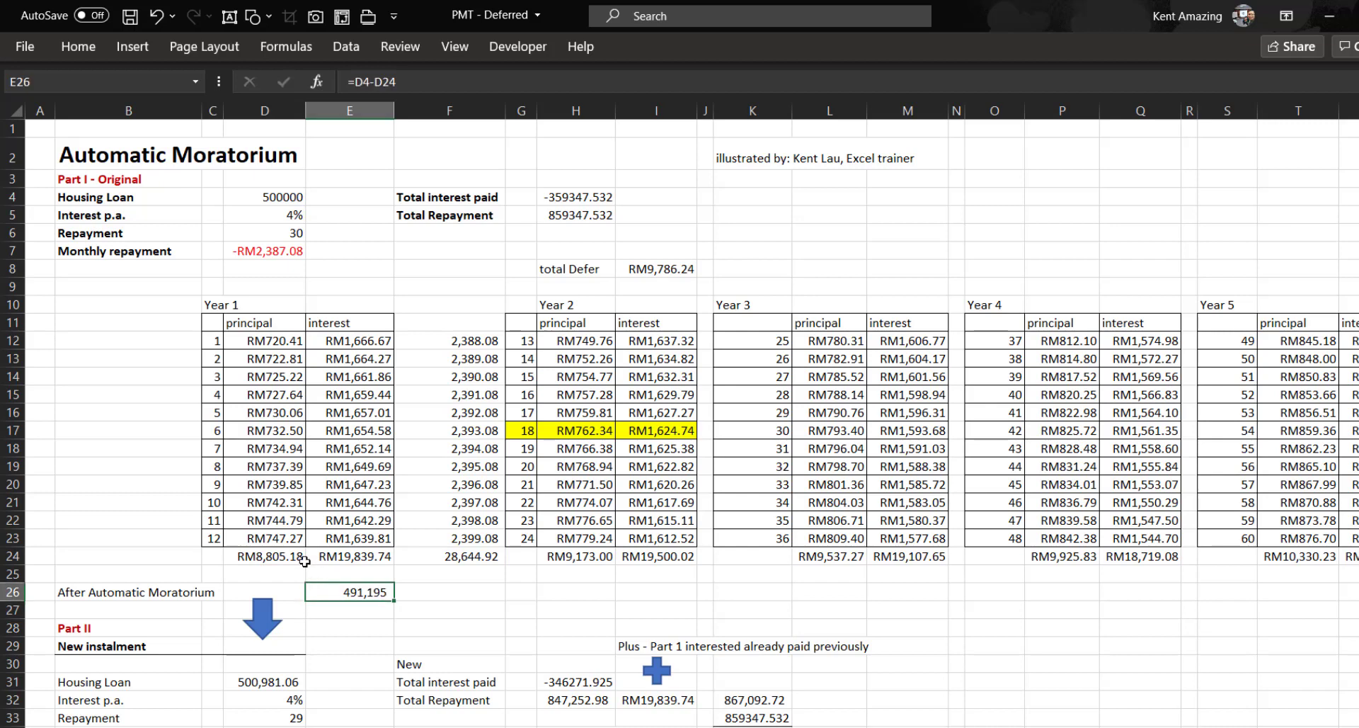
click(265, 555)
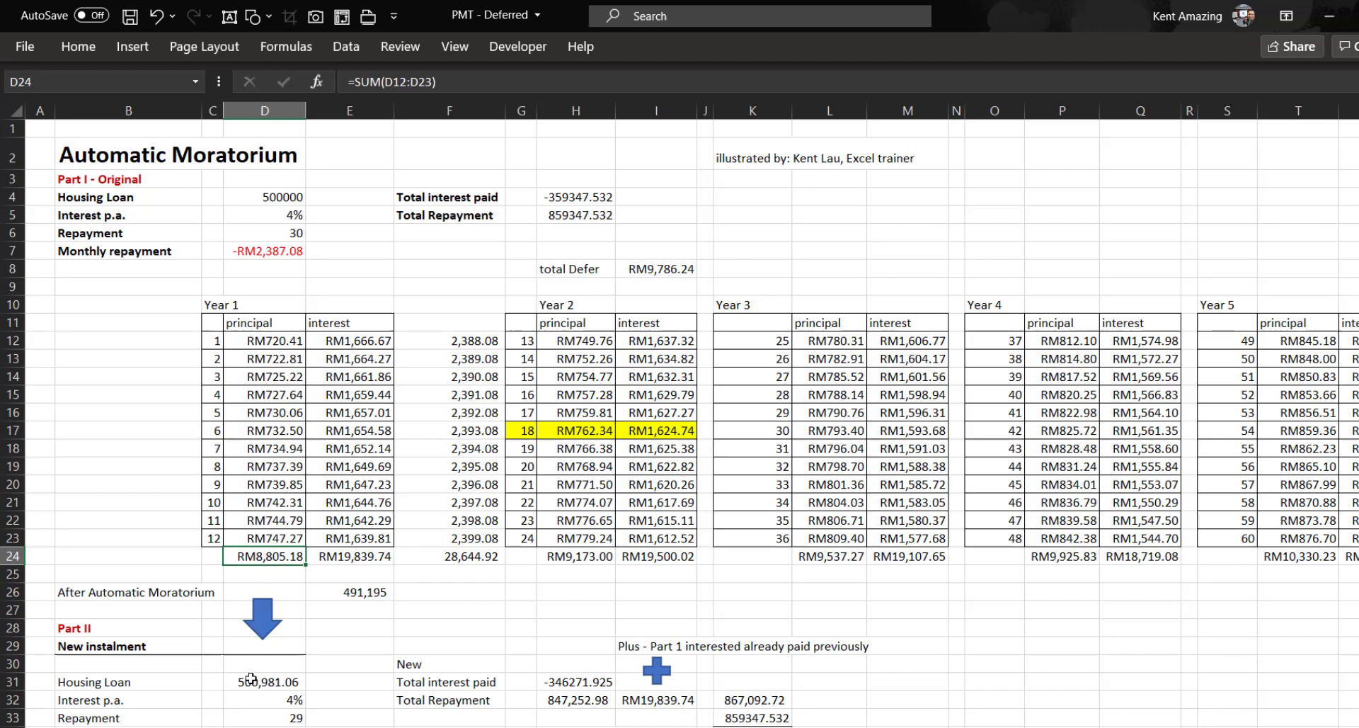
click(348, 592)
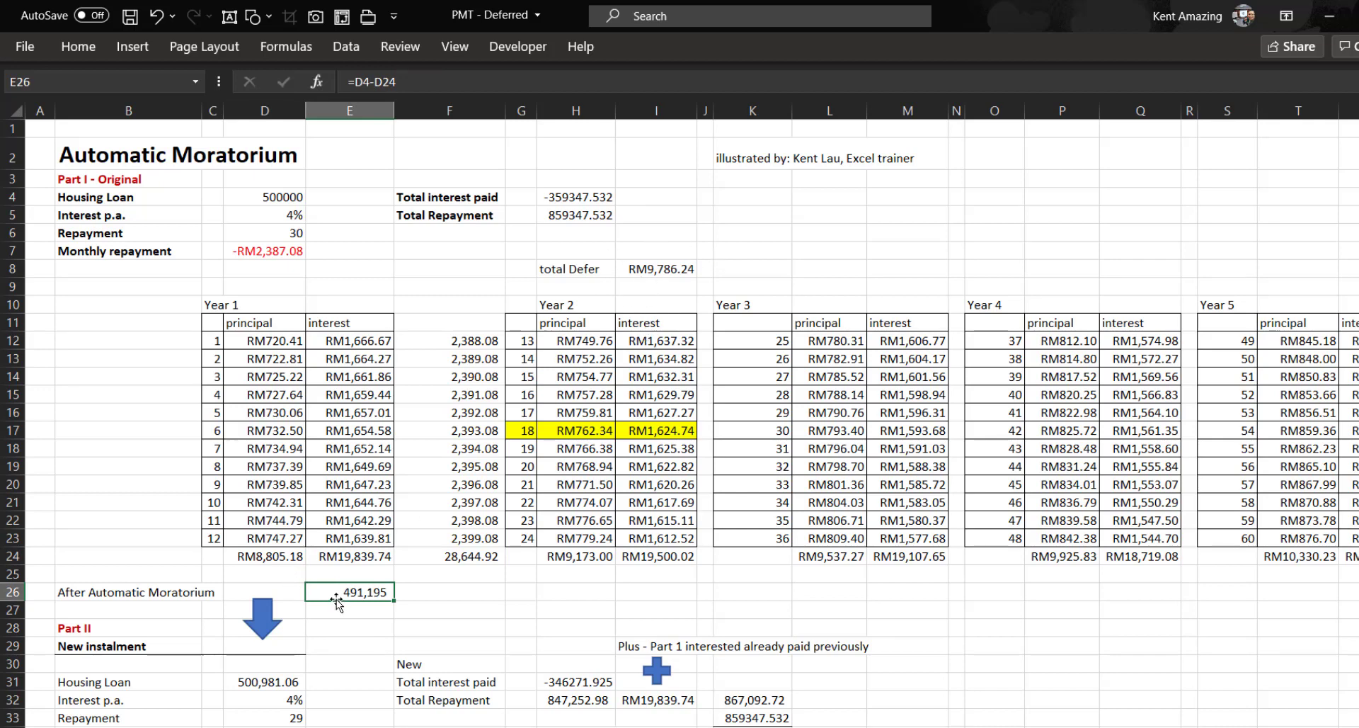
scroll(down, 3)
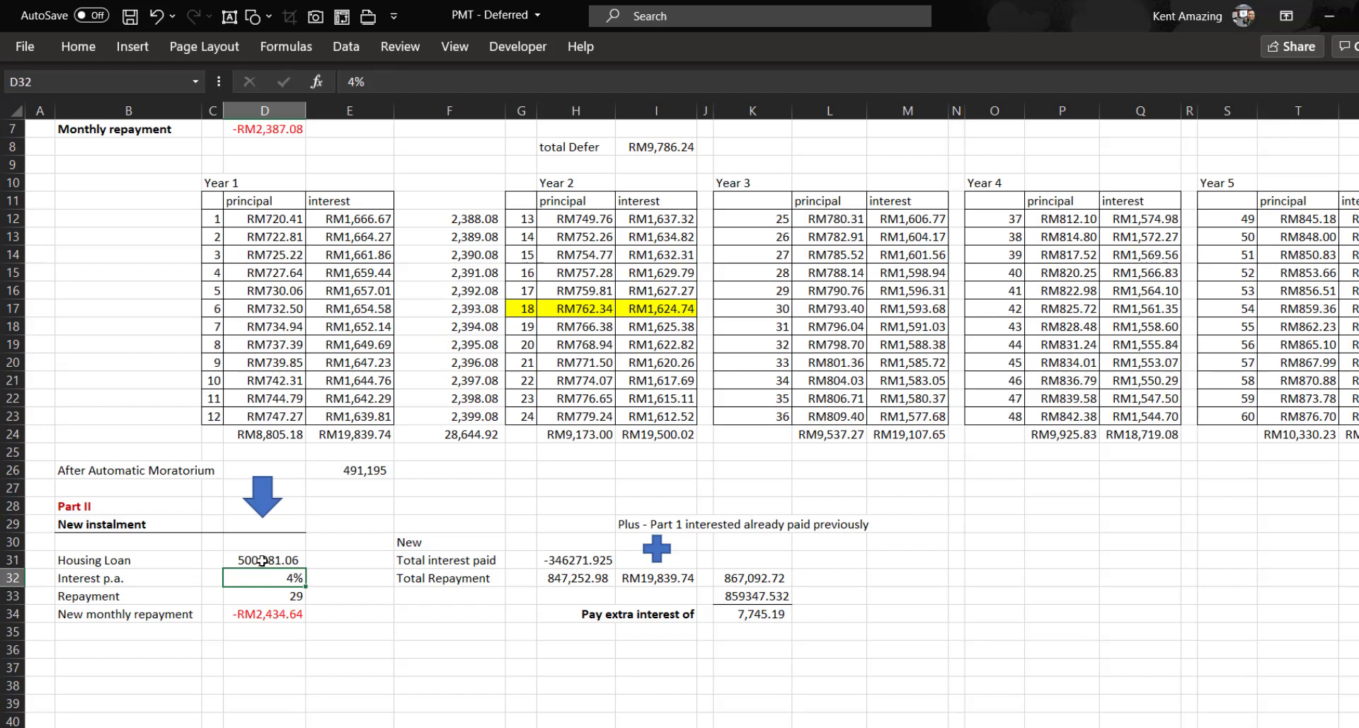
click(264, 560)
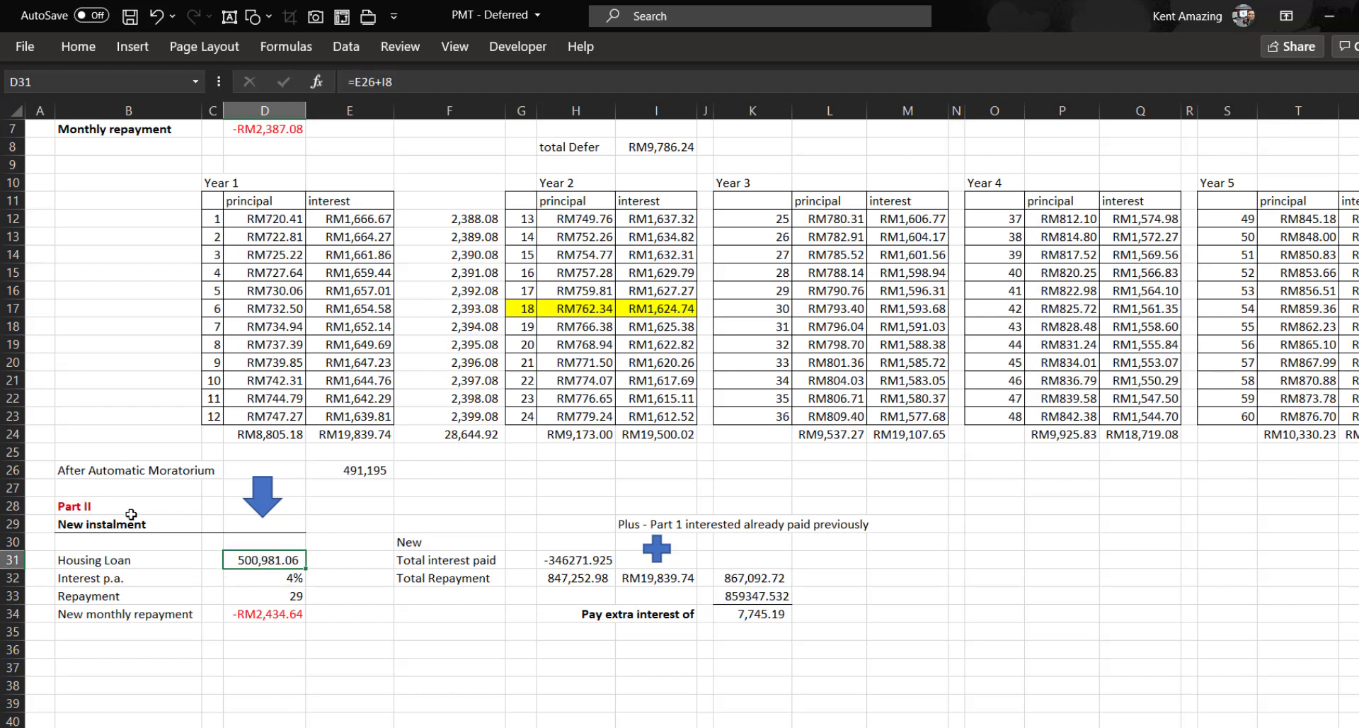
scroll(up, 3)
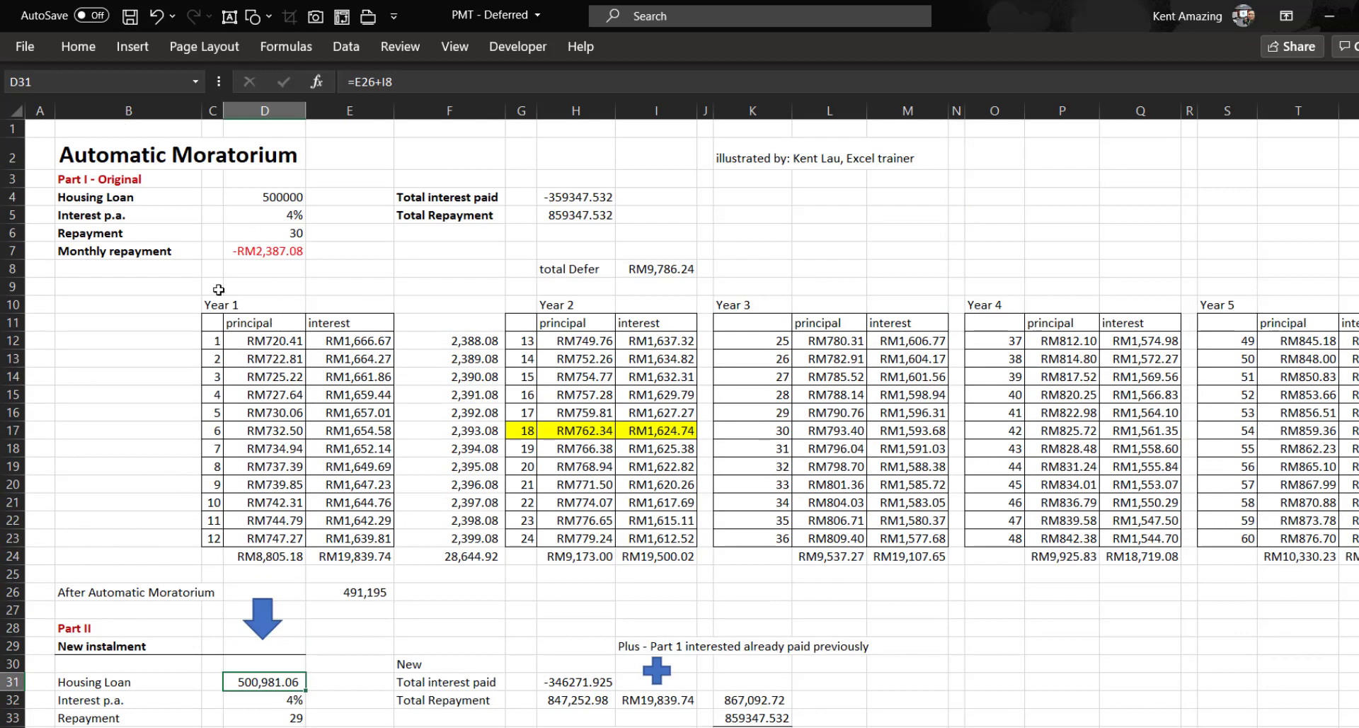
mouse_move(405, 246)
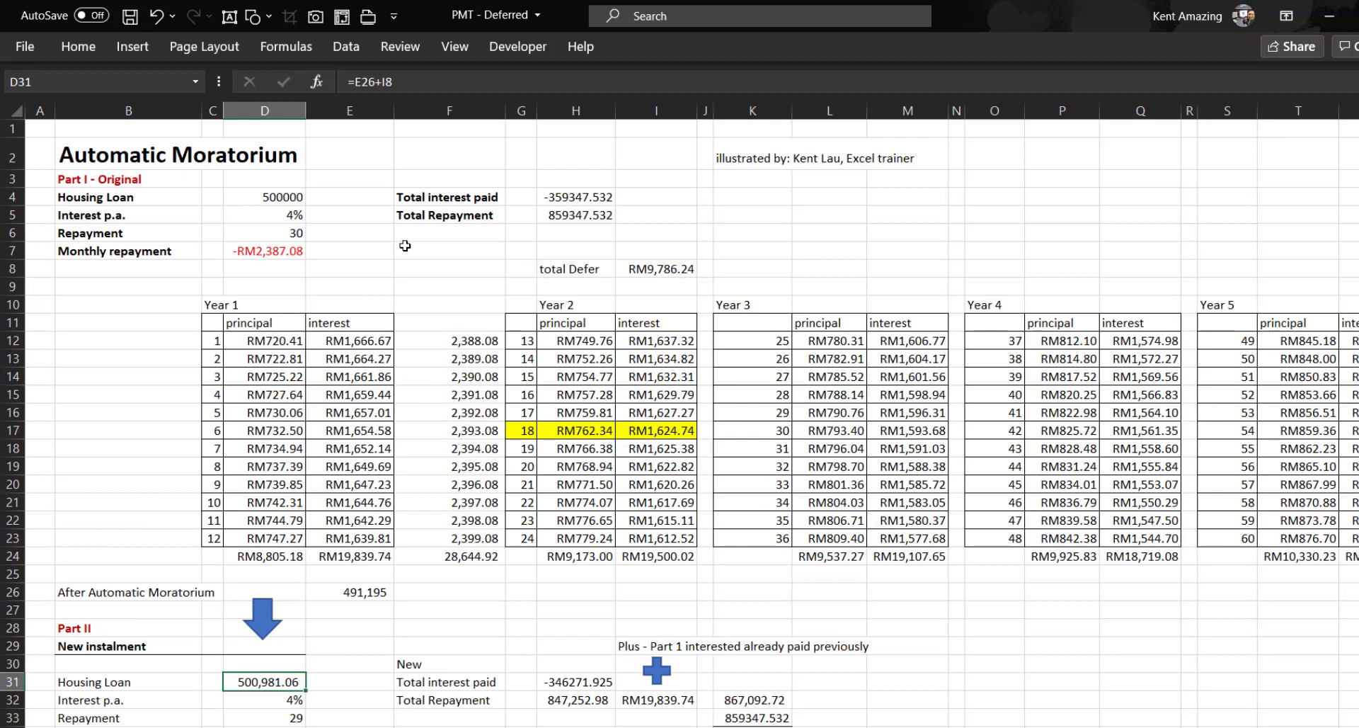
Inspect the new total interest paid and new total repayment calculations.
scroll(down, 3)
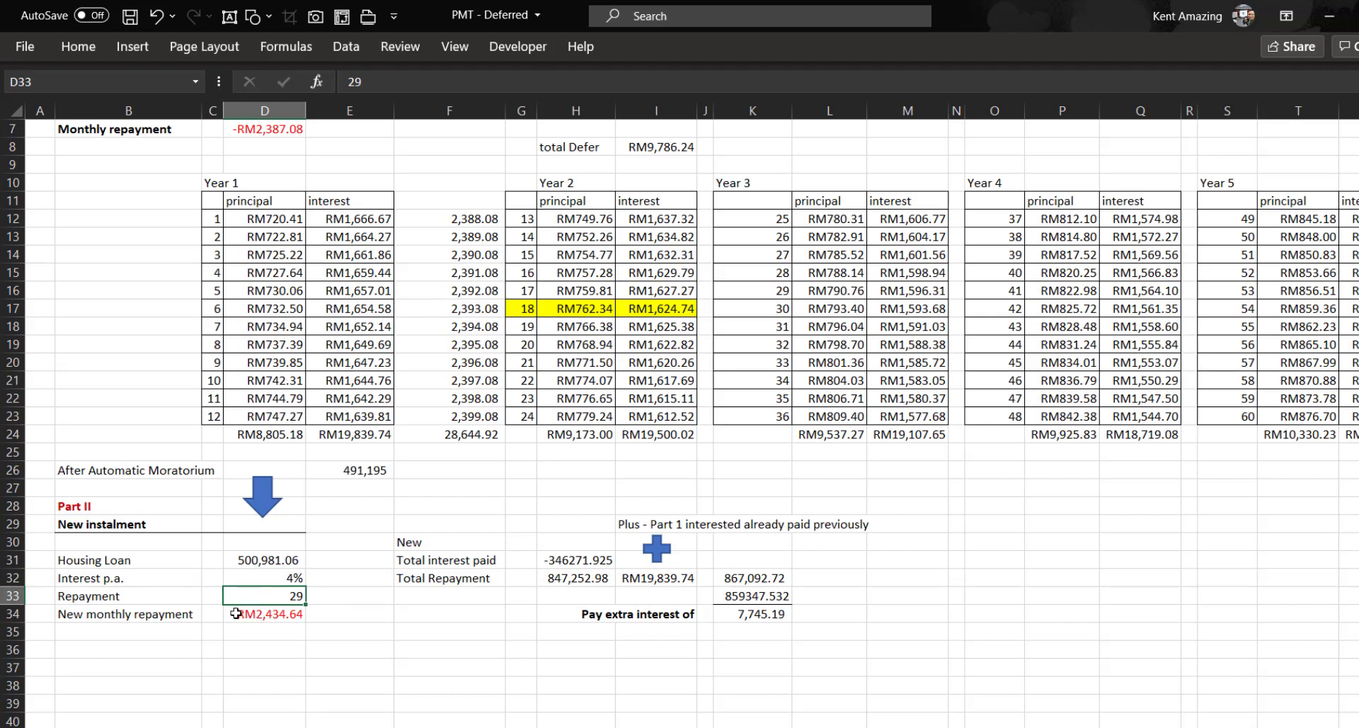
mouse_move(306, 615)
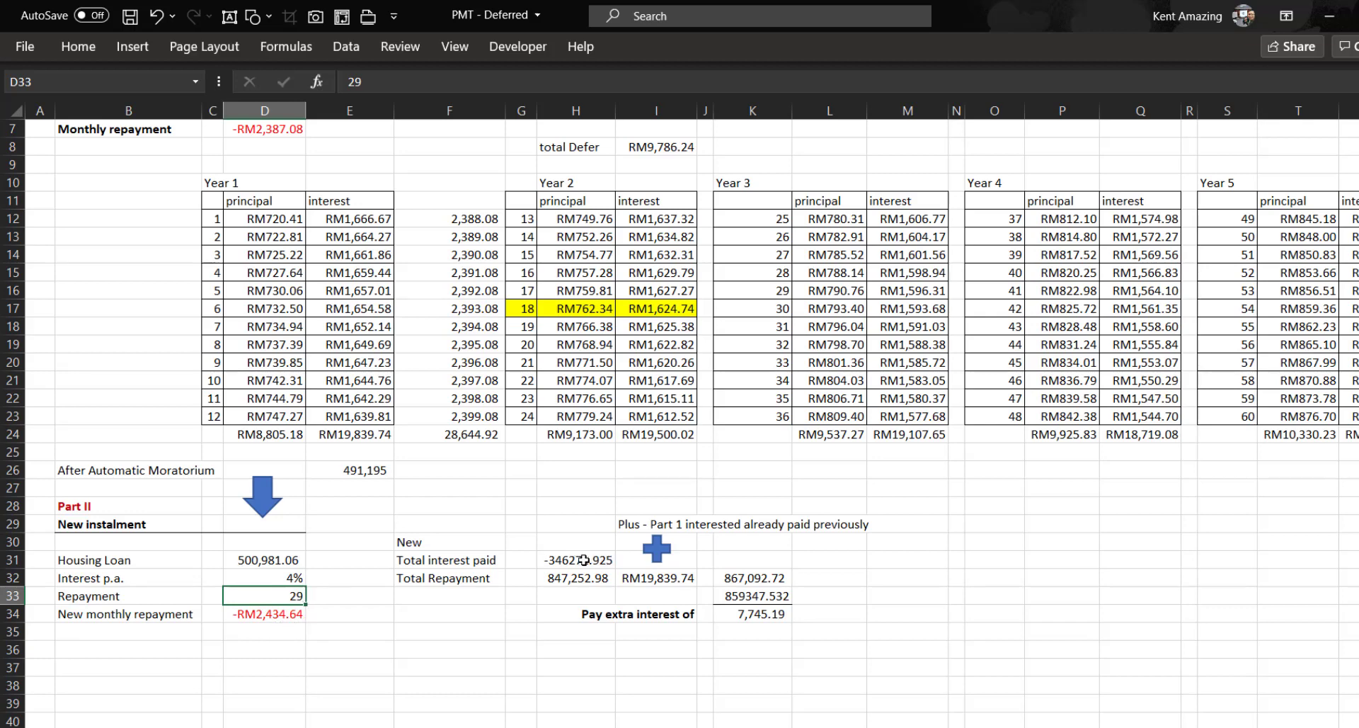
click(576, 560)
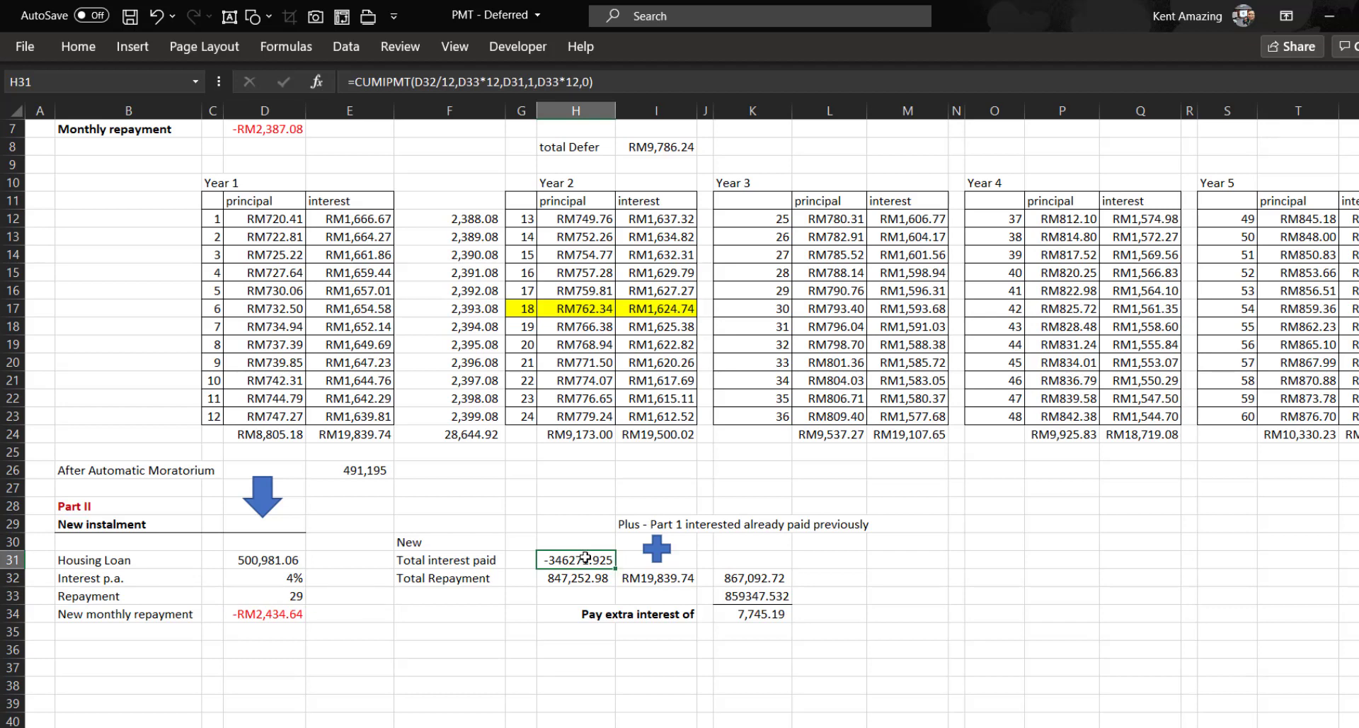
click(575, 578)
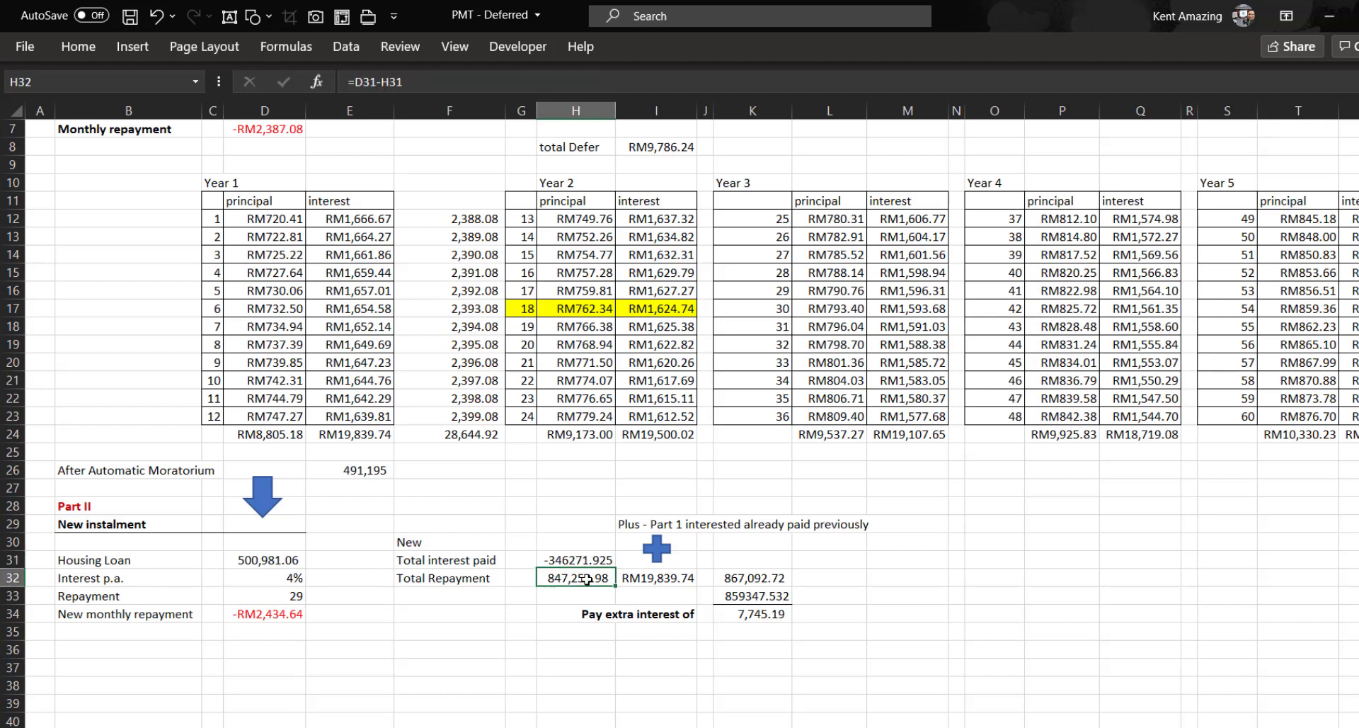
mouse_move(572, 587)
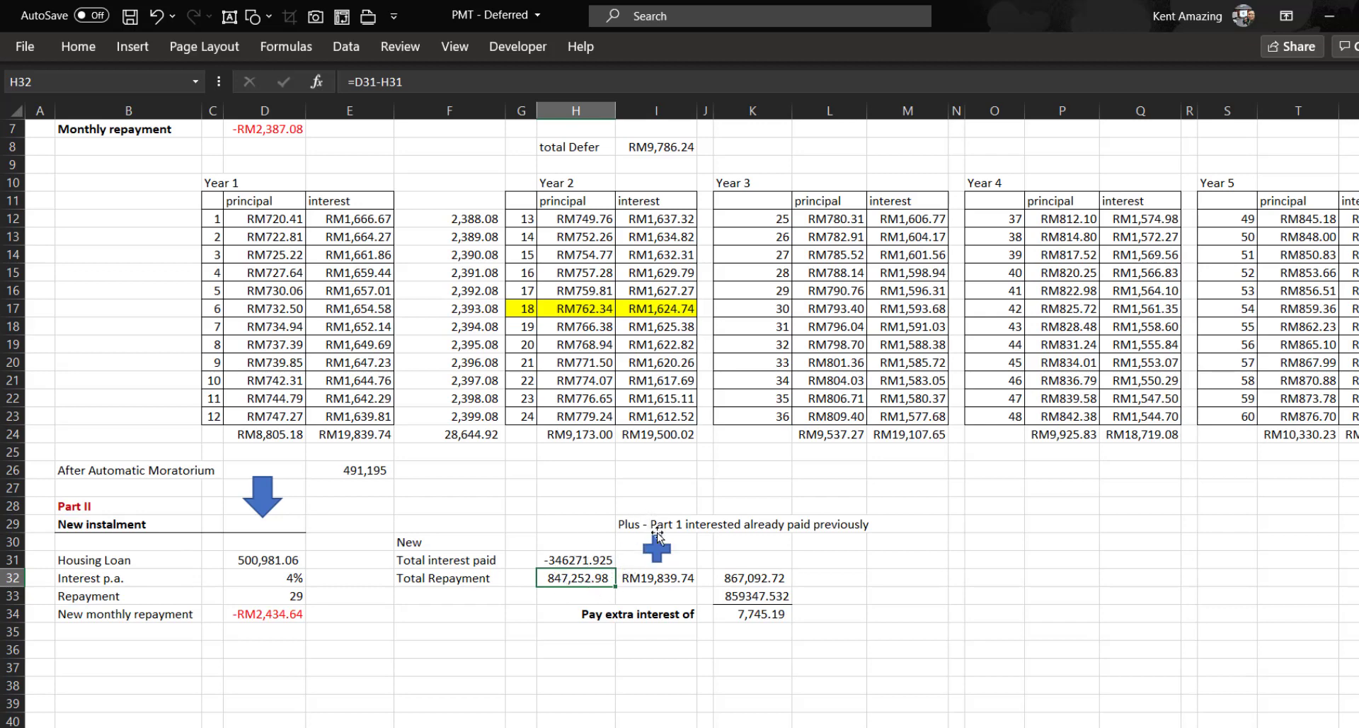
scroll(up, 3)
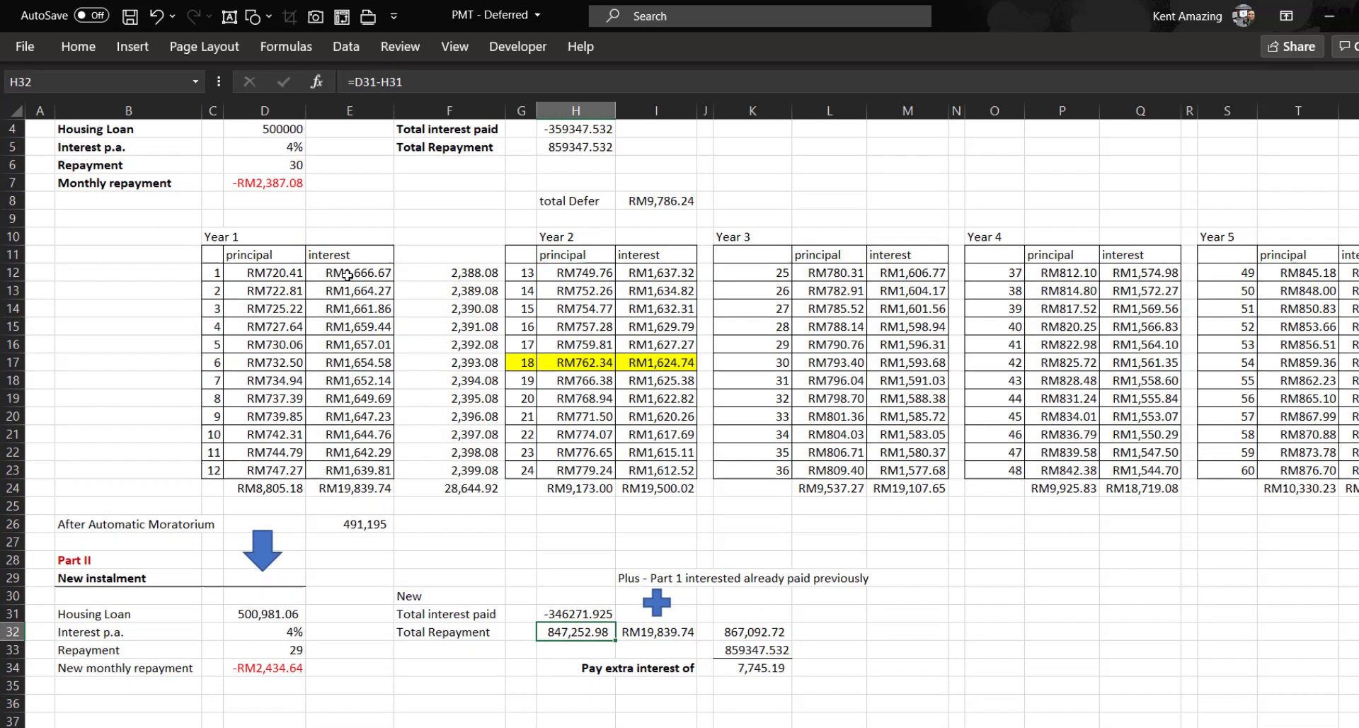
mouse_move(264, 480)
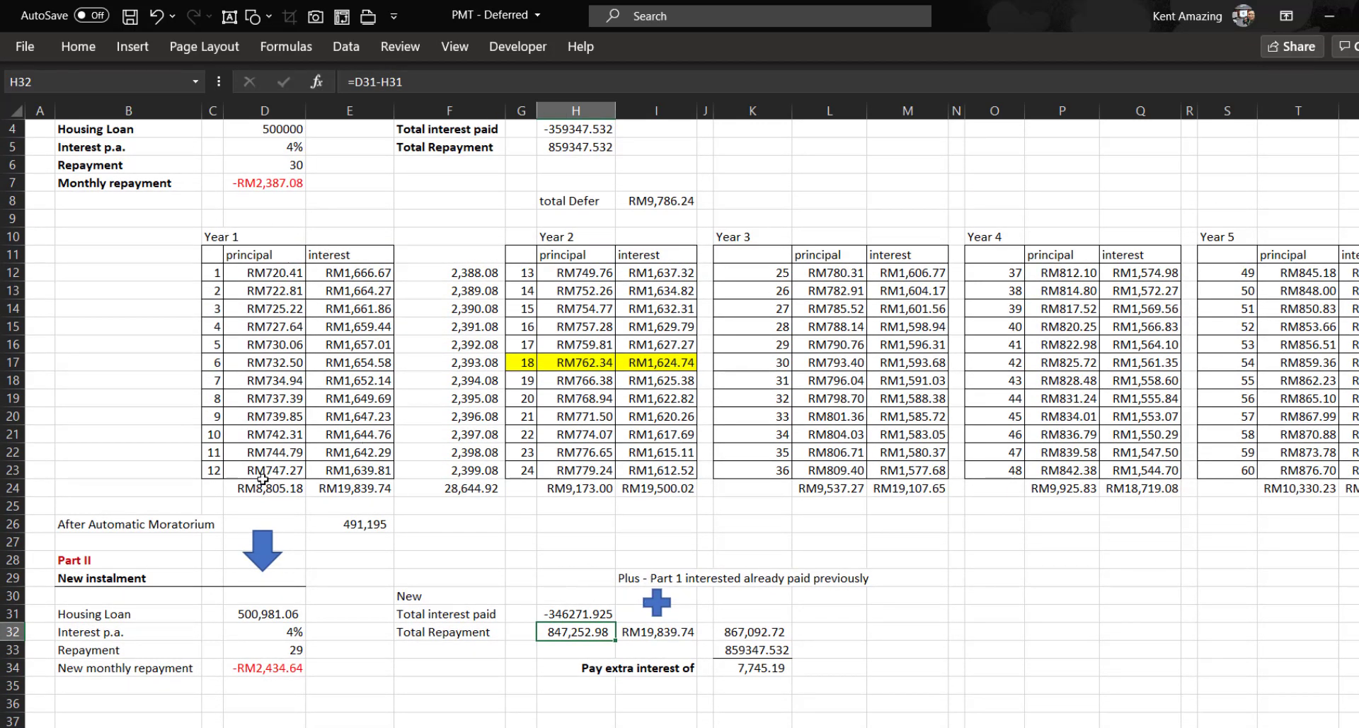
Check the first-year interest added back, combined repayment total and original total repayment.
click(656, 632)
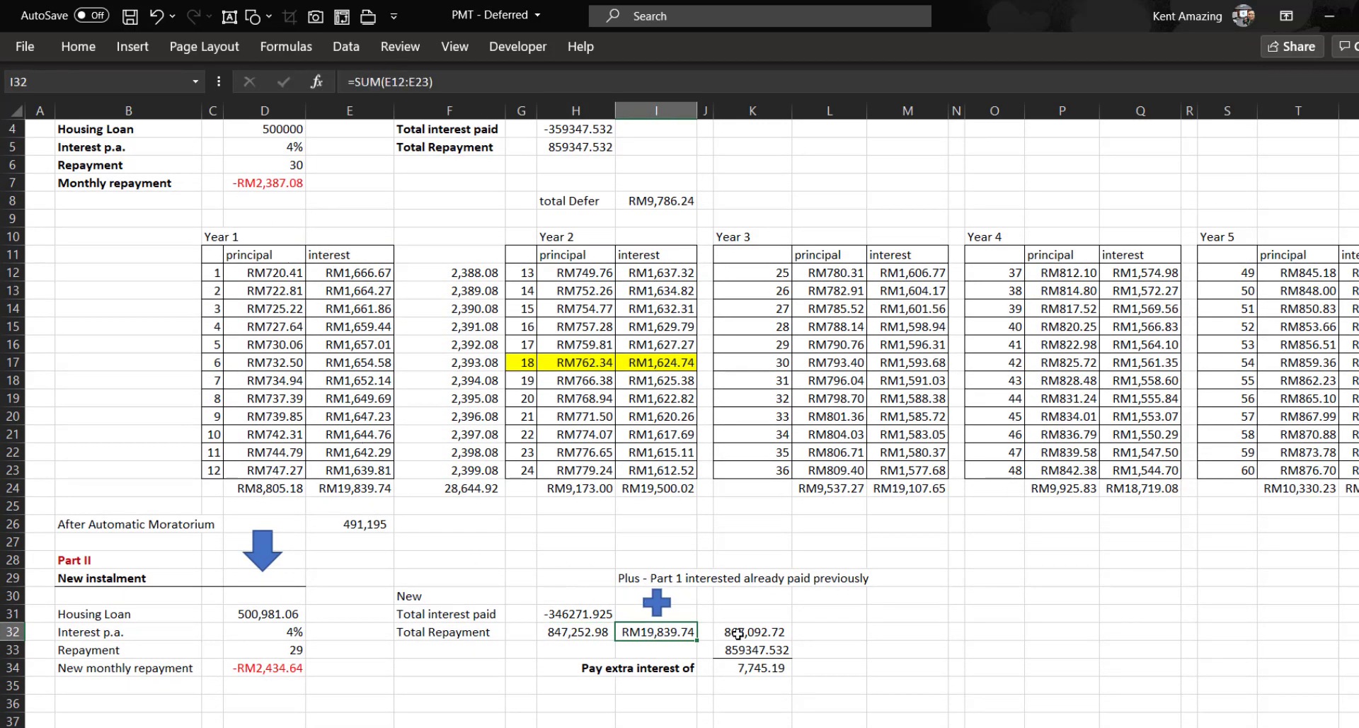
click(752, 631)
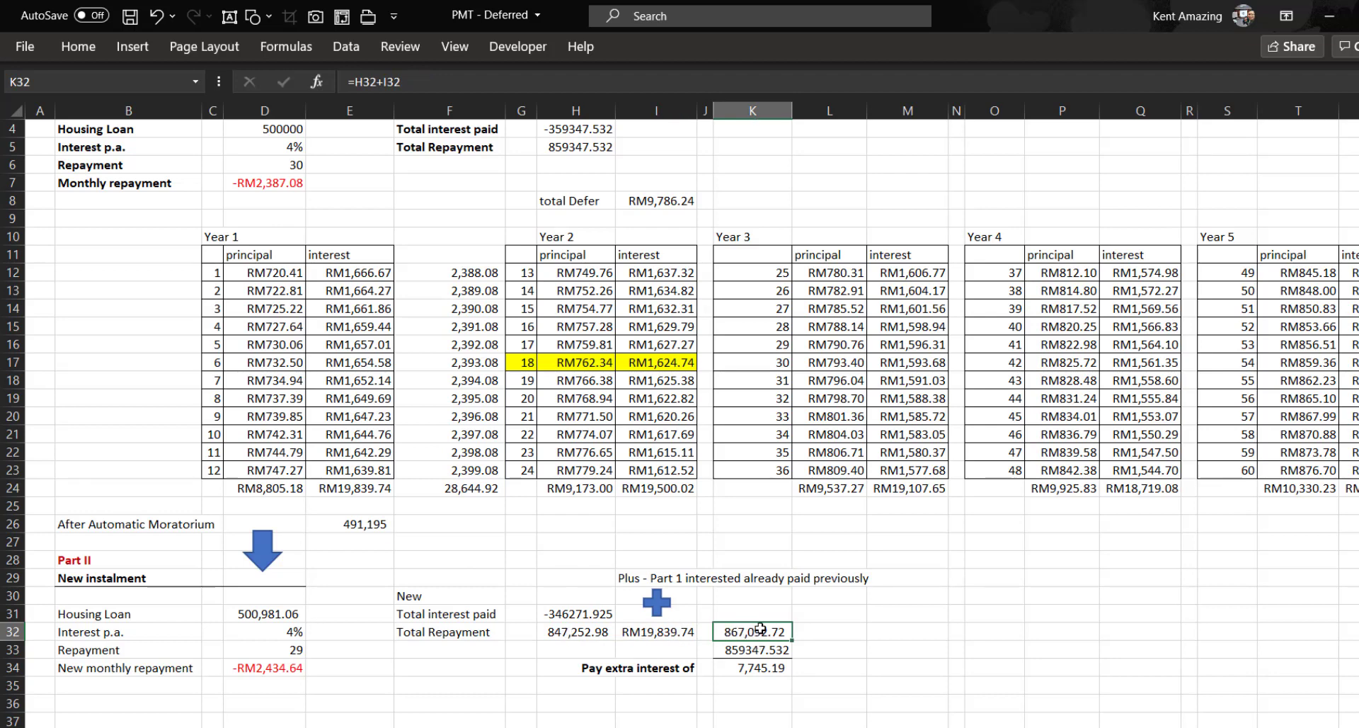
double_click(753, 631)
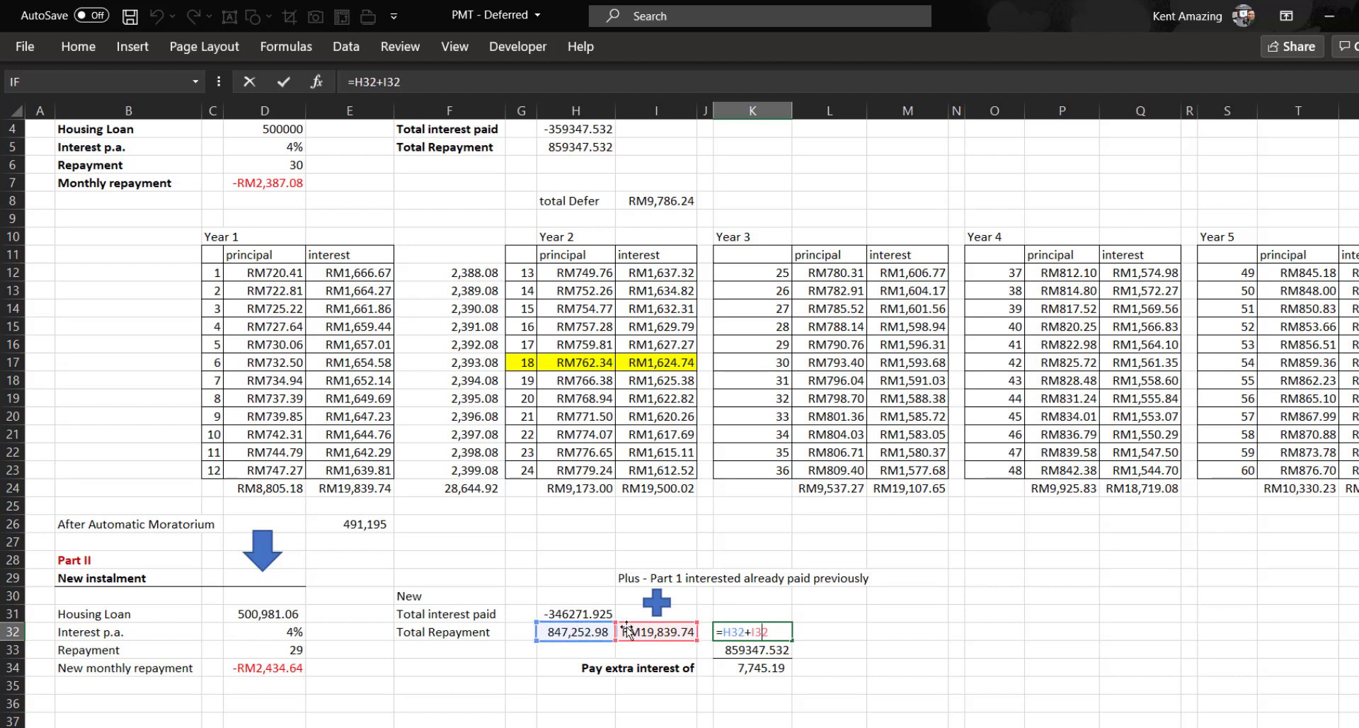
key(Return)
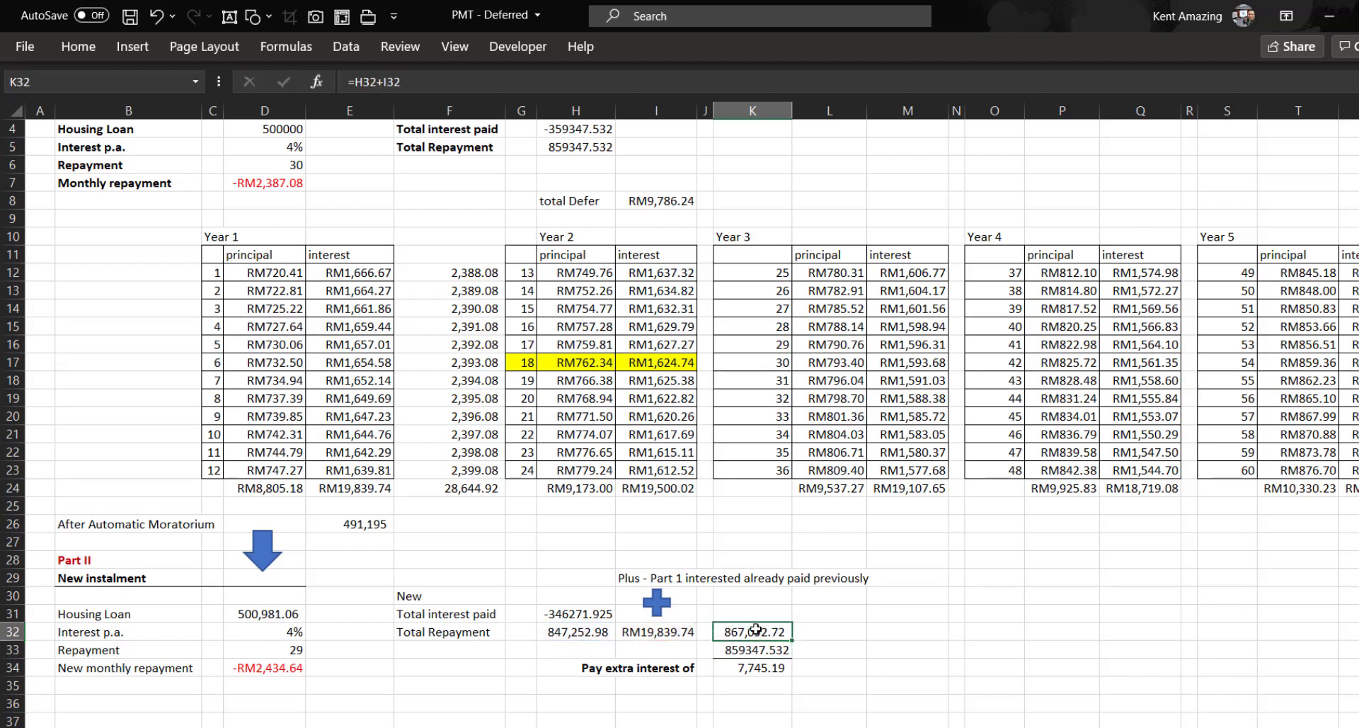
click(752, 649)
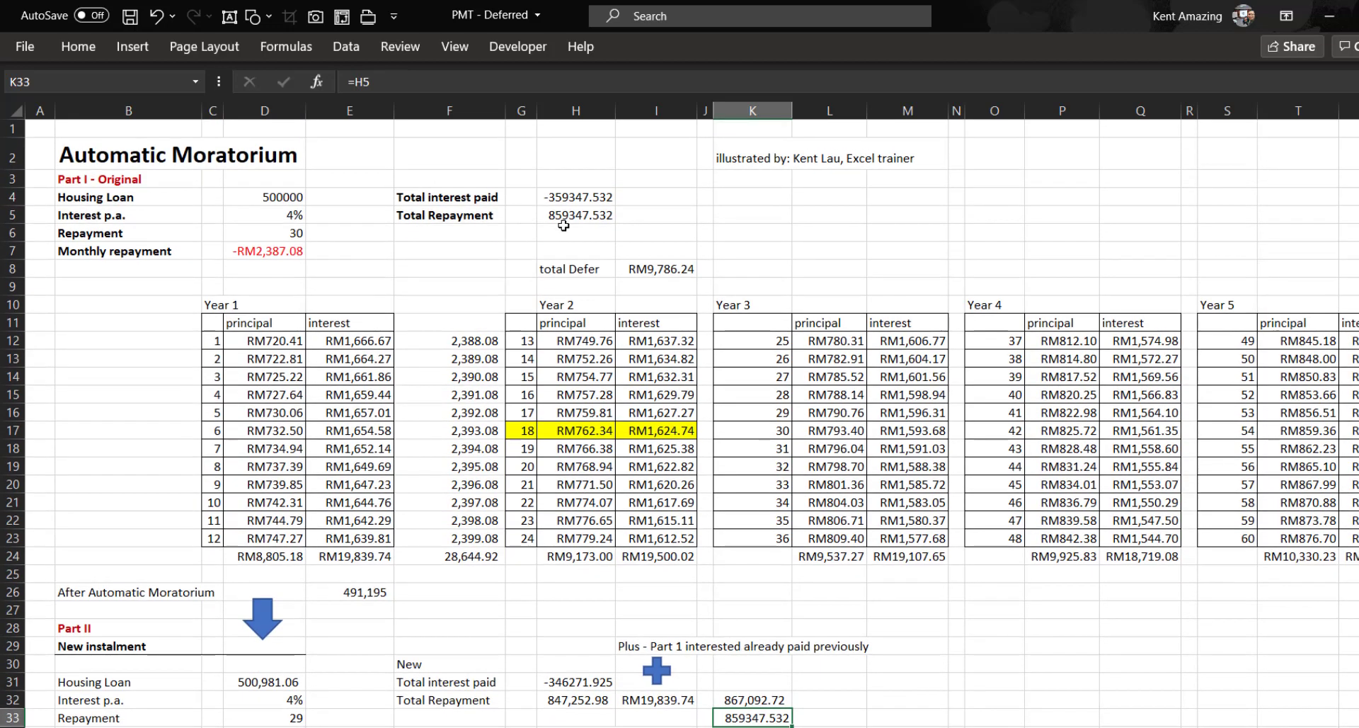
mouse_move(597, 215)
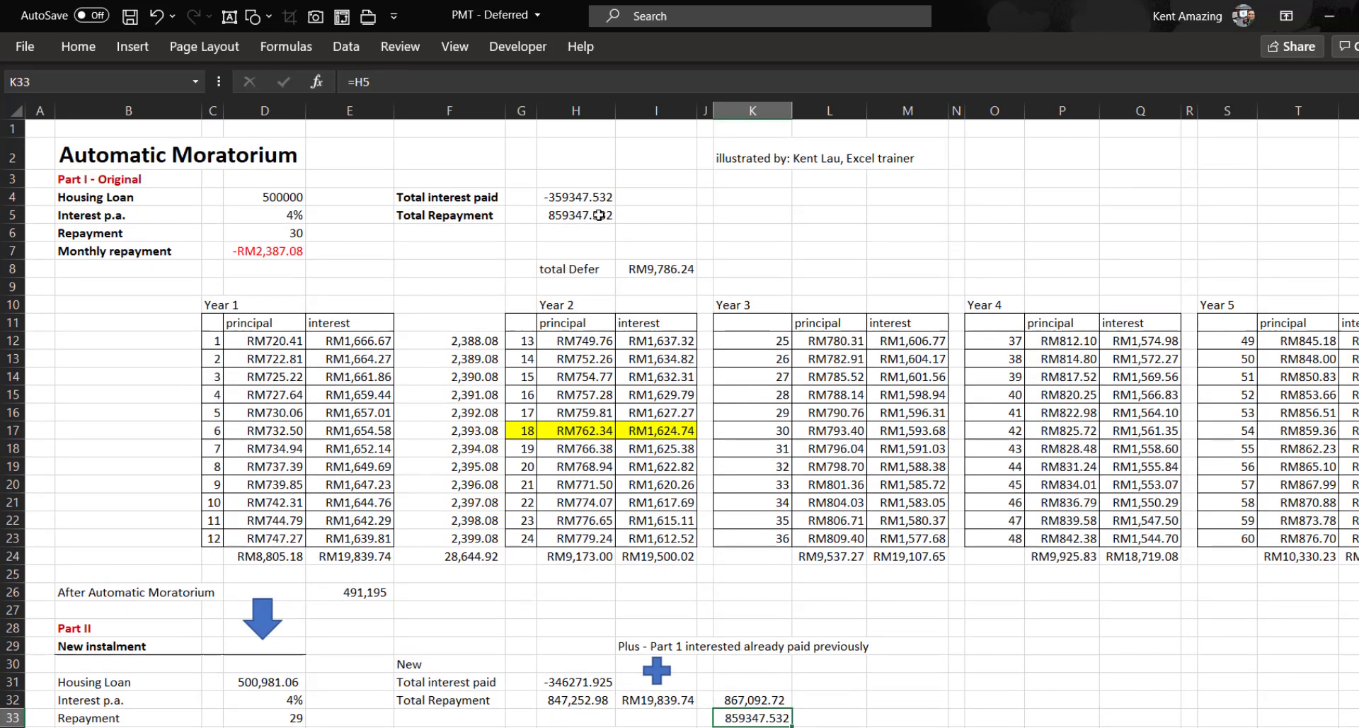
click(575, 215)
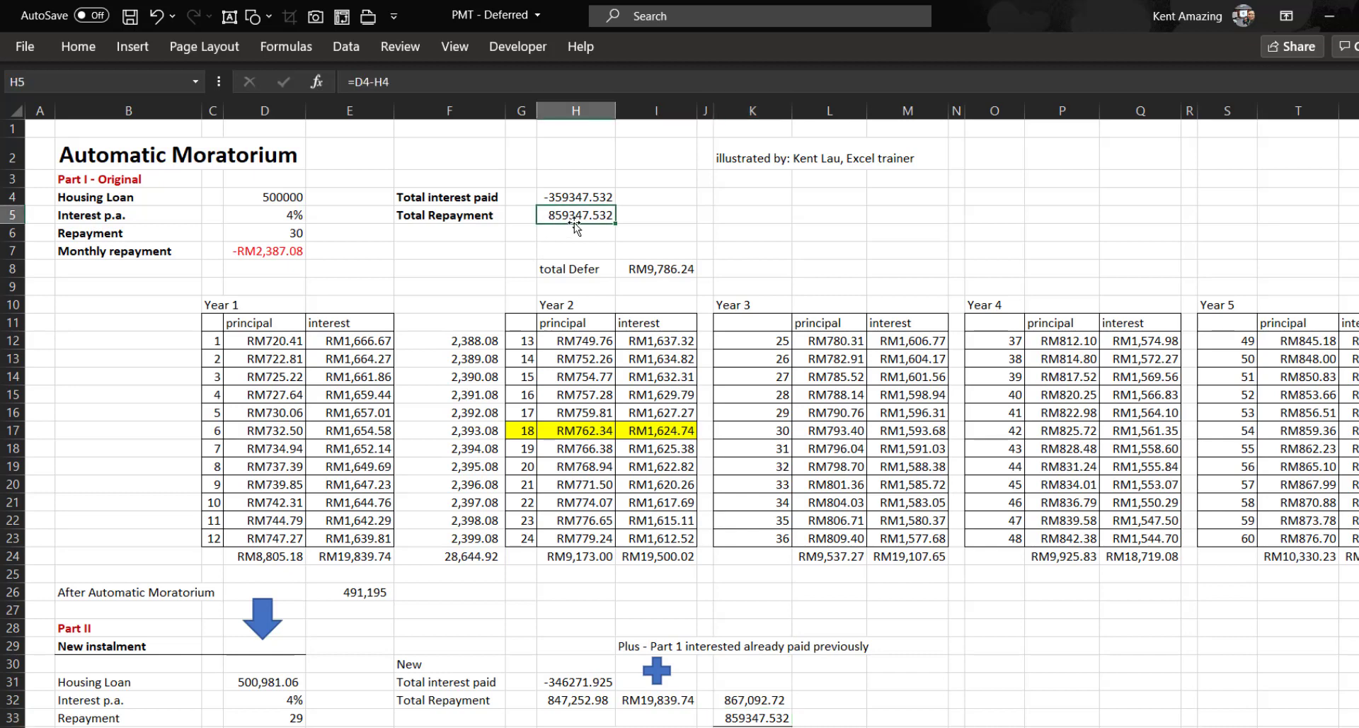
Inspect the combined total, extra interest, and month-13 and month-2 principal formulas.
scroll(down, 3)
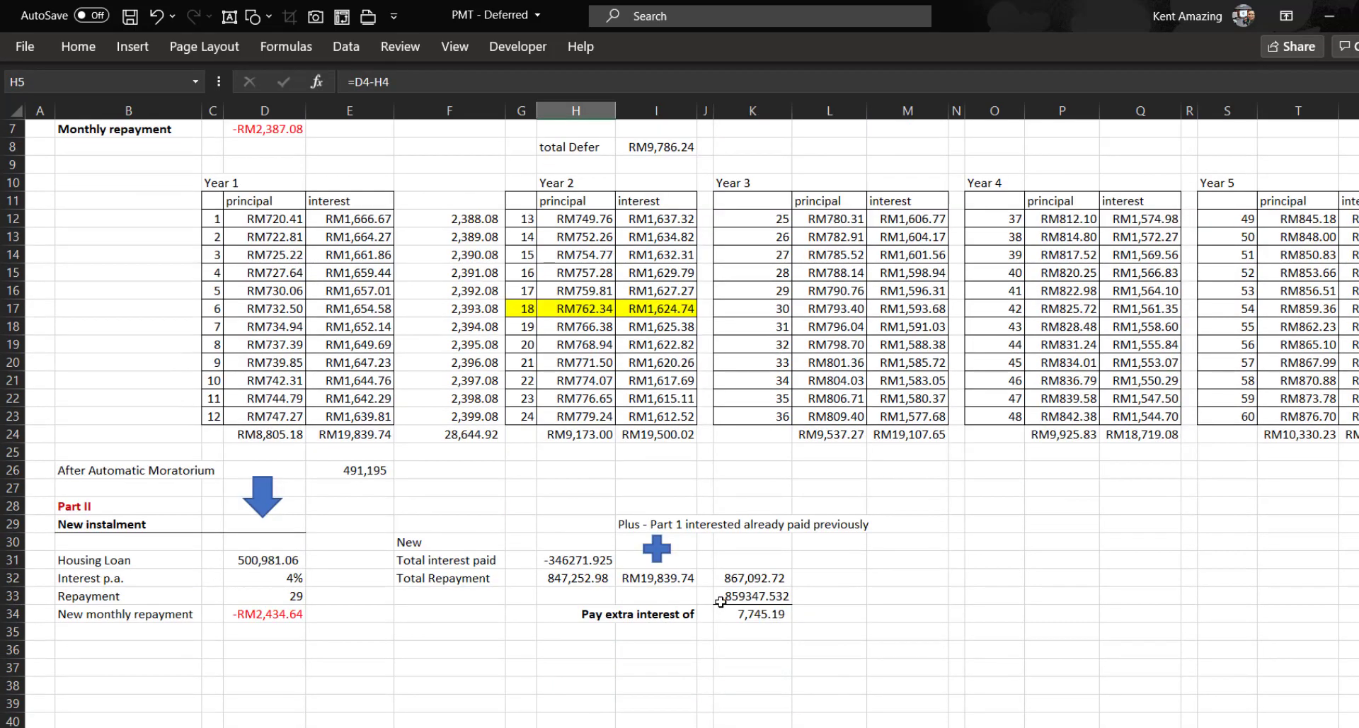
click(750, 578)
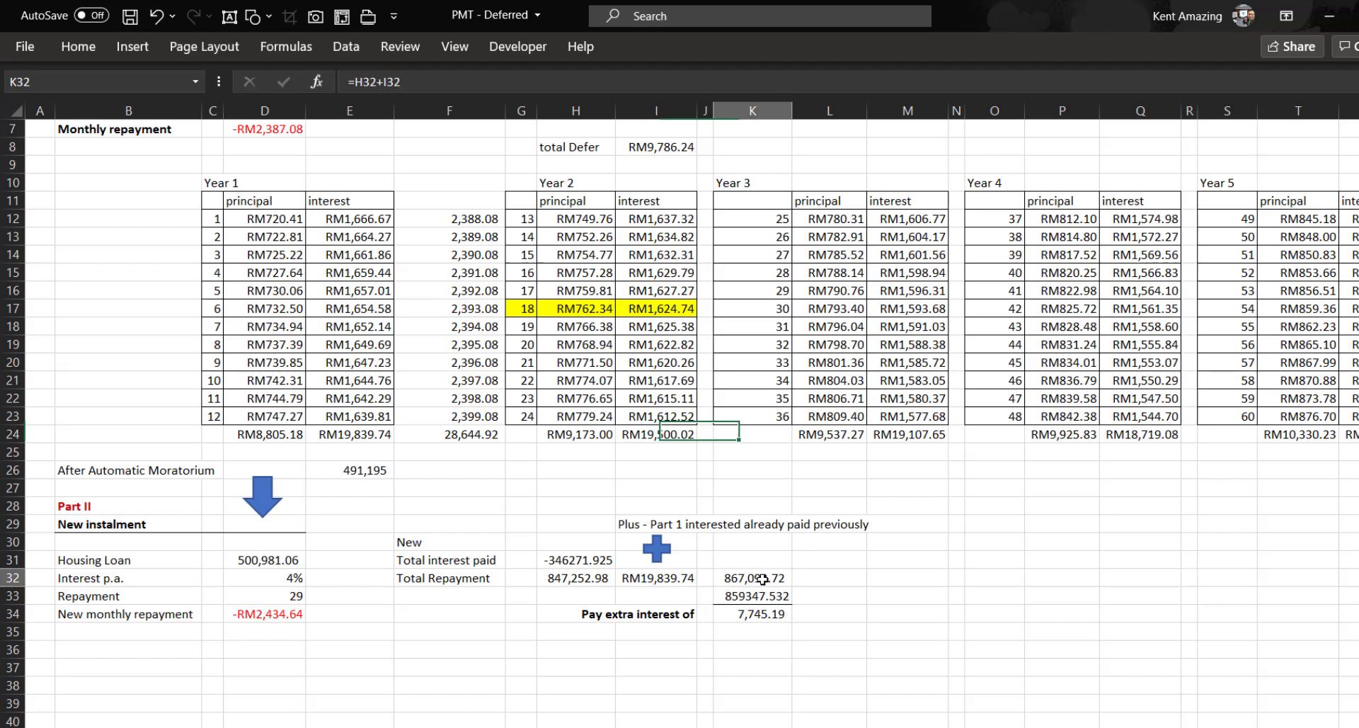
click(753, 595)
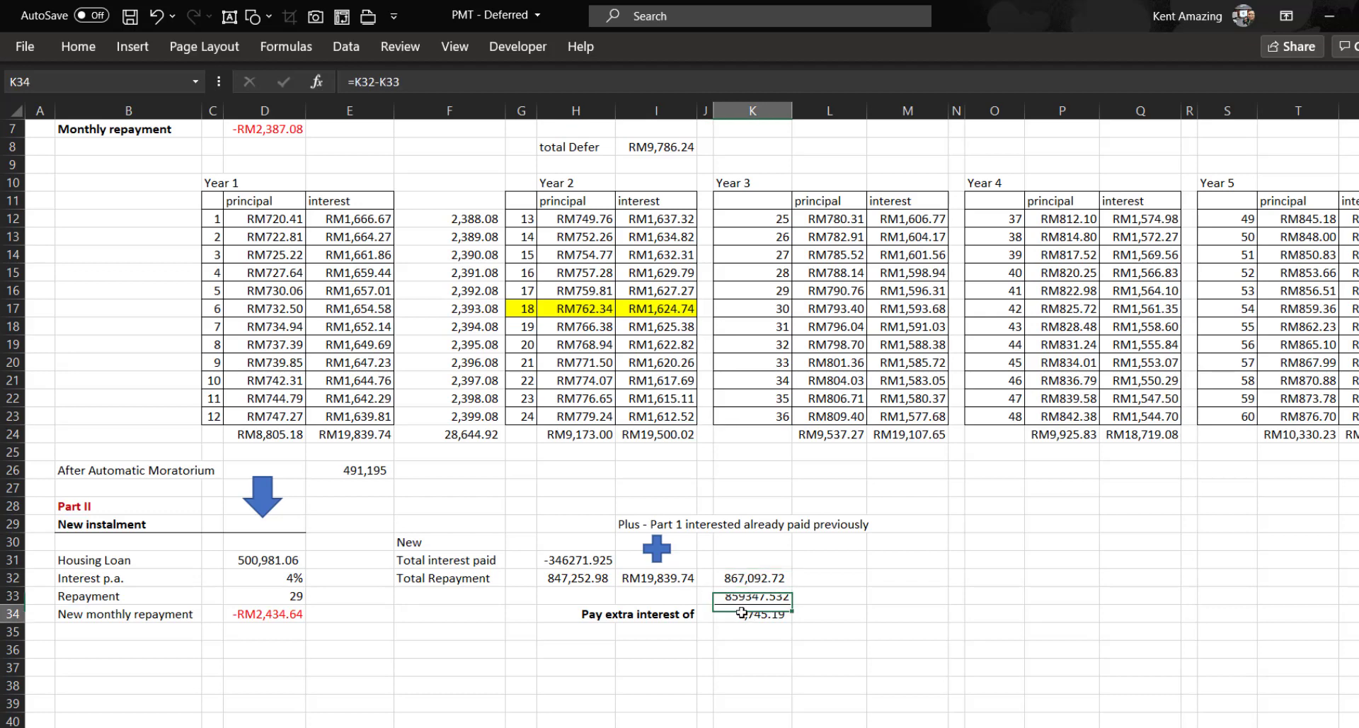
click(750, 614)
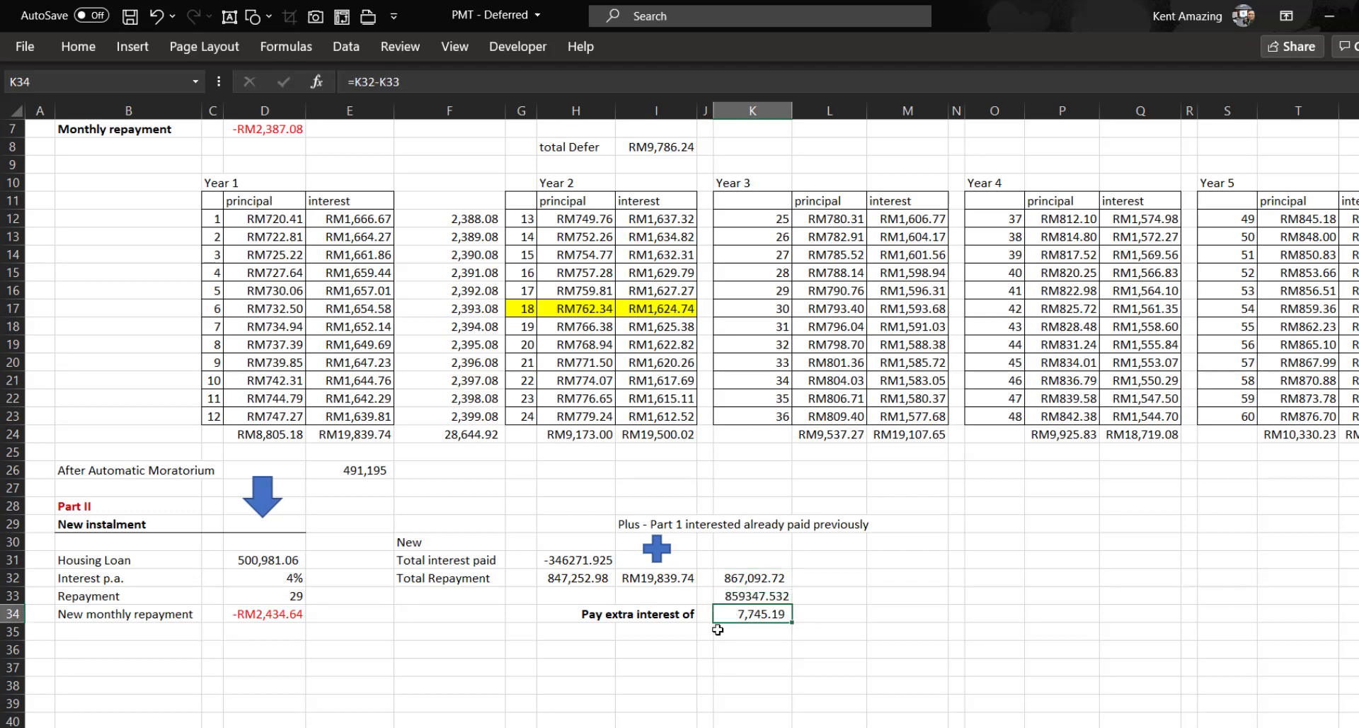
scroll(up, 3)
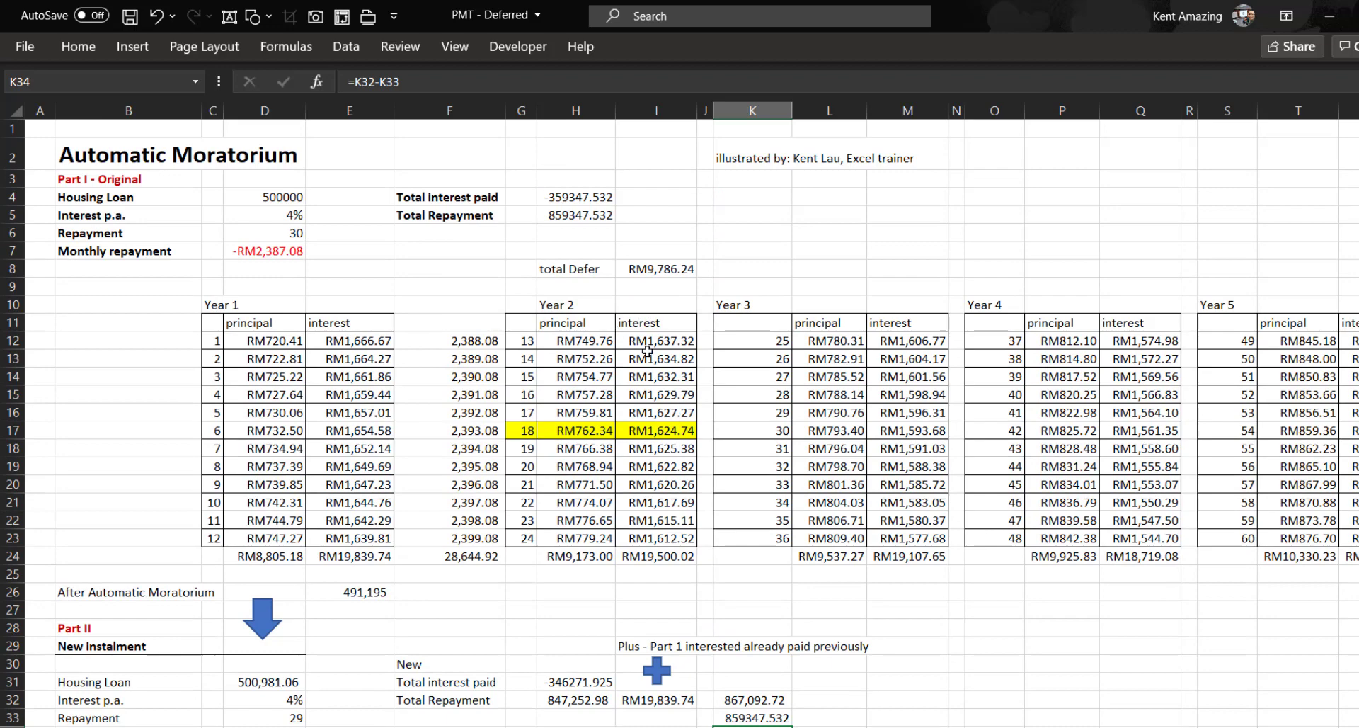
scroll(down, 3)
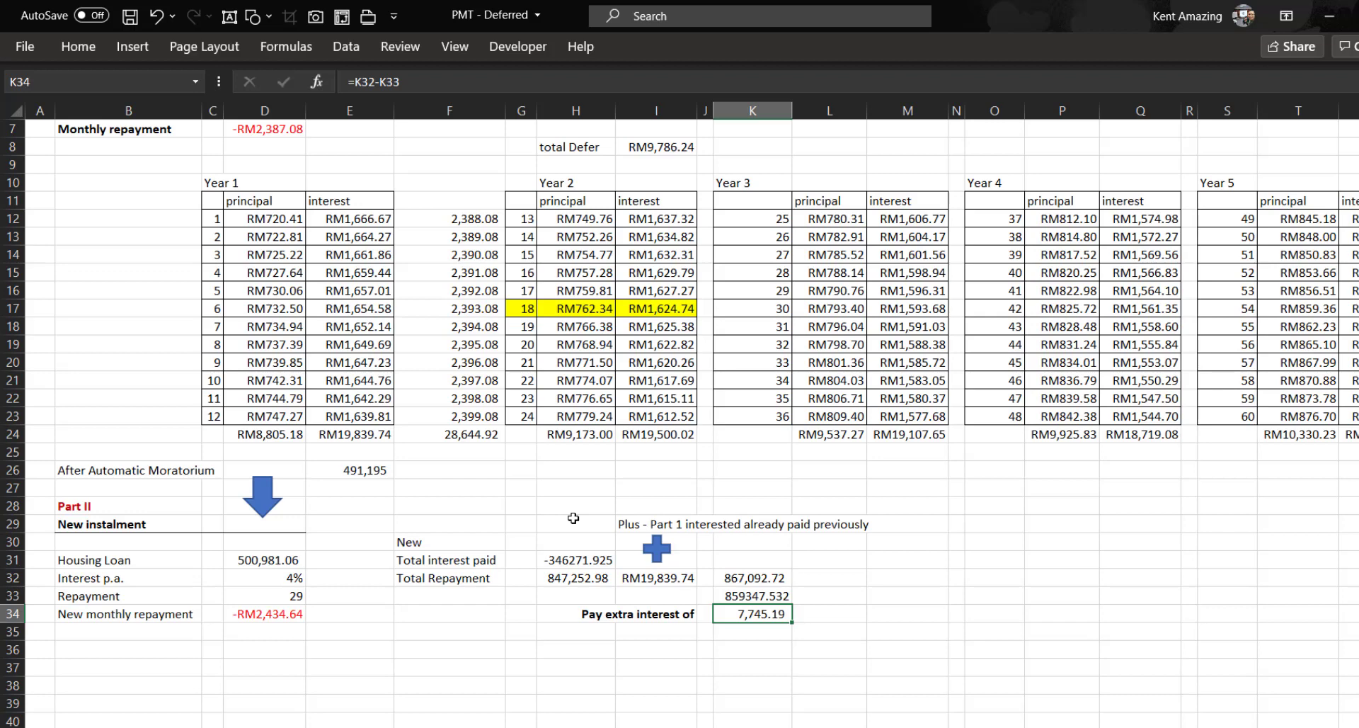
click(574, 218)
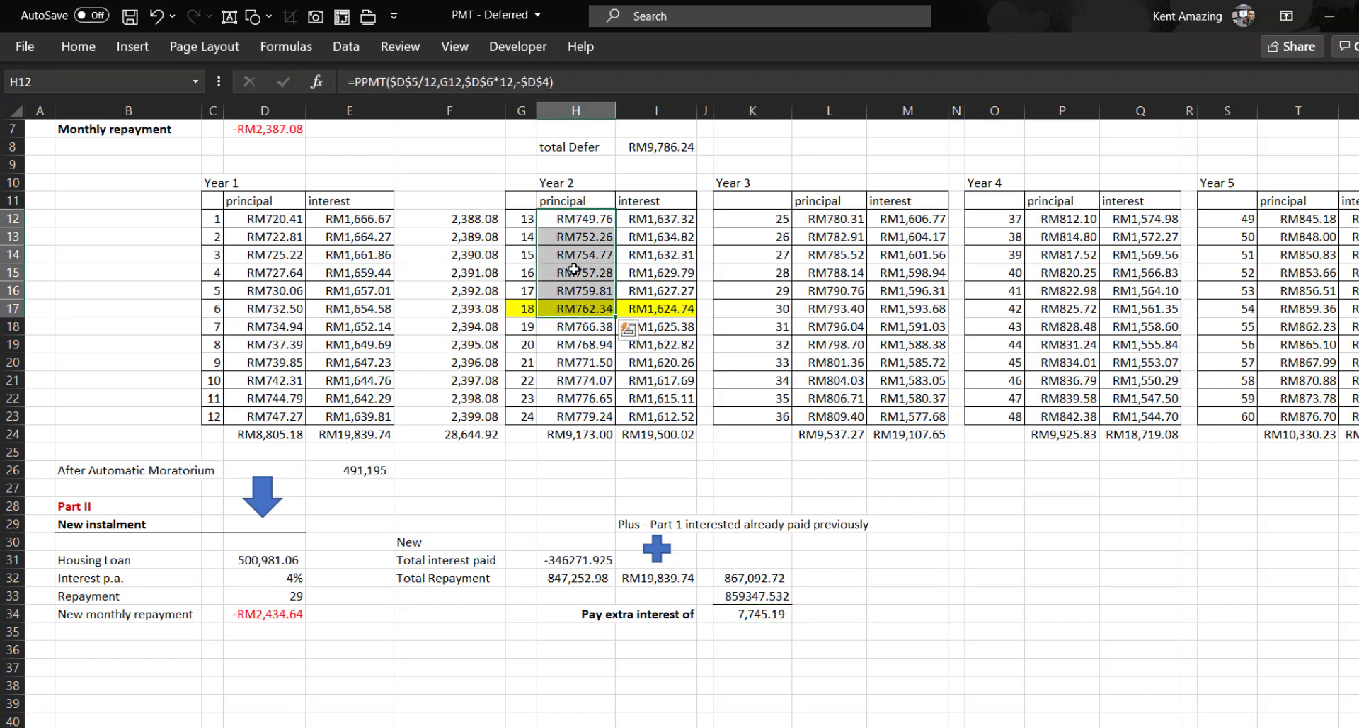
mouse_move(574, 370)
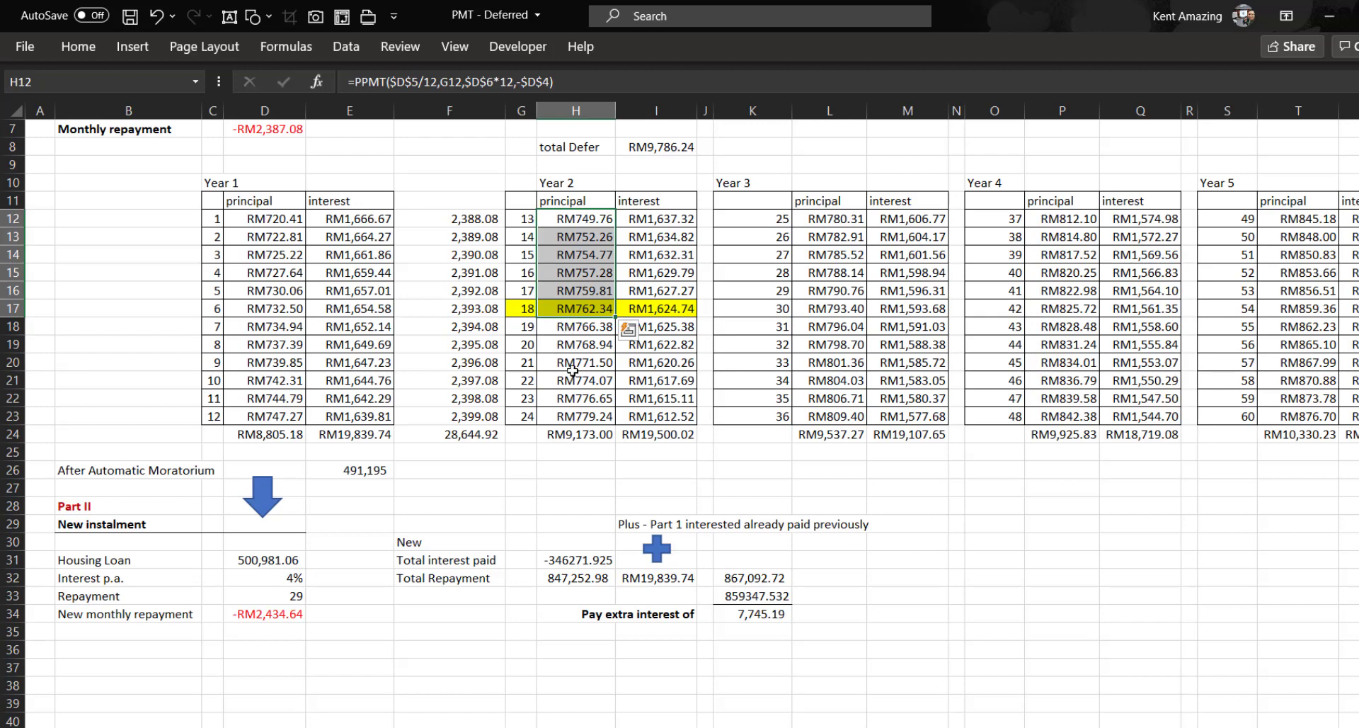
click(576, 309)
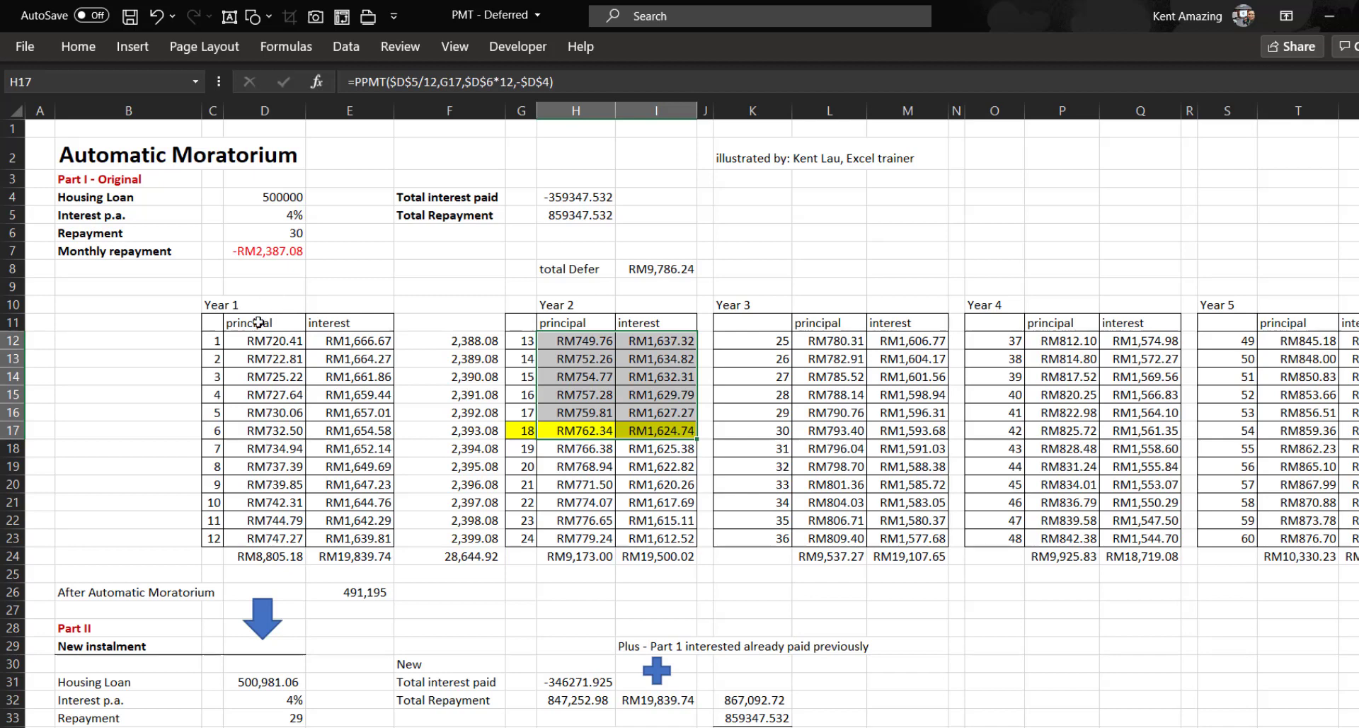
click(264, 359)
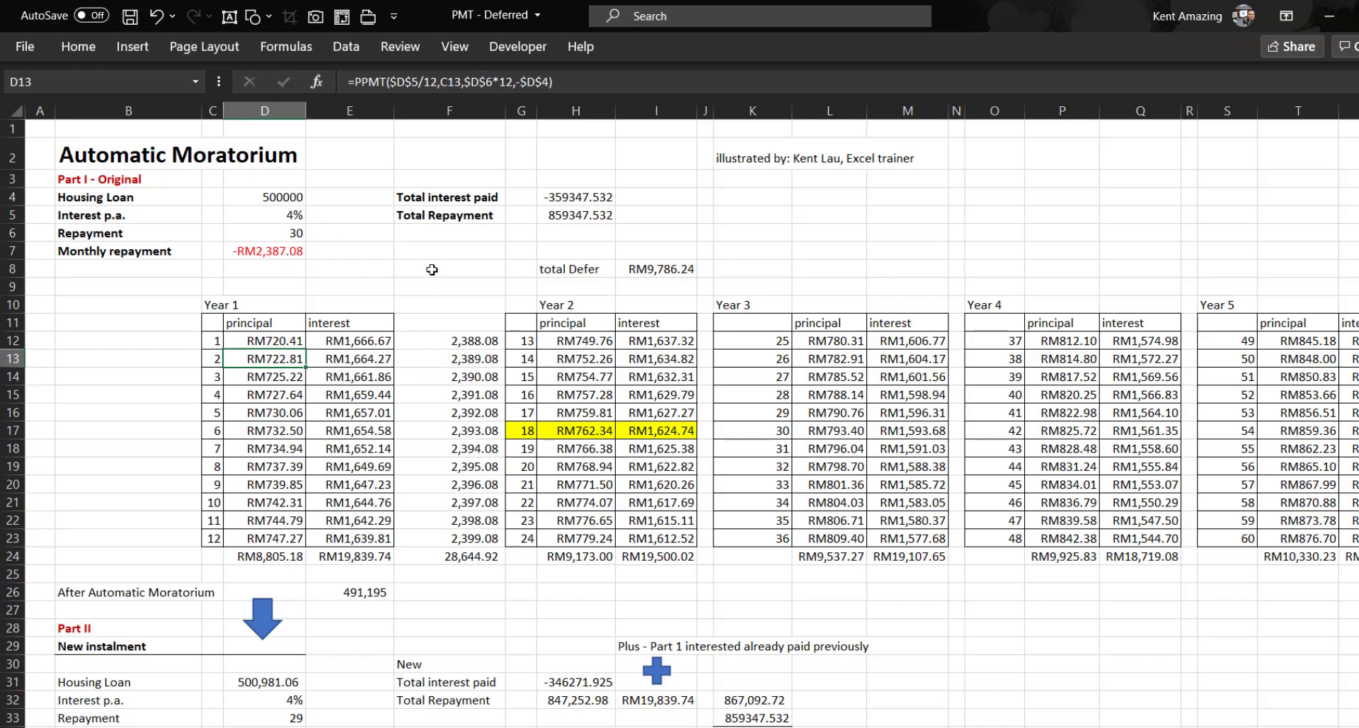
mouse_move(331, 284)
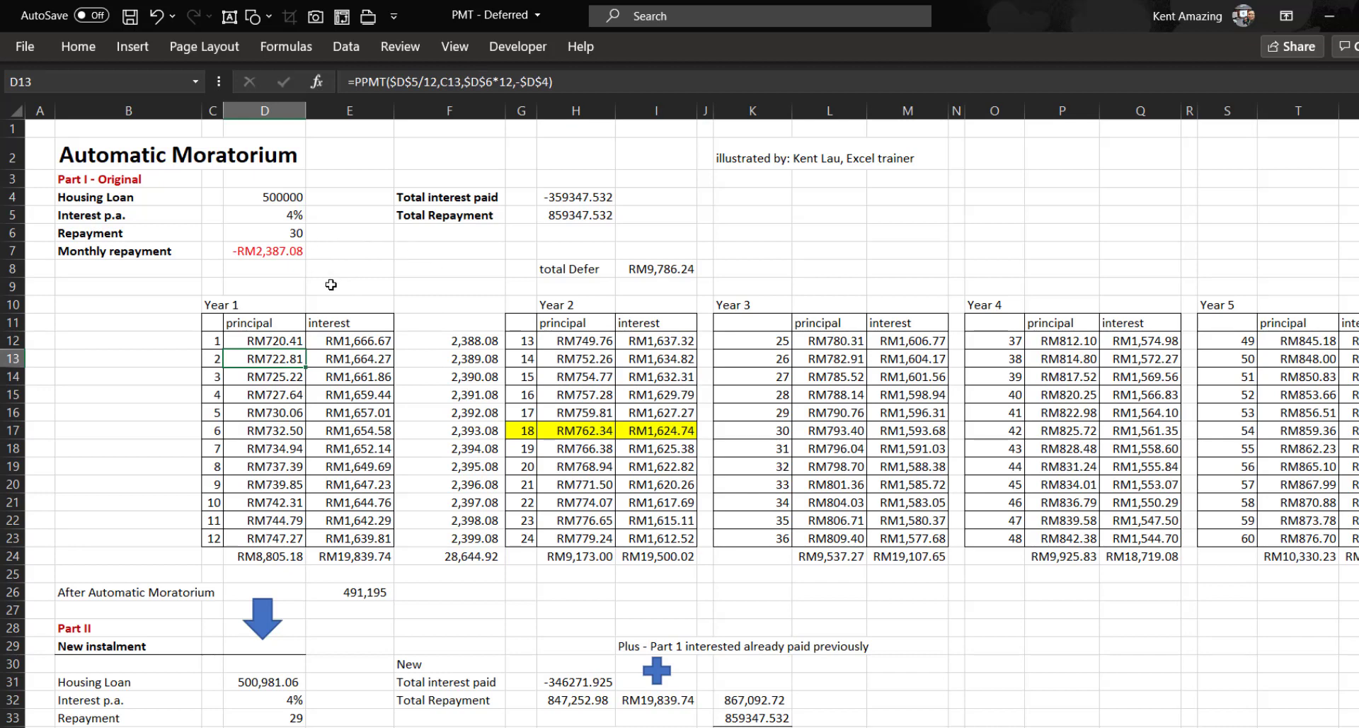
mouse_move(269, 215)
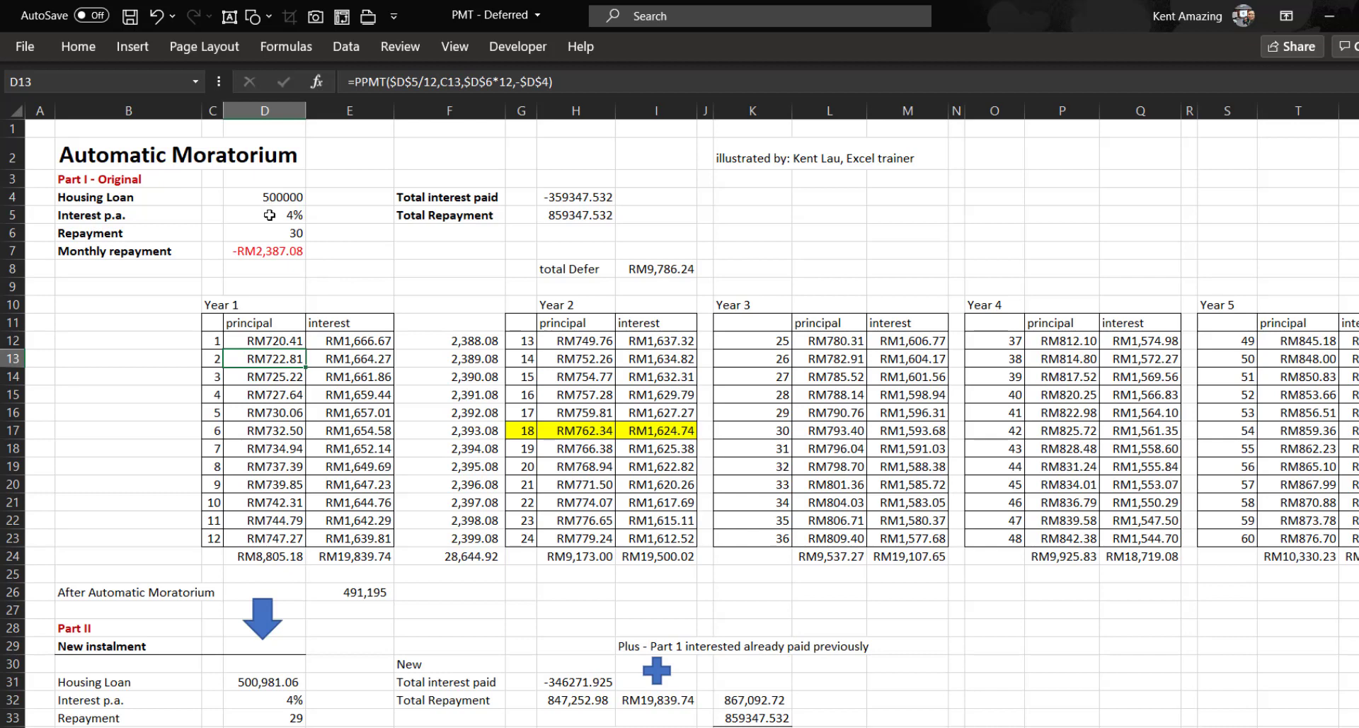
Enter the new interest rate, a 20-year period and a 480,000 loan amount.
click(264, 214)
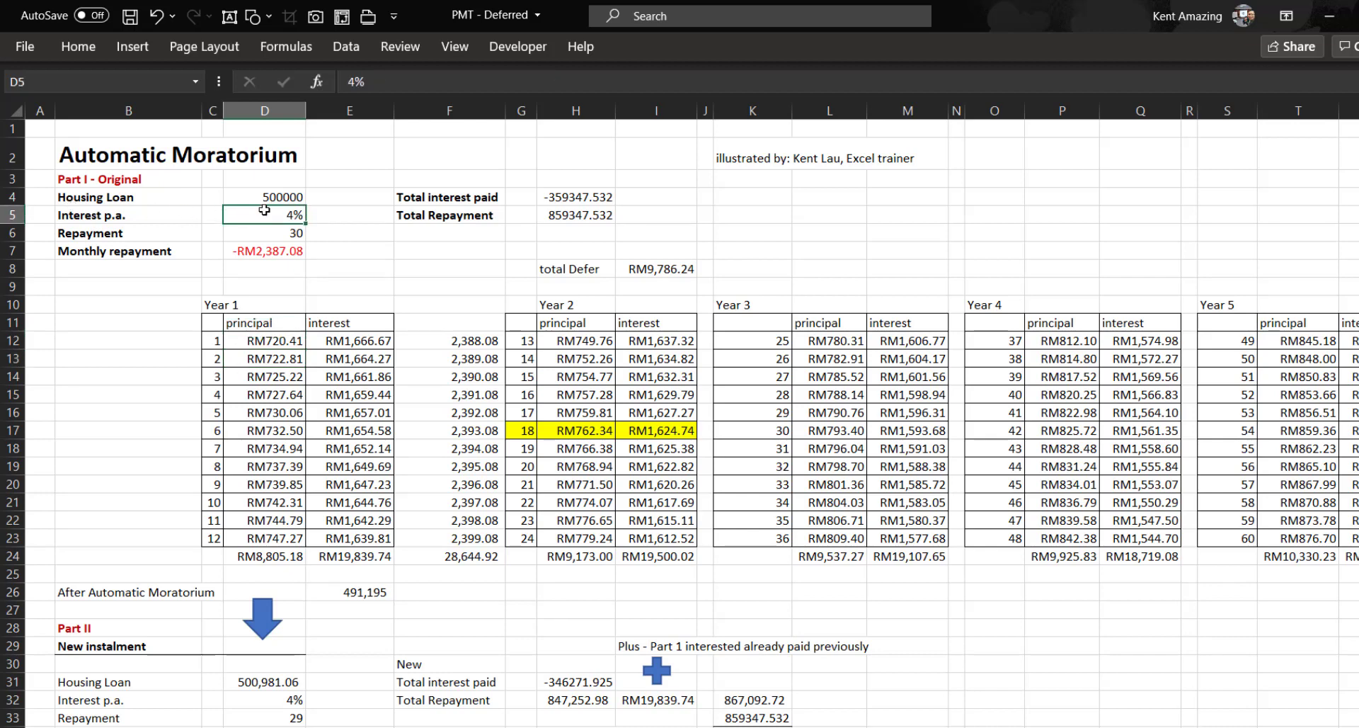
text(5)
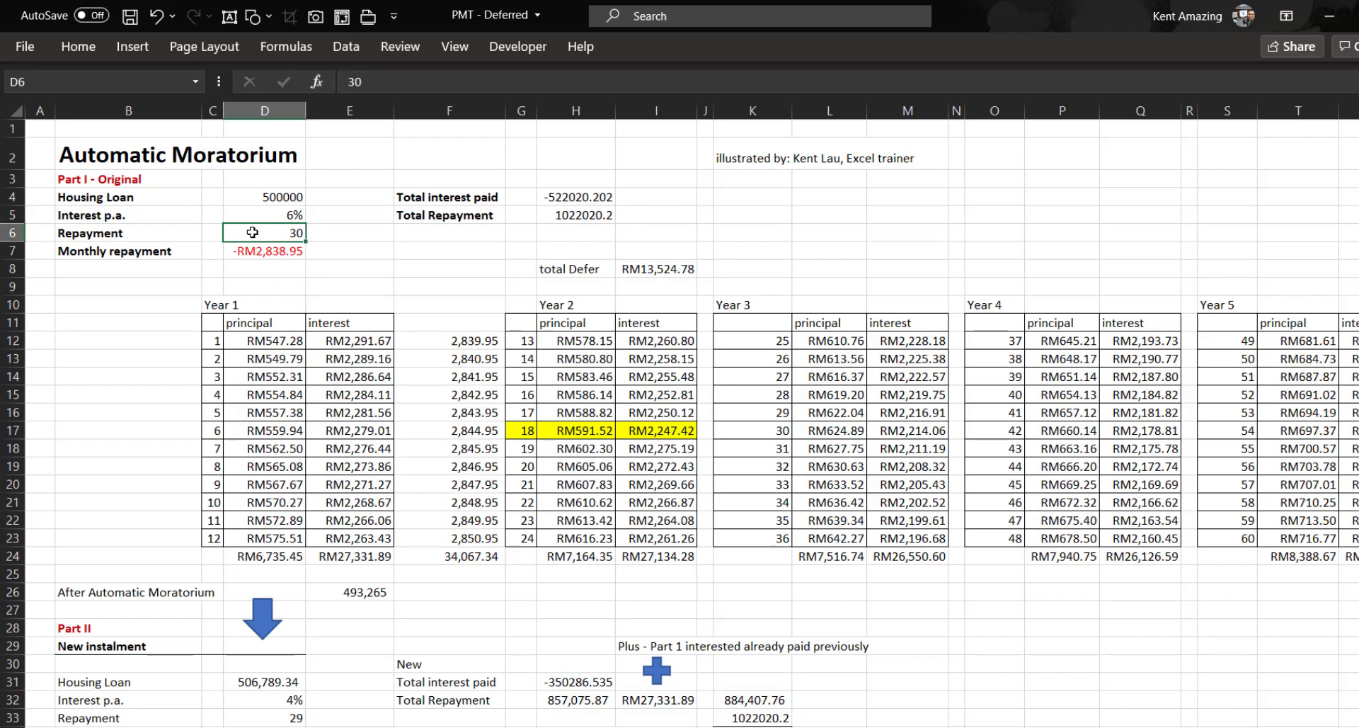
text(20)
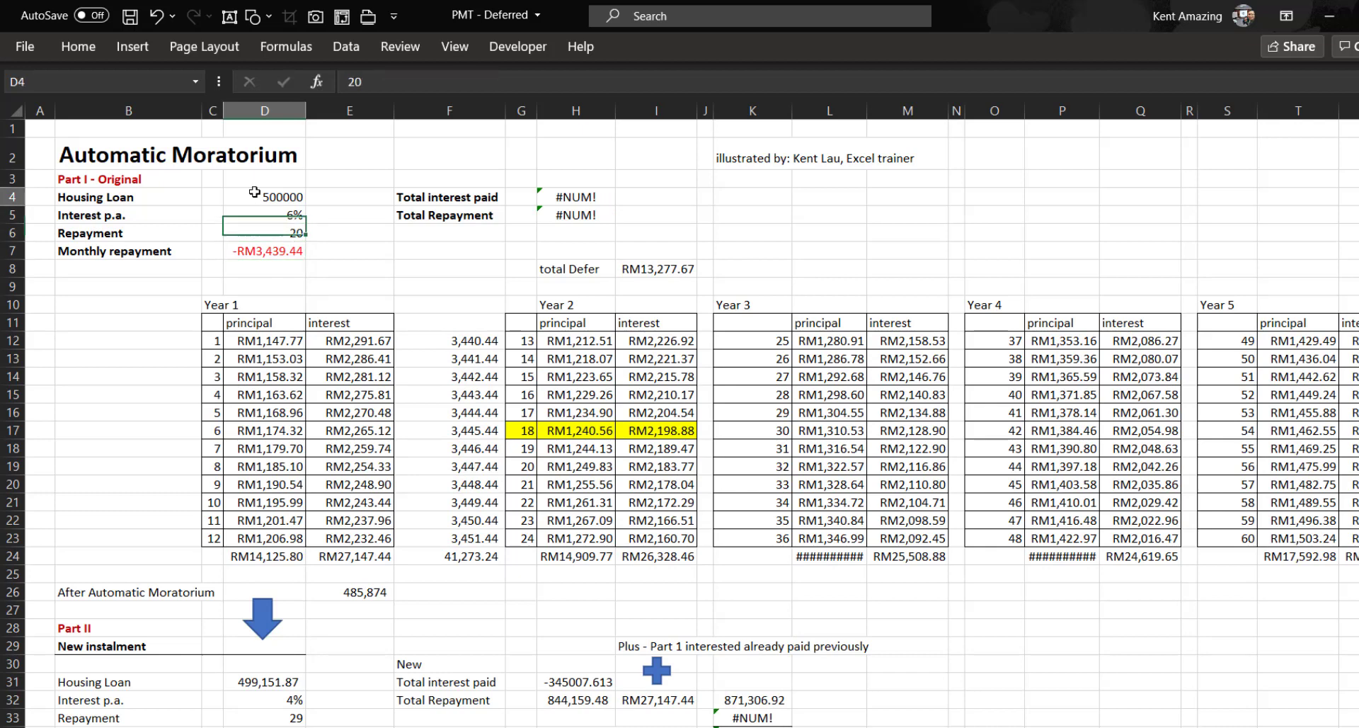
click(264, 197)
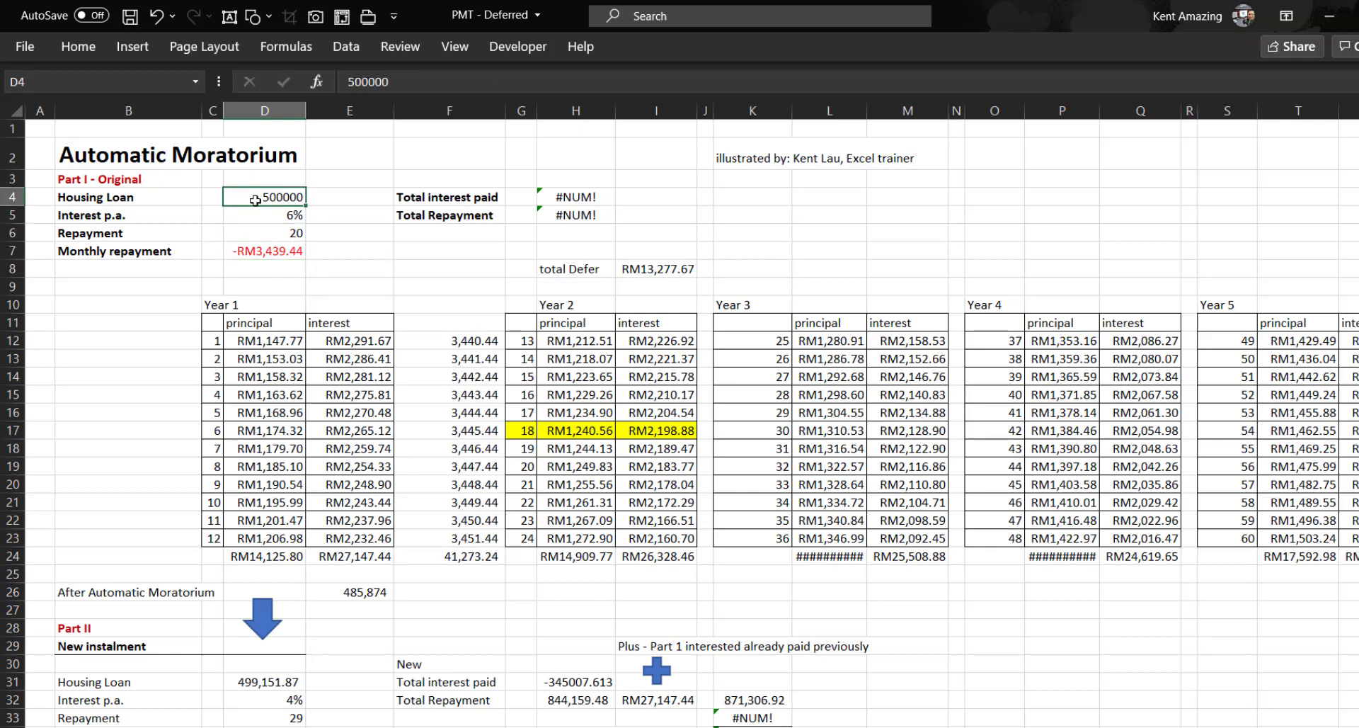
text(48000)
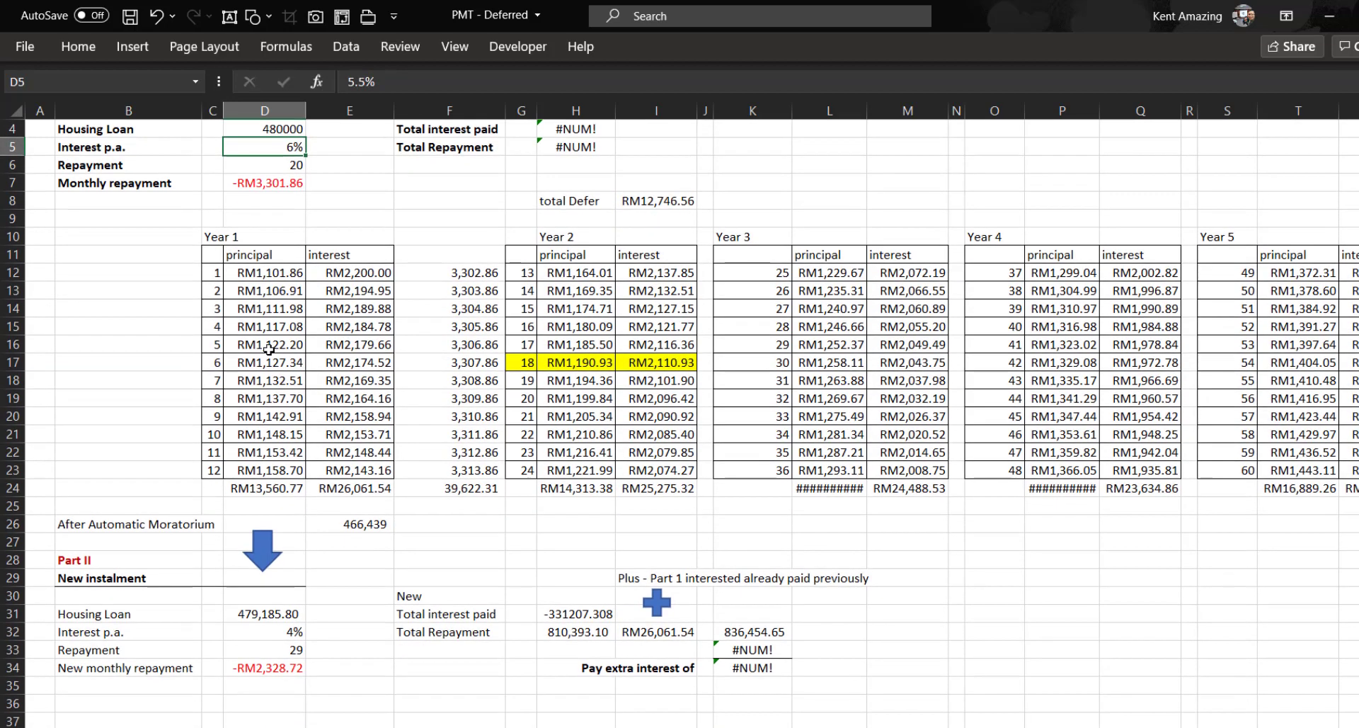
click(751, 650)
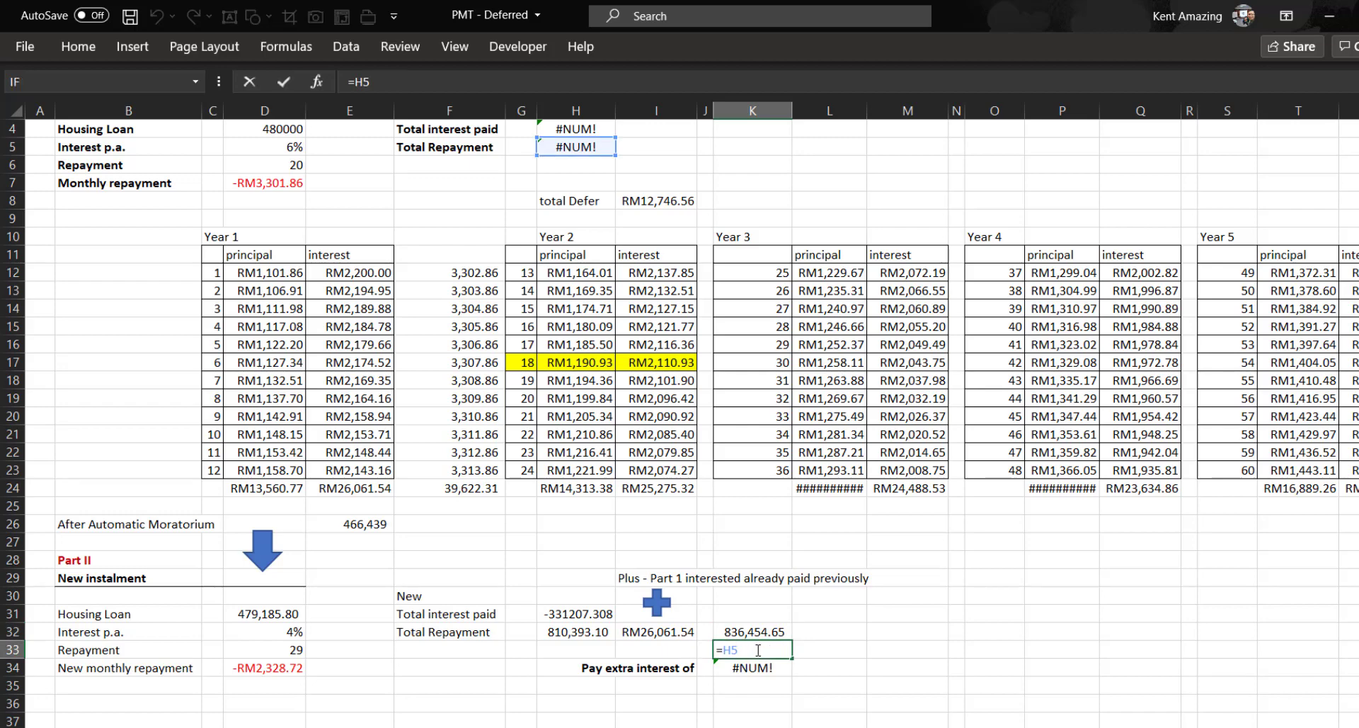
Replace H4's fixed 360 end period with D6*12 and recheck the corrected totals.
scroll(up, 3)
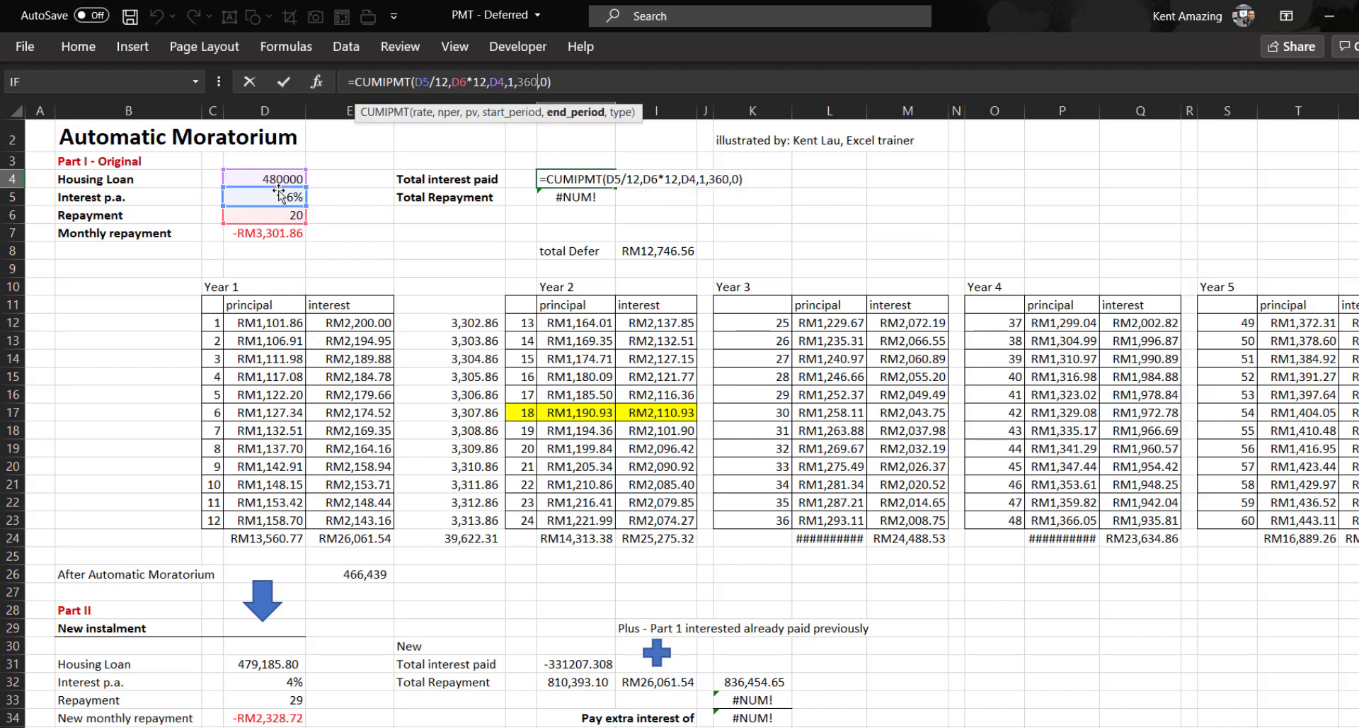
click(264, 215)
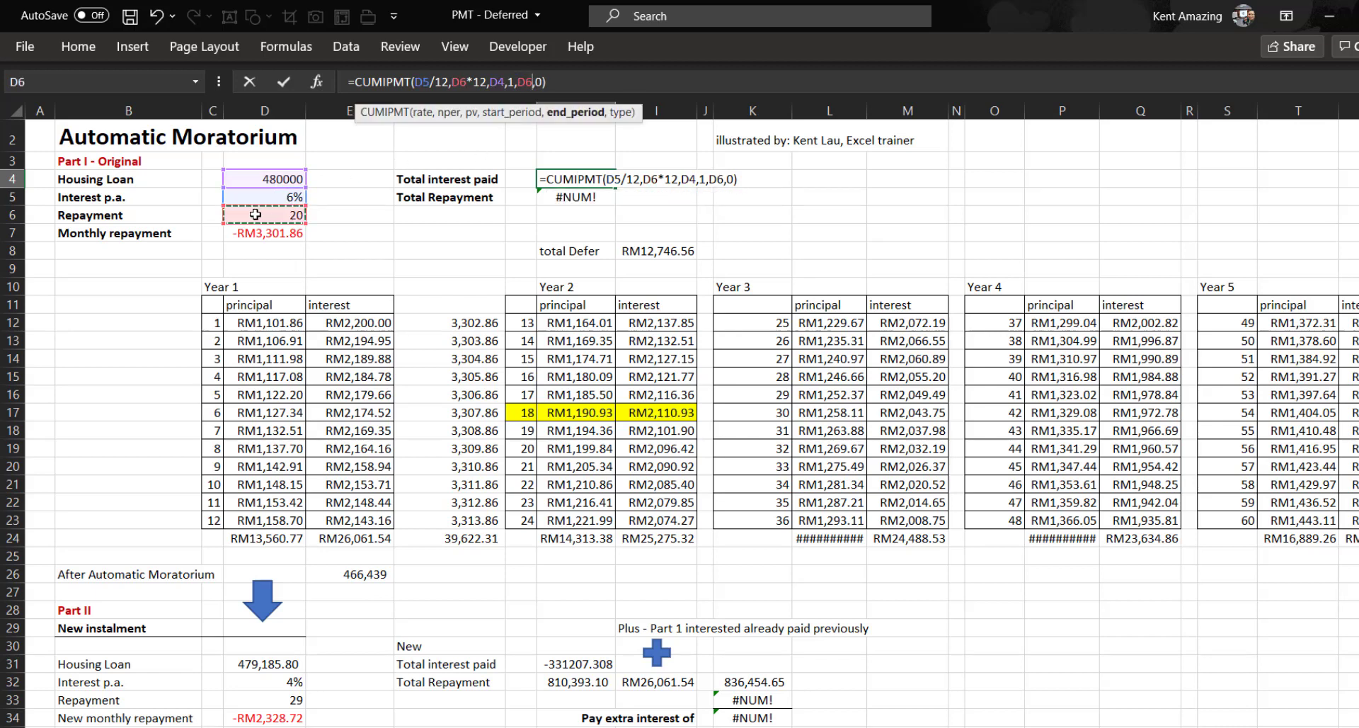
text(*)
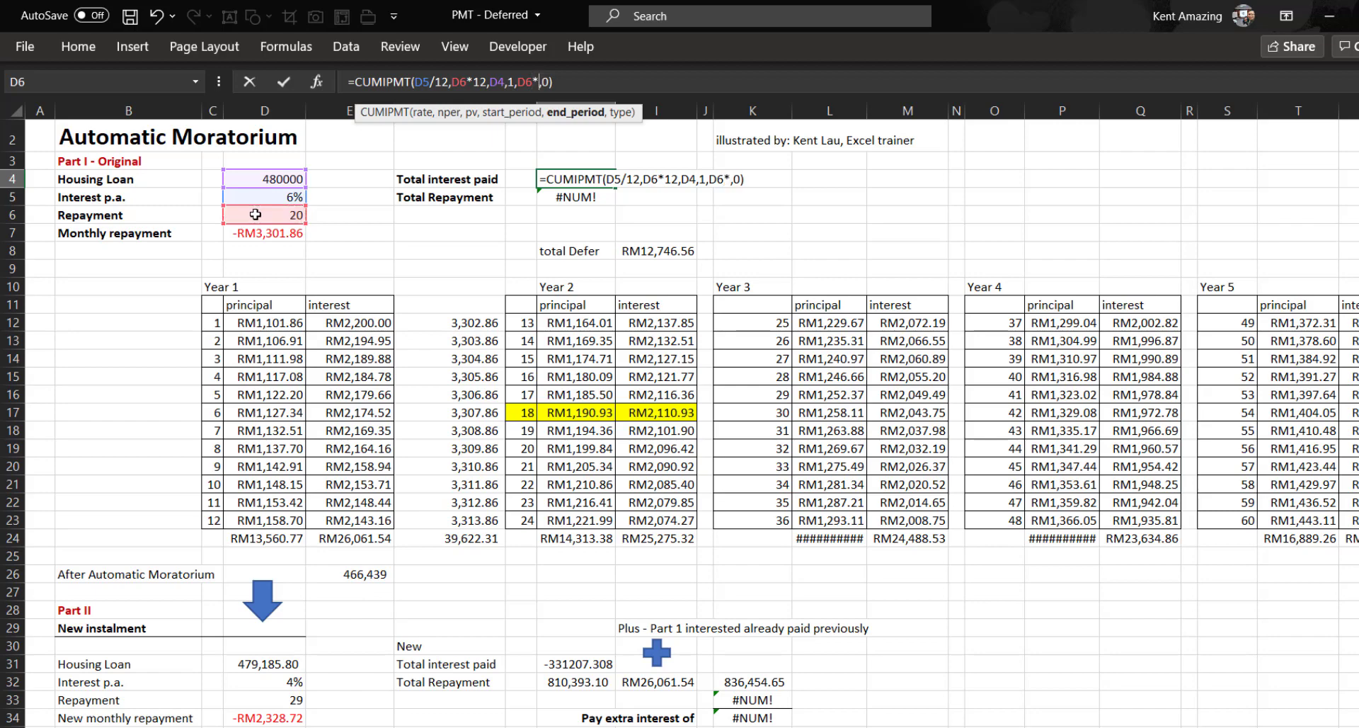
click(577, 197)
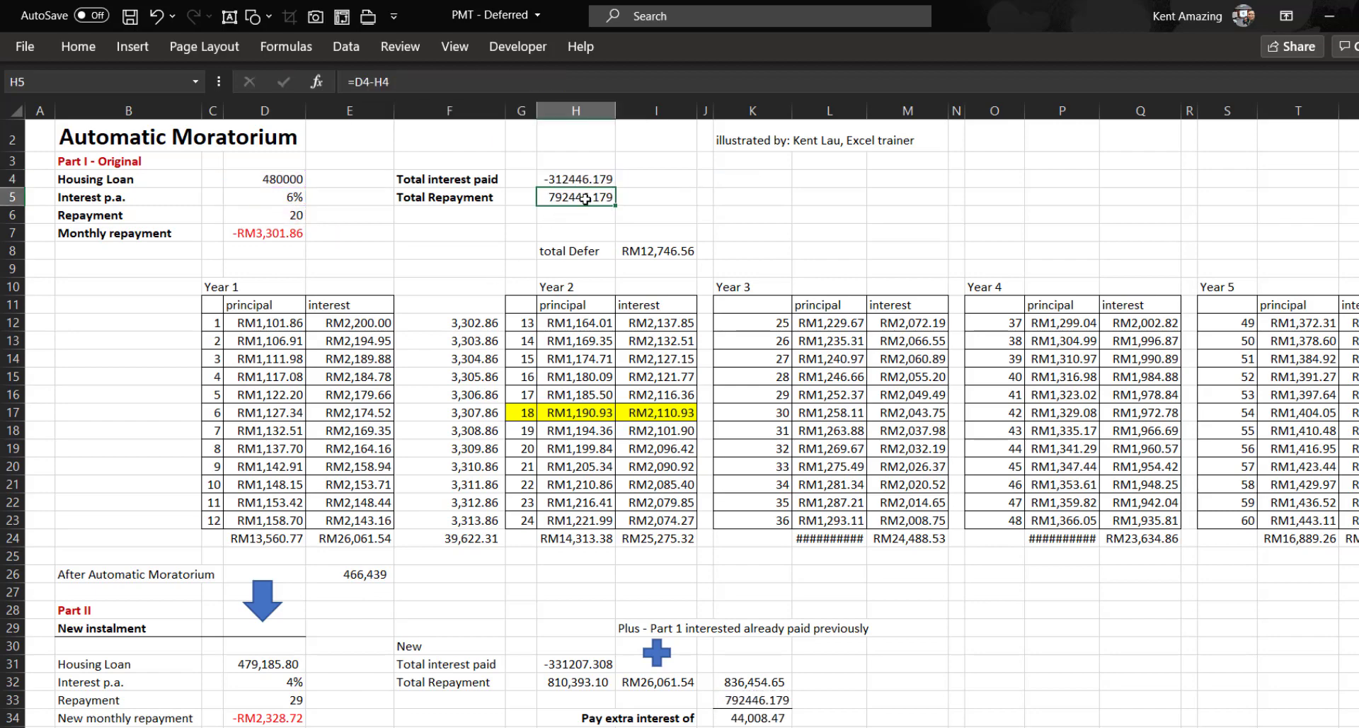
scroll(up, 3)
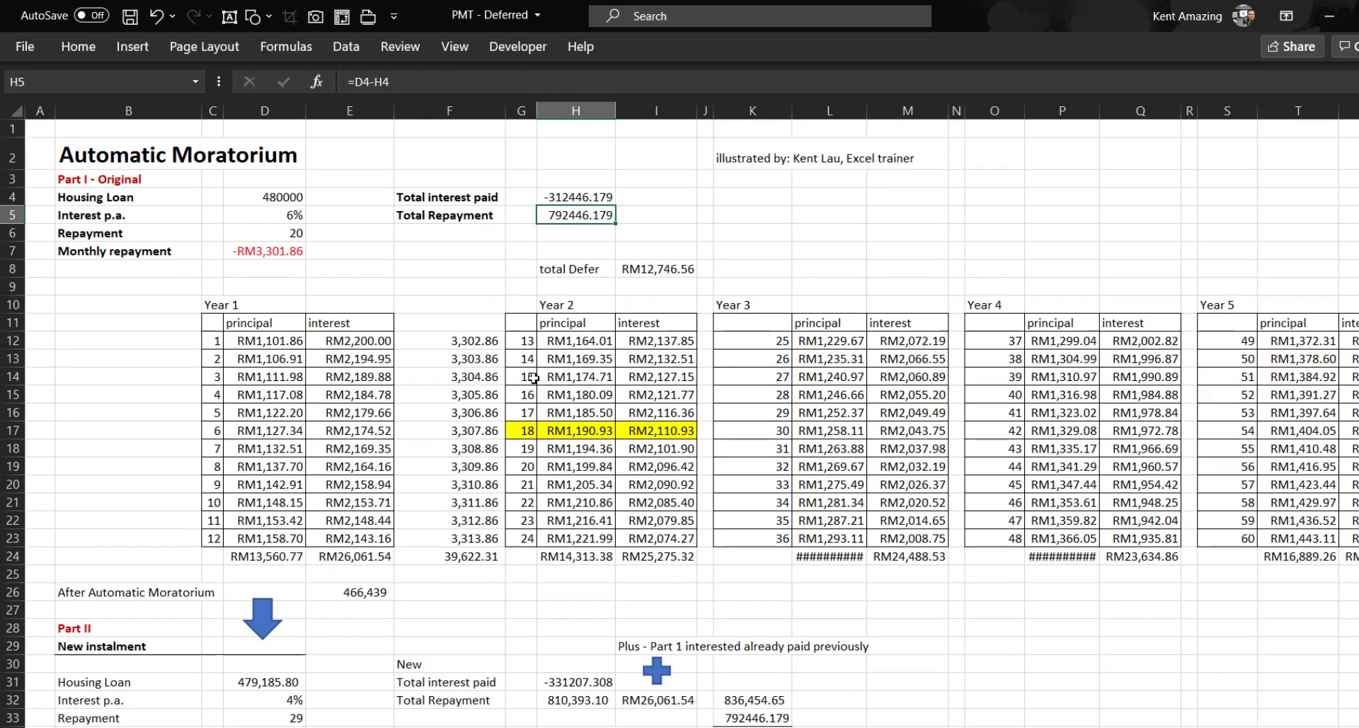
click(575, 197)
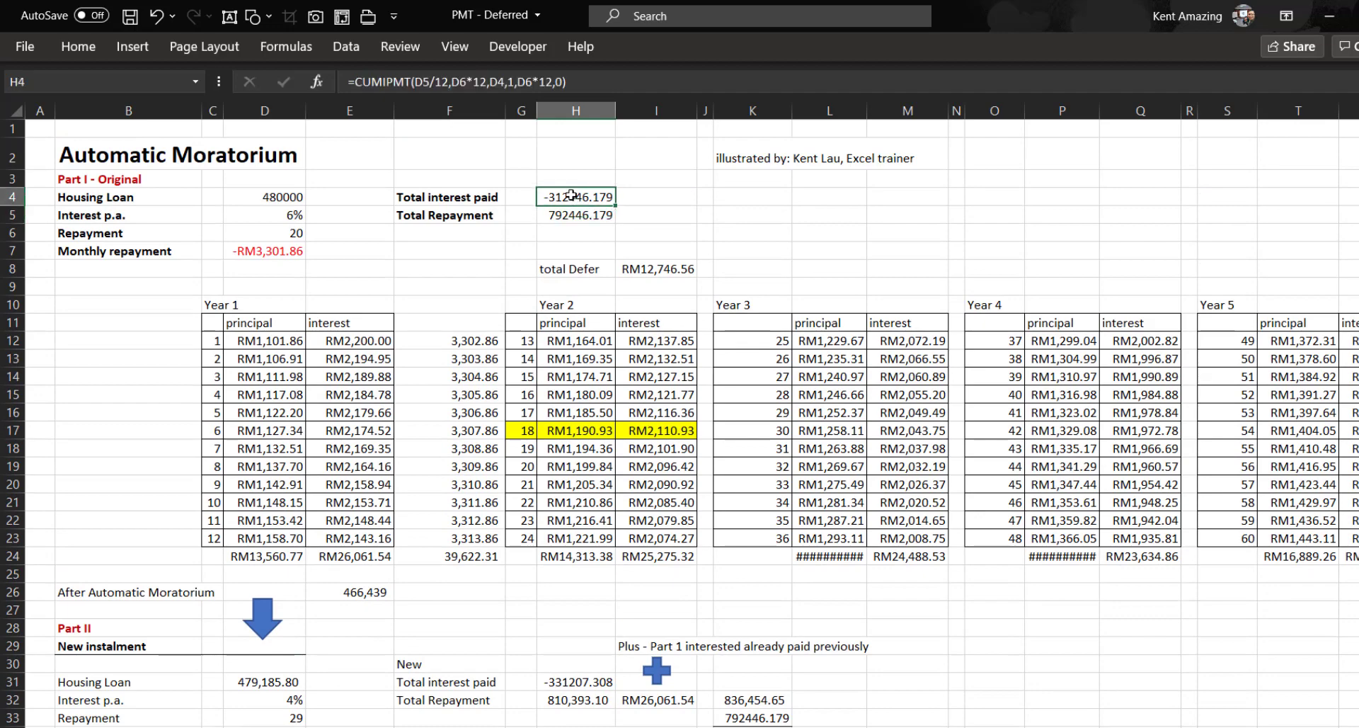
click(576, 613)
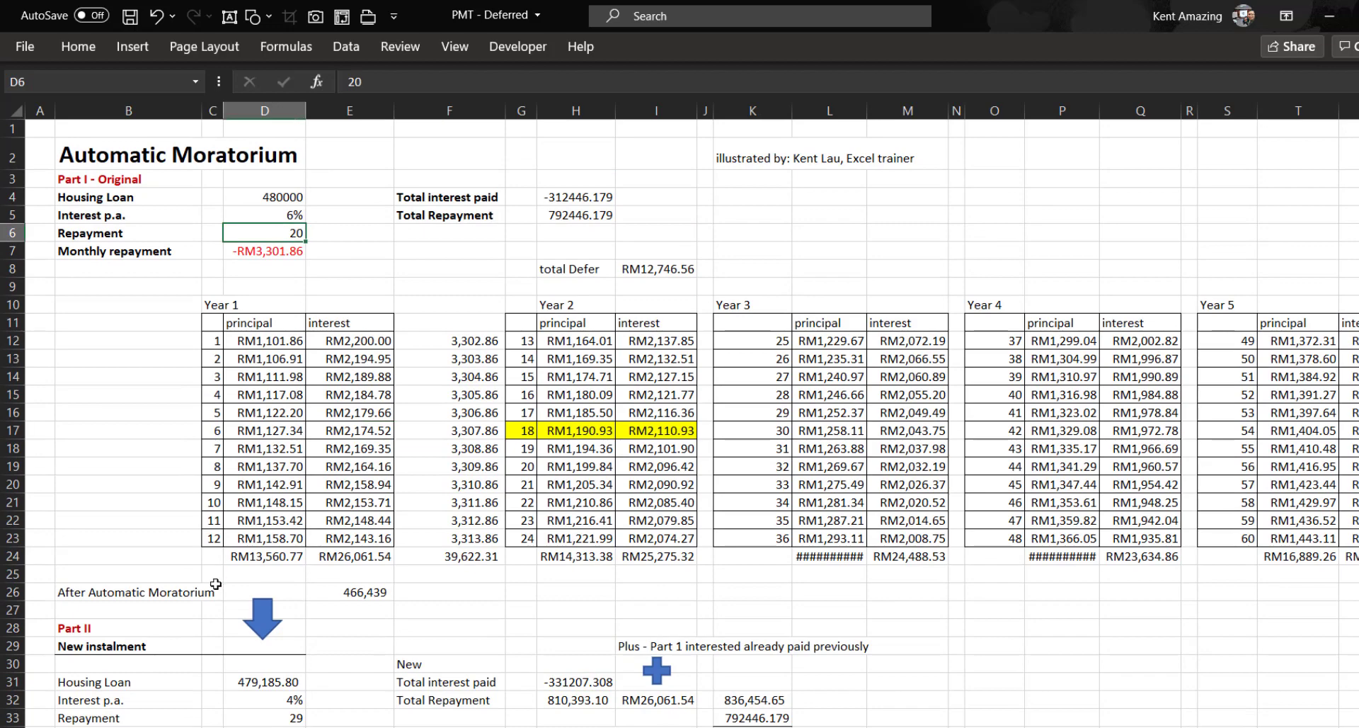
mouse_move(256, 263)
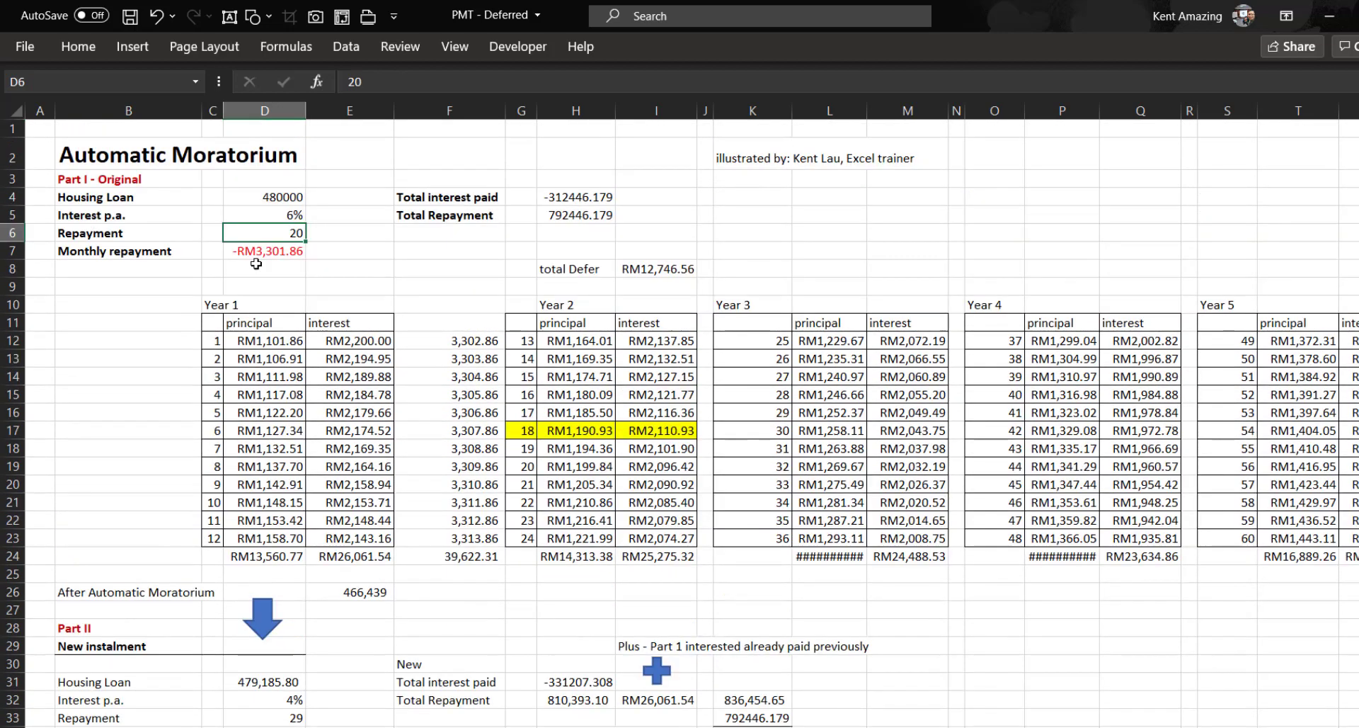